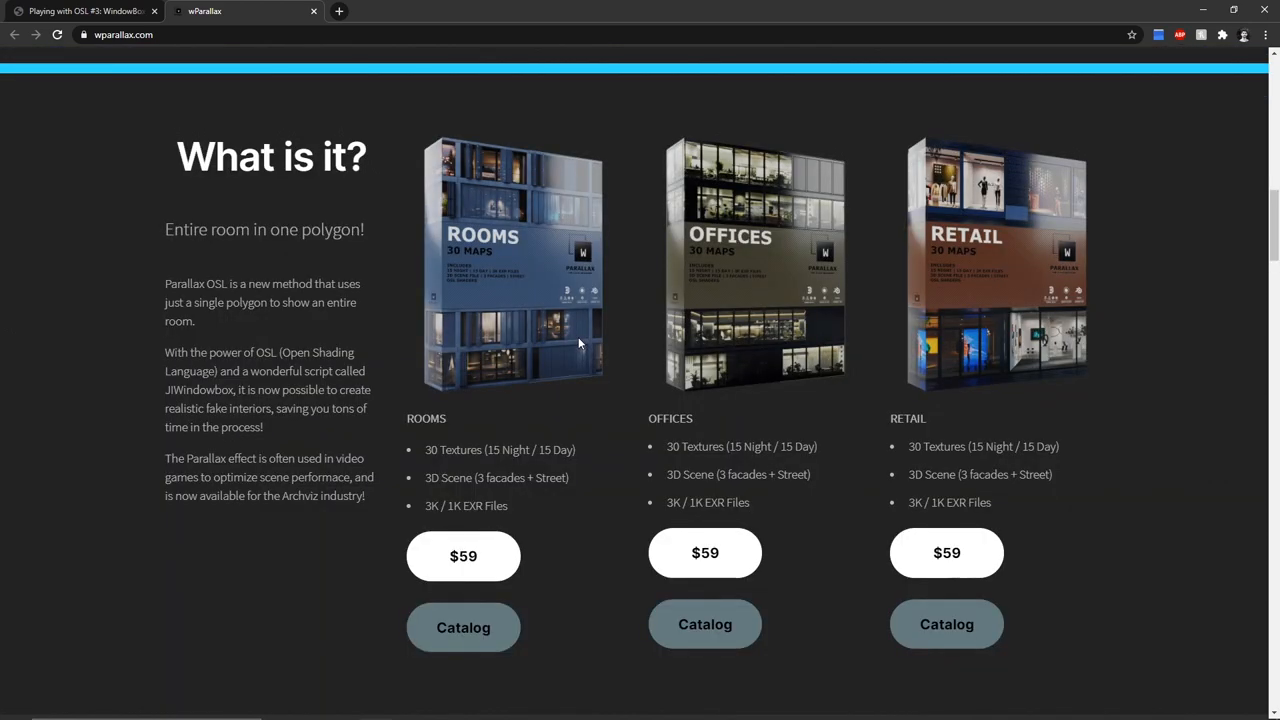
- Switch to the 'Playing with OSL #3: WindowBox Shader' post and scroll to its room-texture layout diagrams
scroll(down, 3)
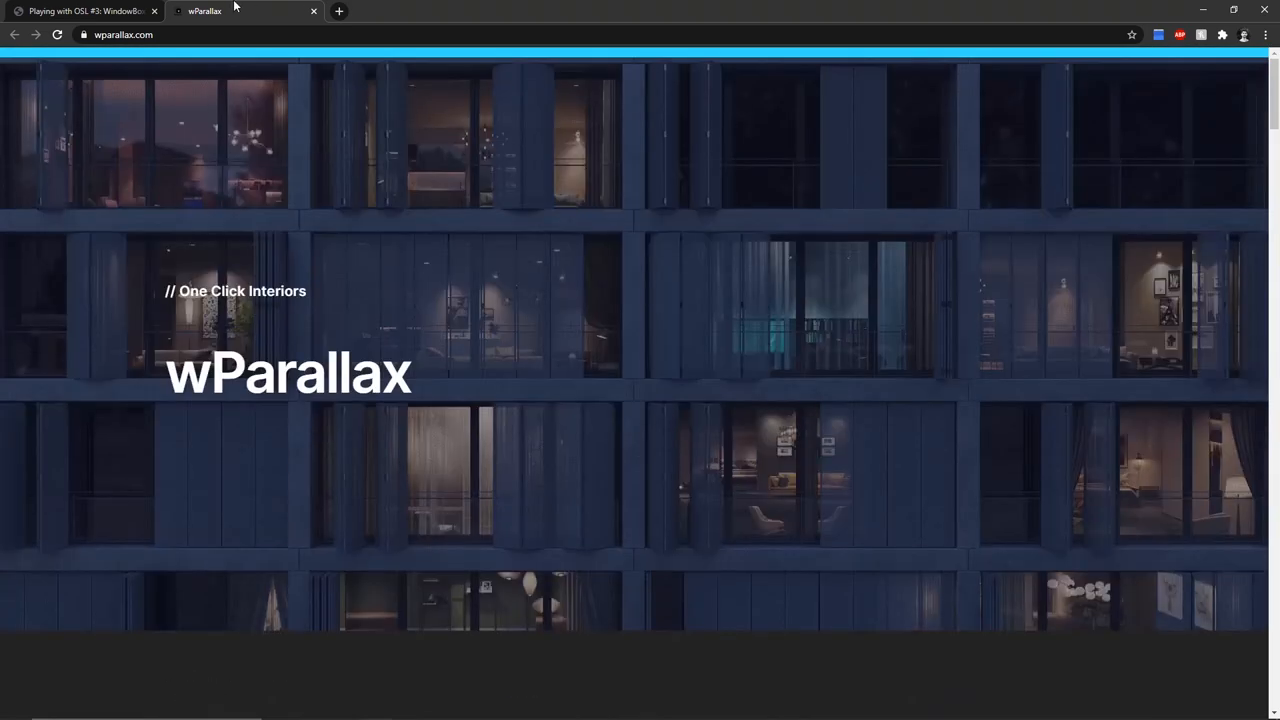
click(85, 11)
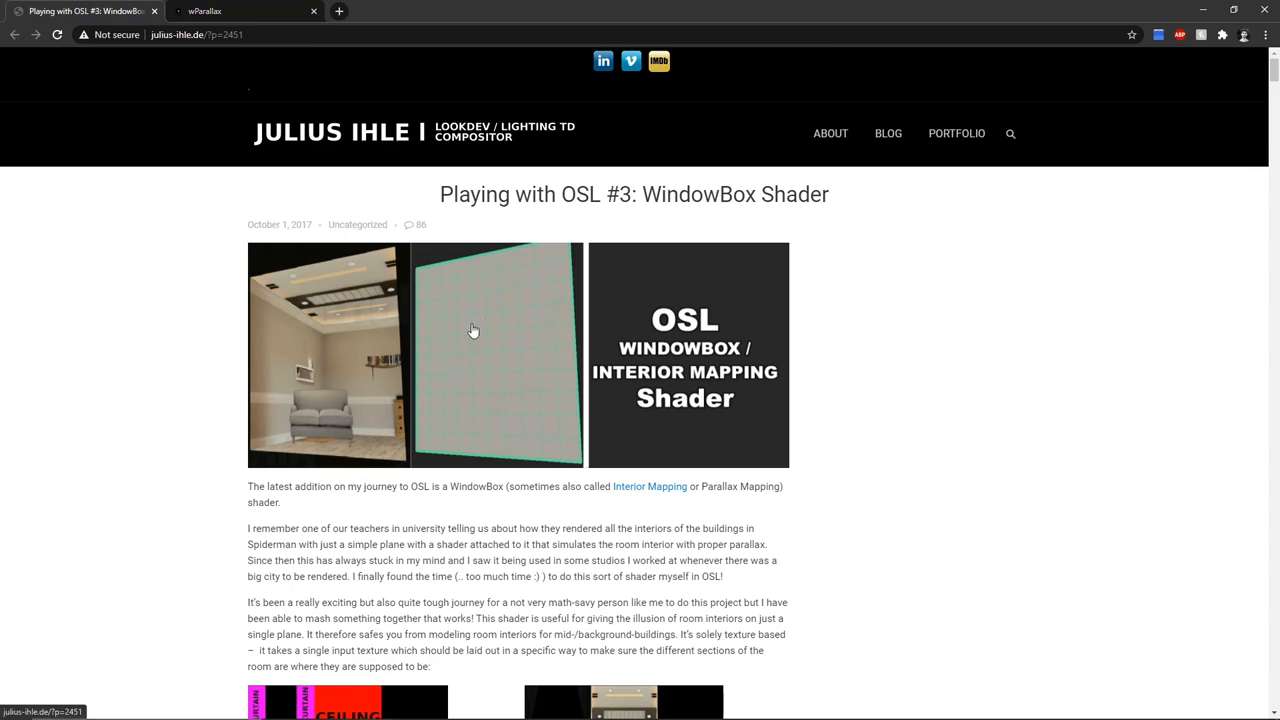
scroll(down, 3)
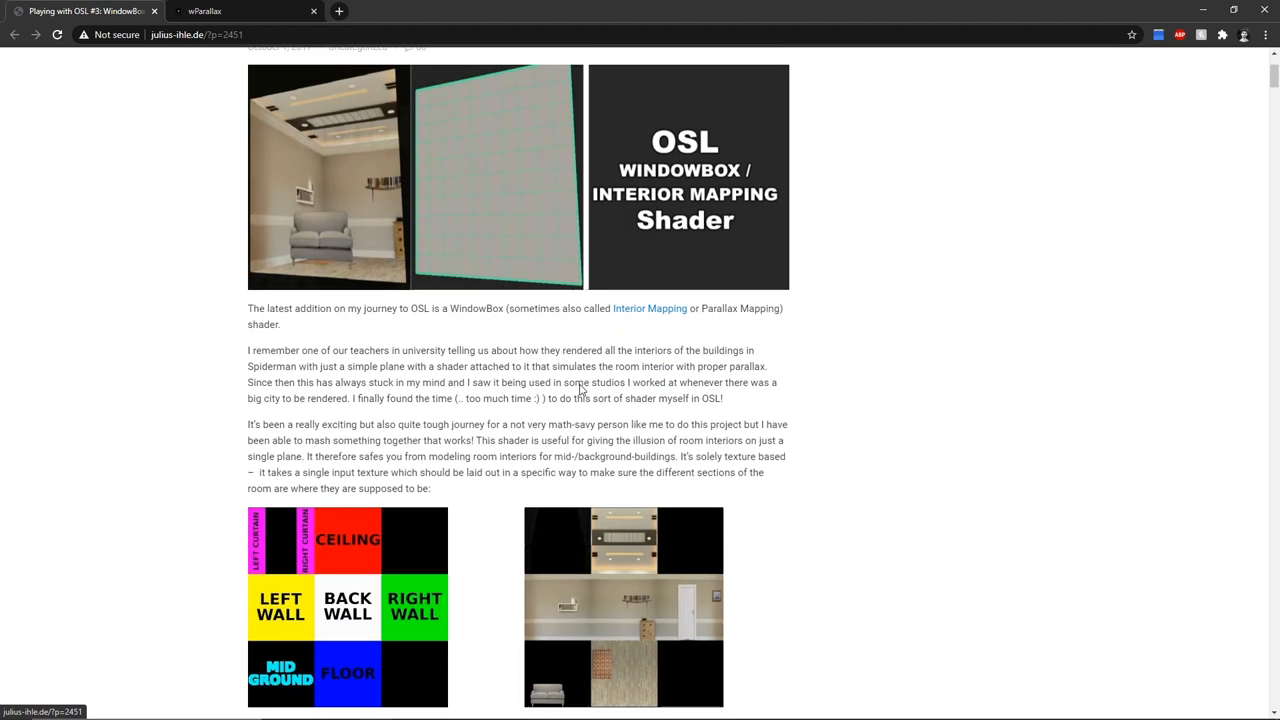
scroll(down, 3)
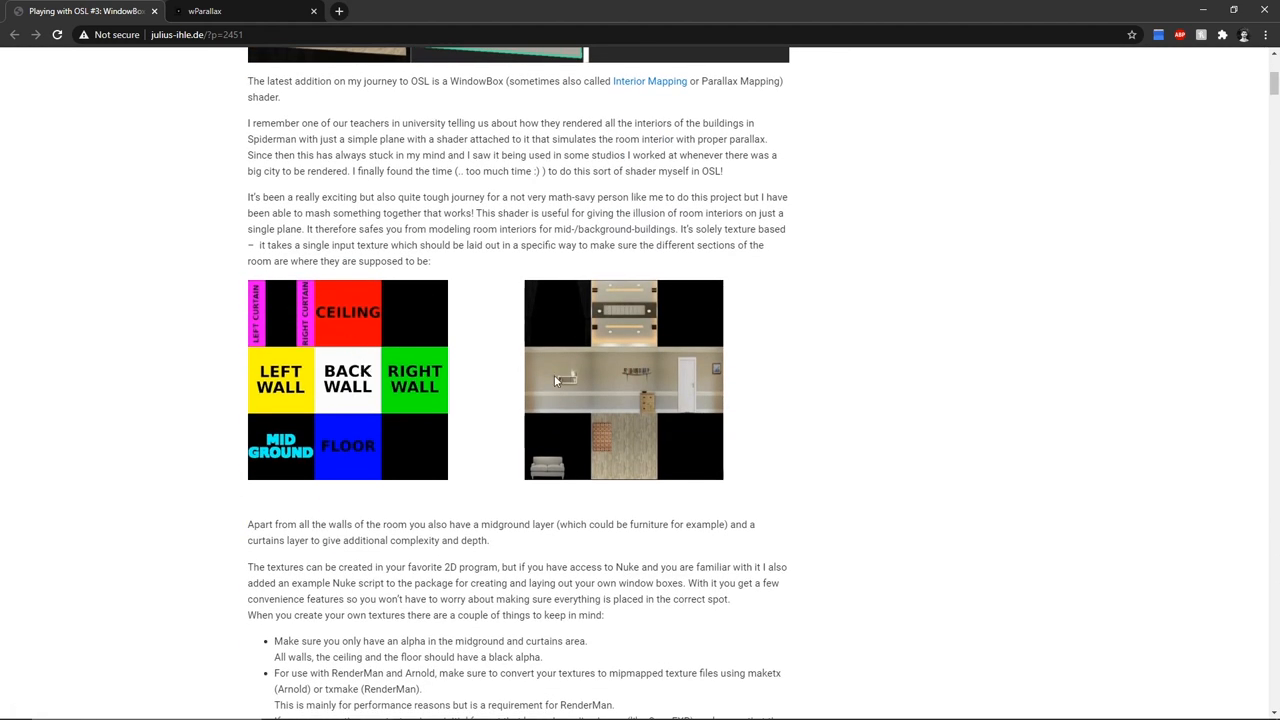
mouse_move(270, 292)
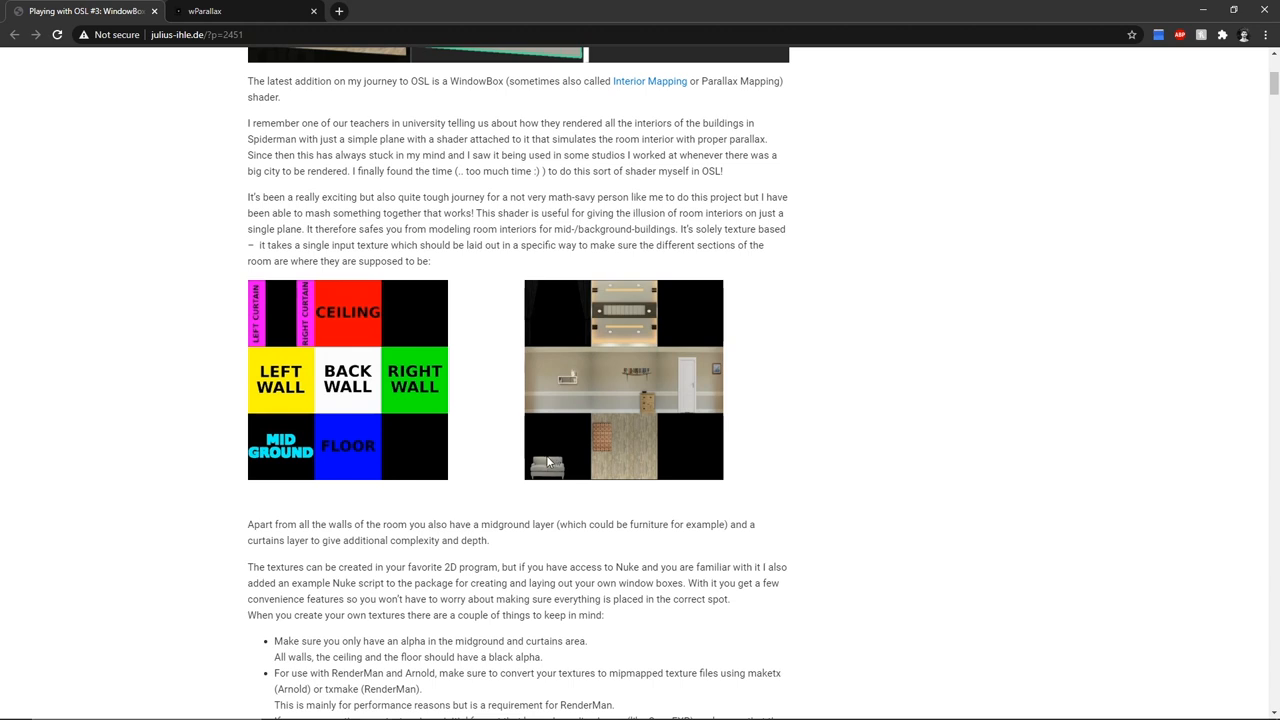
mouse_move(1165, 11)
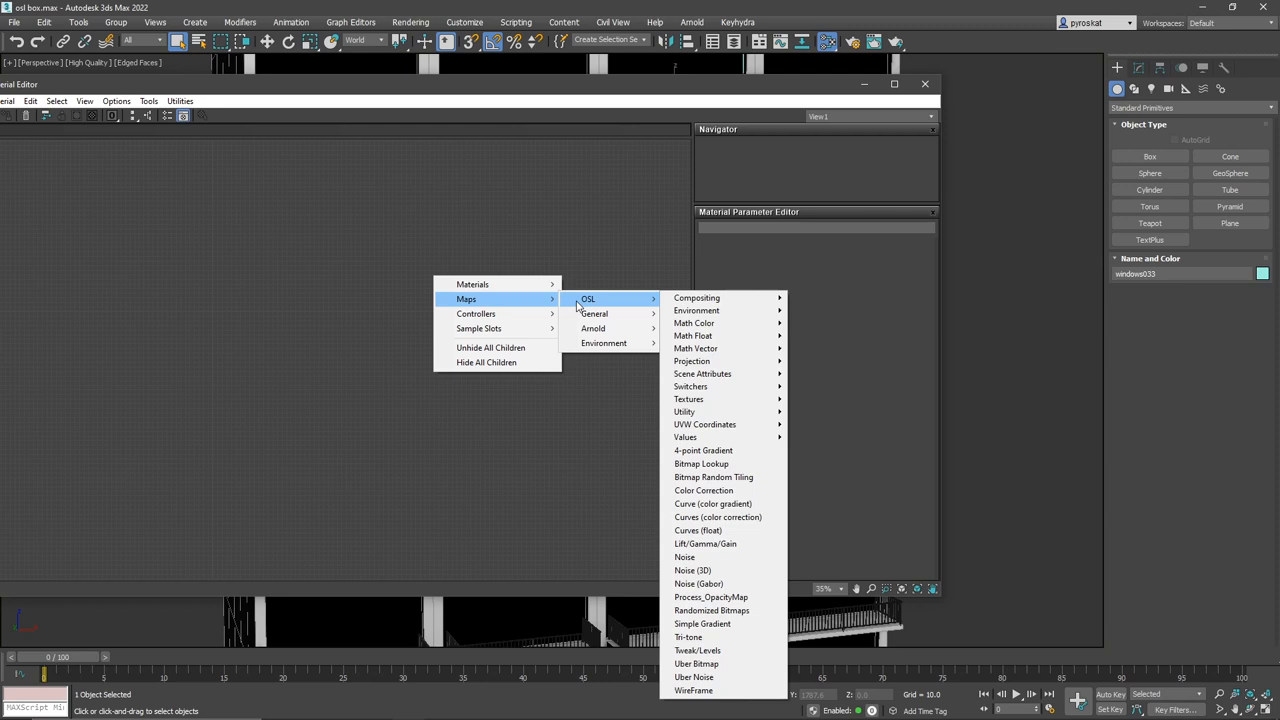
mouse_move(593, 313)
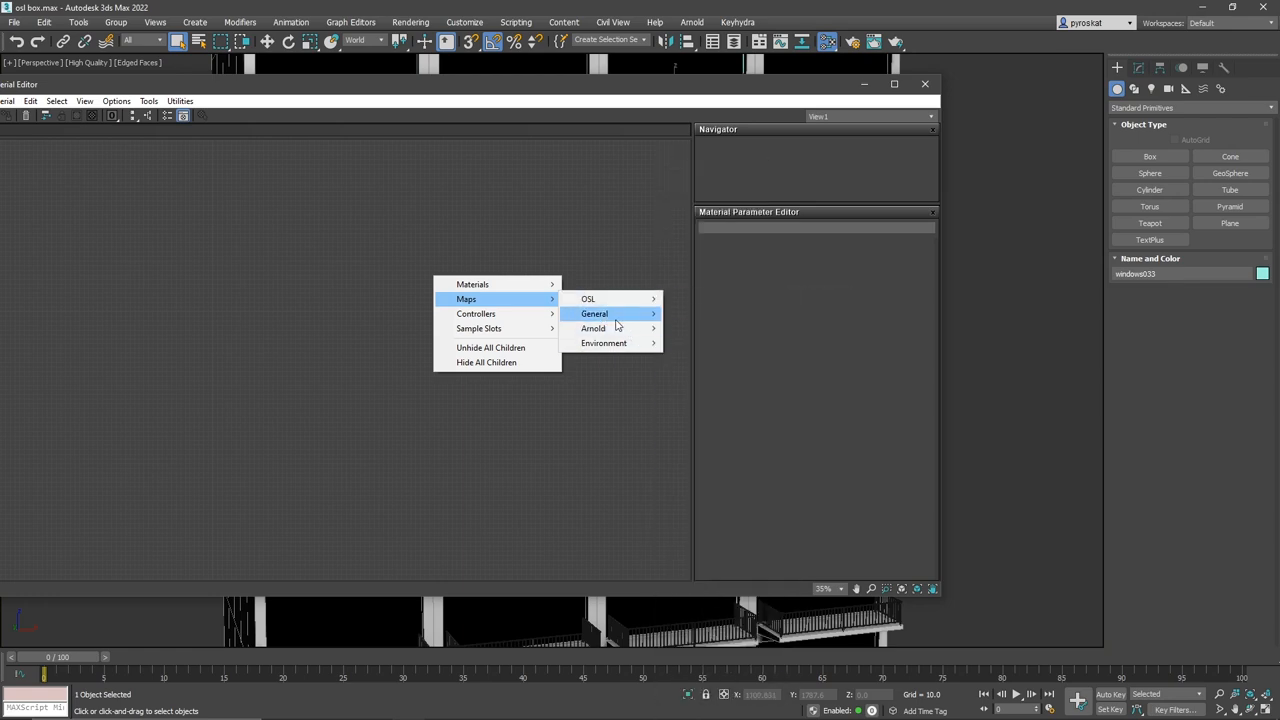
- From the Slate editor's add-map menu, open Maps > General to add an OSL Map
click(594, 314)
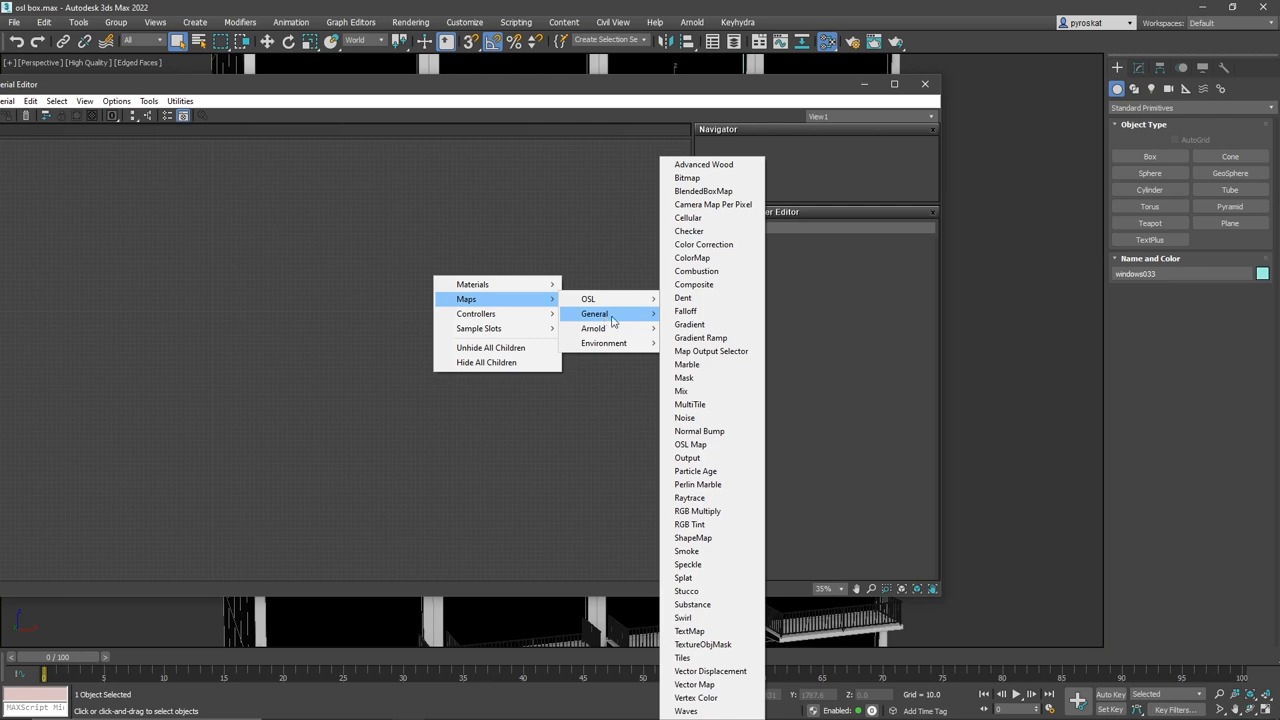
mouse_move(699, 431)
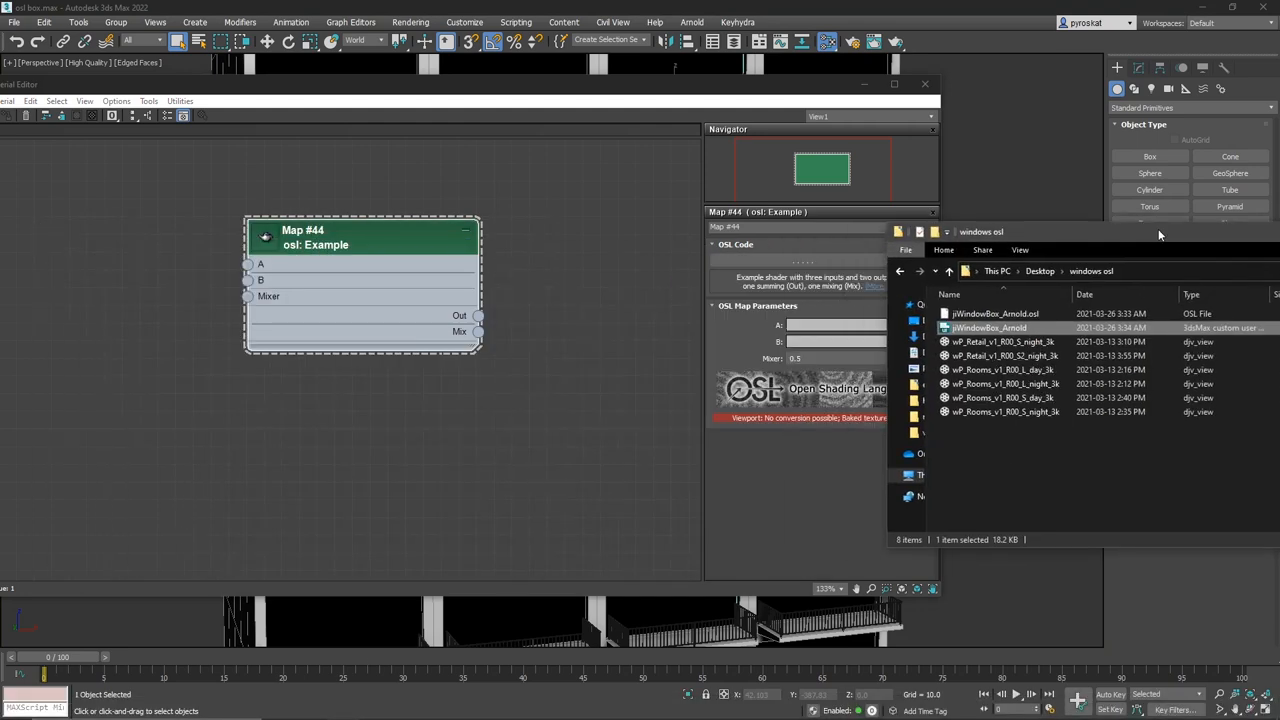
- Move File Explorer over the editor and select jiWindowBox_Arnold.osl in the 'windows osl' folder
drag(1100, 231, 885, 200)
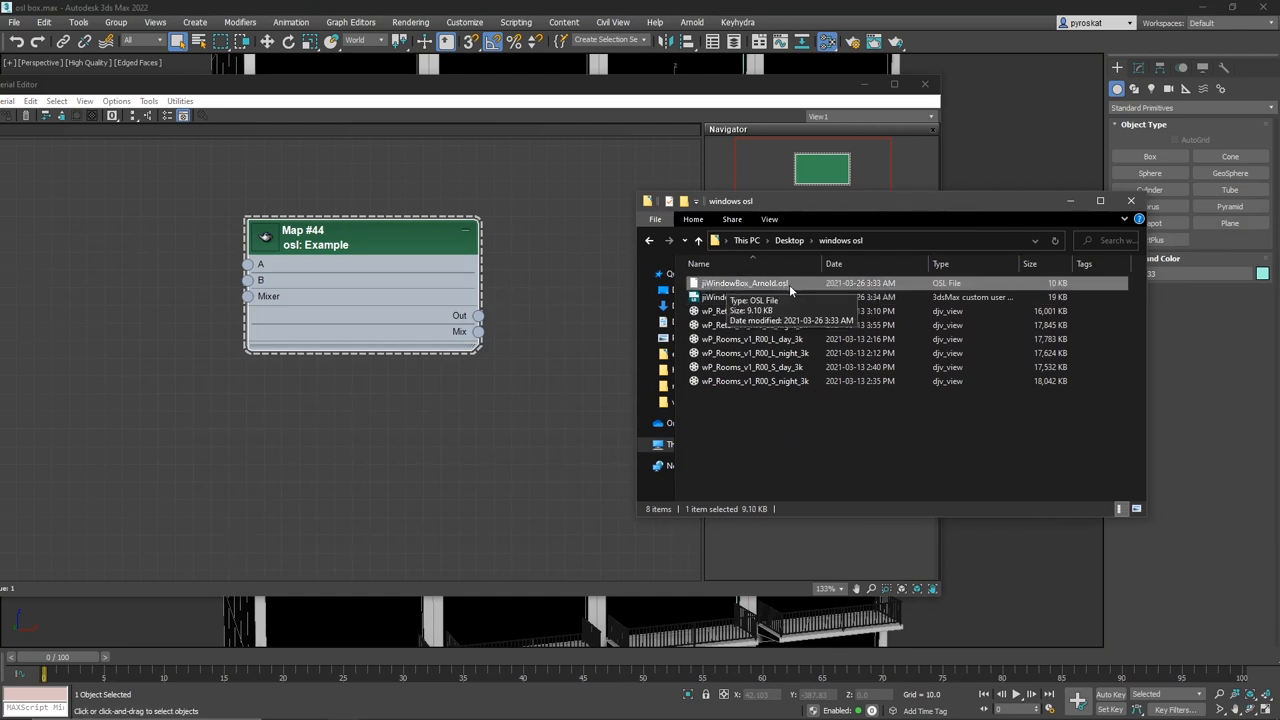
click(740, 297)
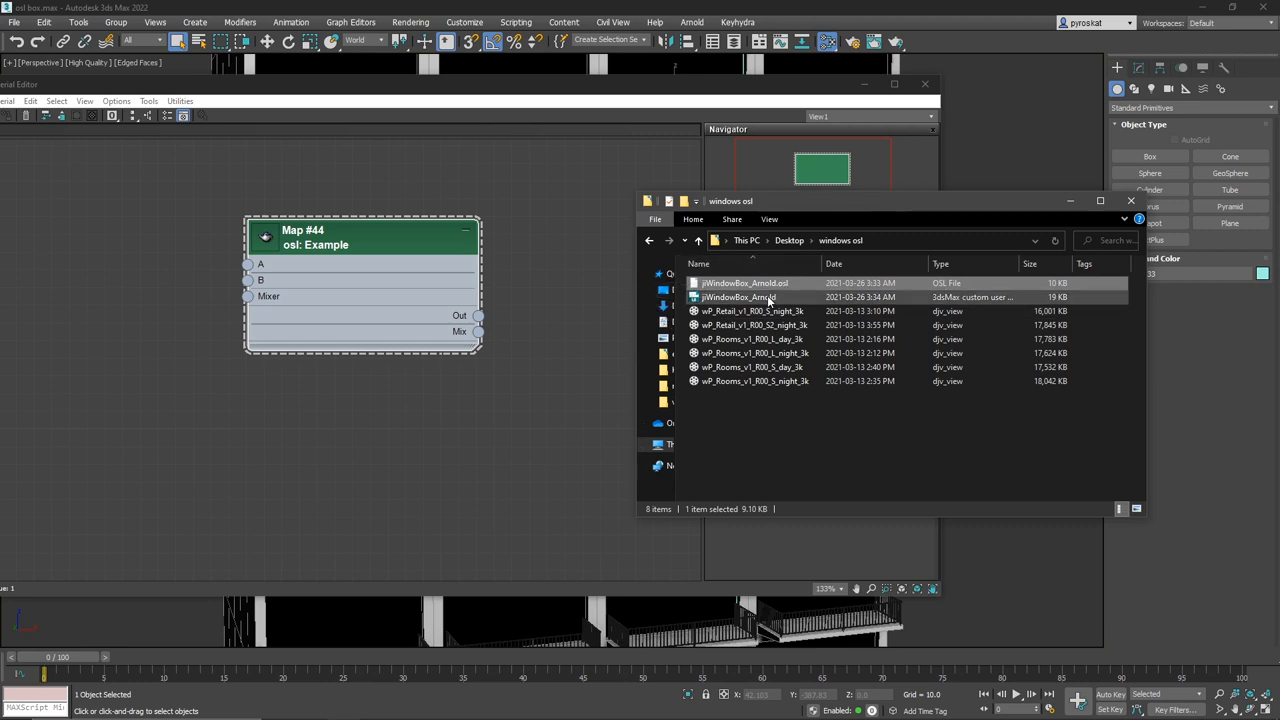
mouse_move(788, 297)
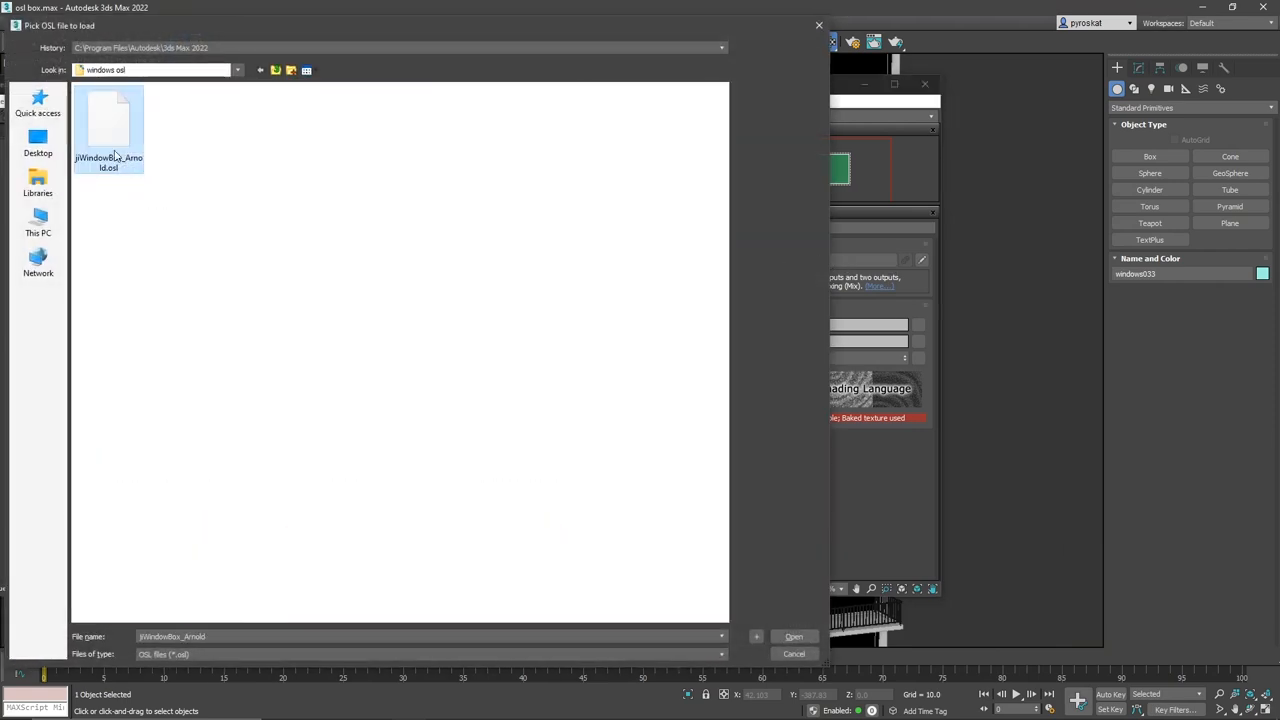
- Load jiWindowBox_Arnold.osl into the OSL map and set its texture to wP_Rooms_v1_R00_L_day_3k
click(793, 636)
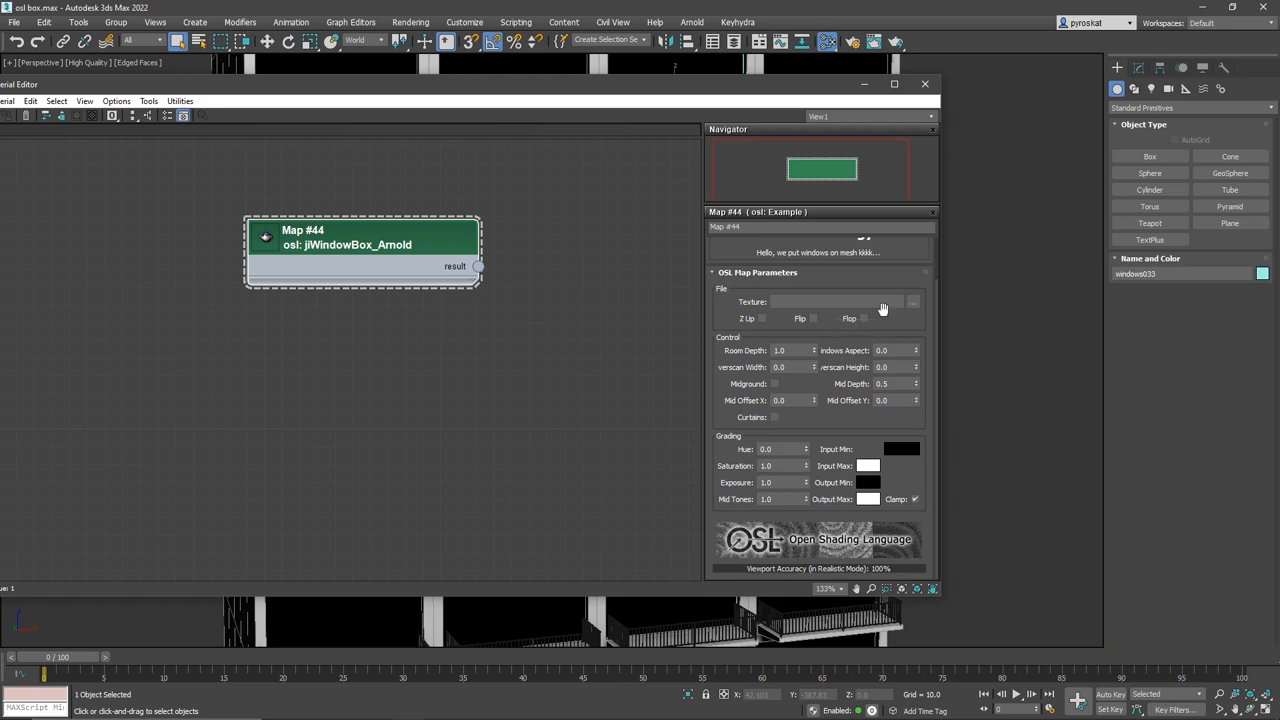
mouse_move(577, 300)
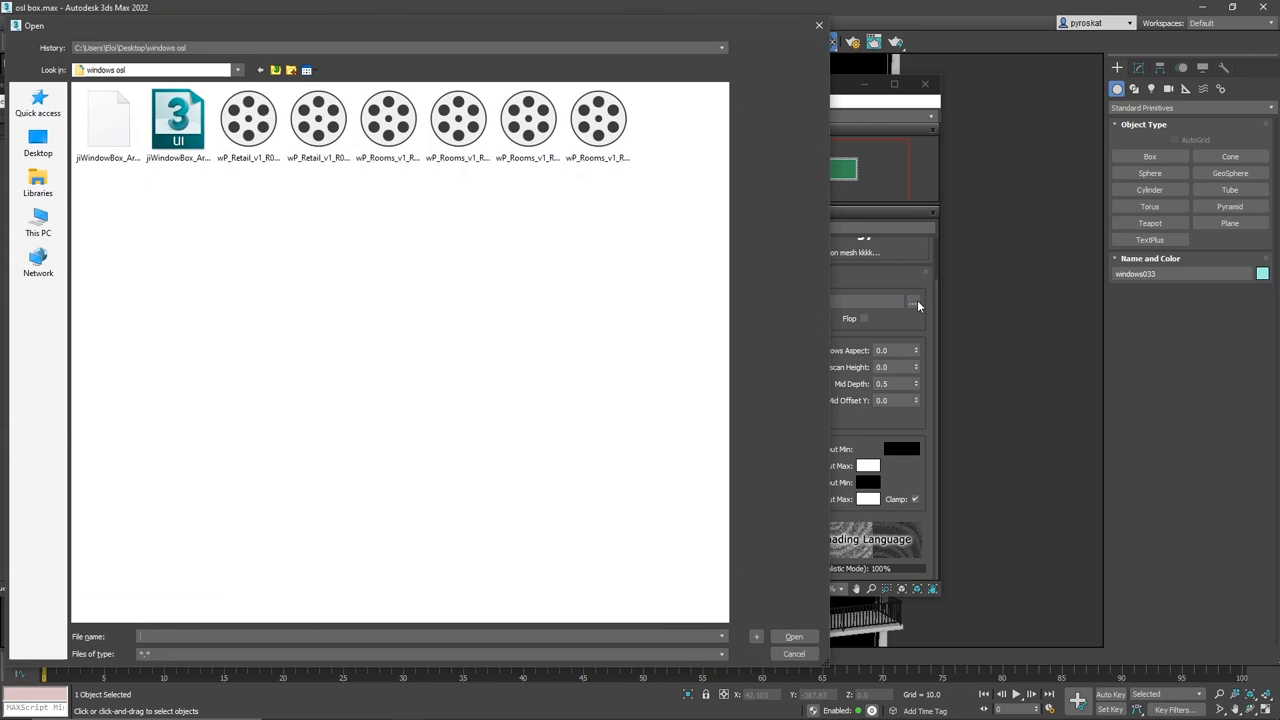
click(388, 118)
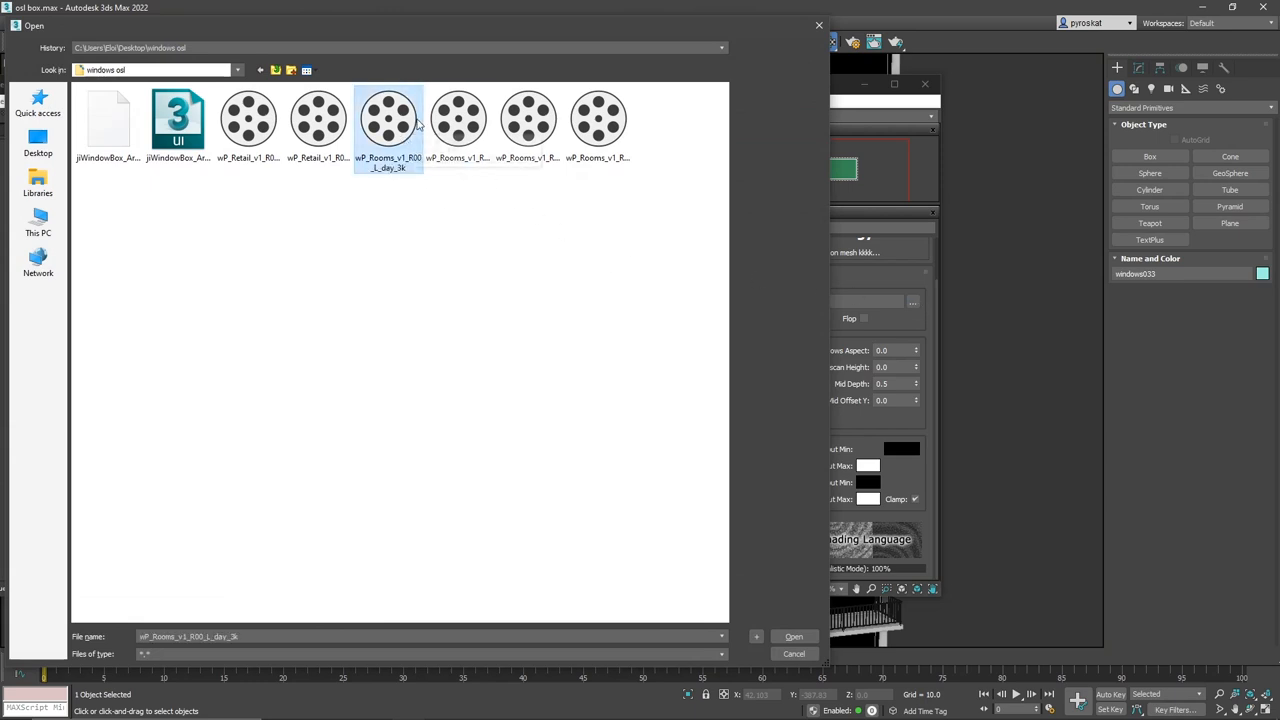
click(793, 636)
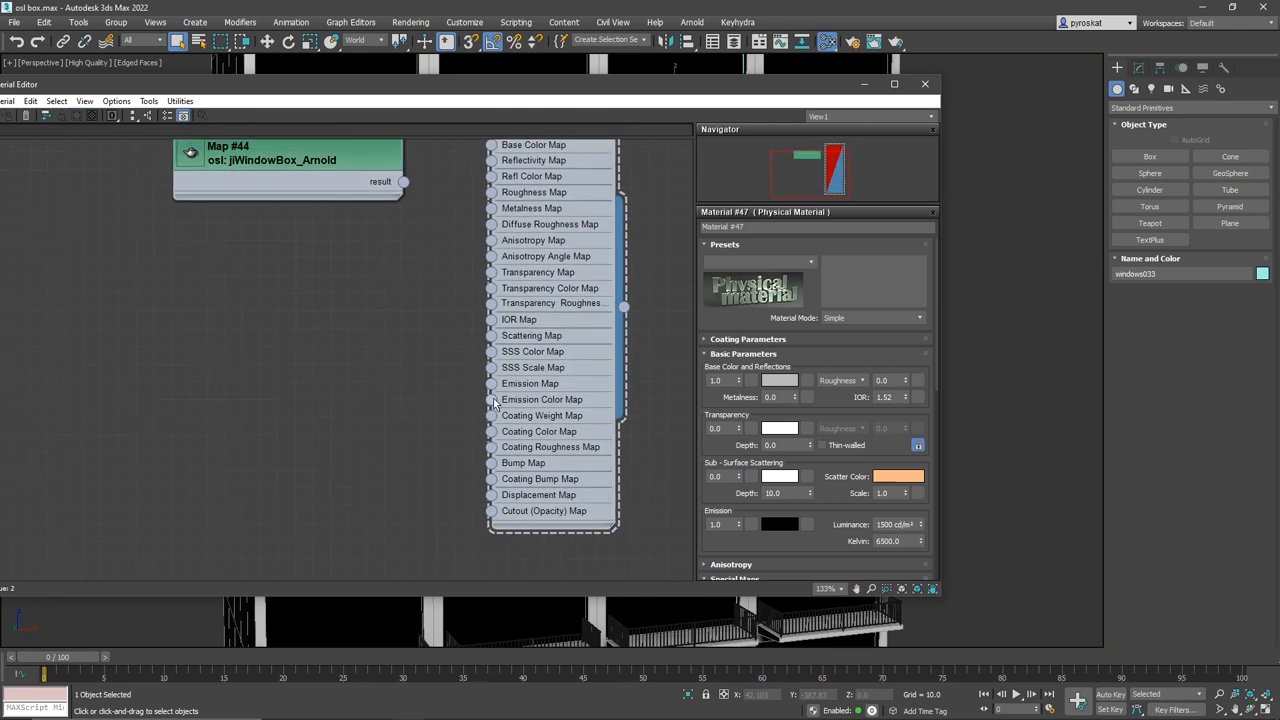
- Wire the jiWindowBox map's result into the Physical Material's Emission Color
drag(403, 182, 490, 399)
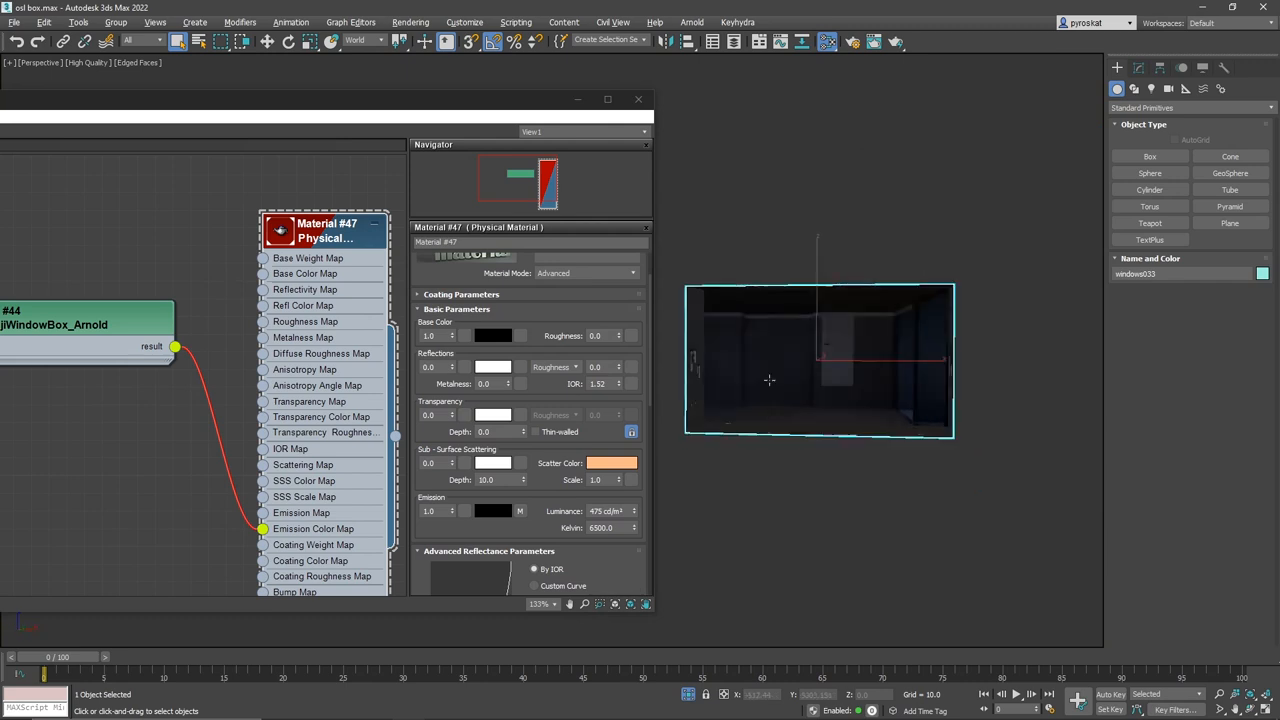
- Switch the viewport shading to Standard, then back to High Quality
click(89, 62)
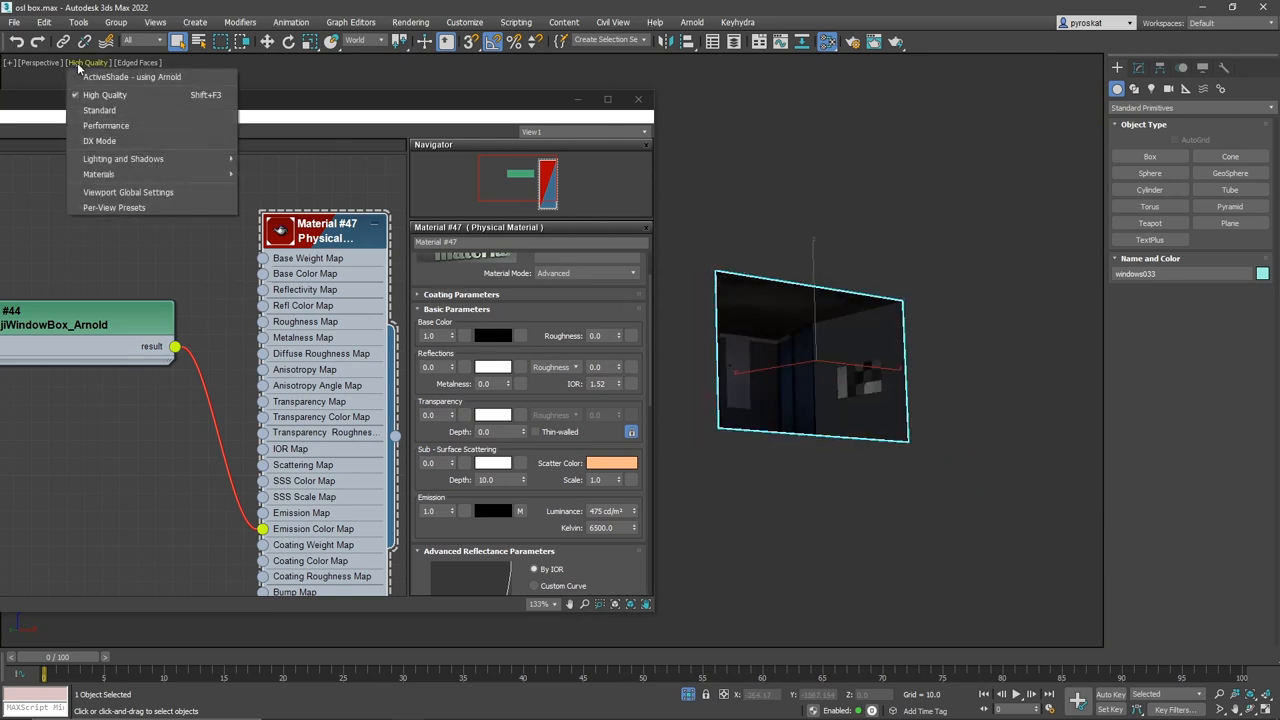
click(99, 110)
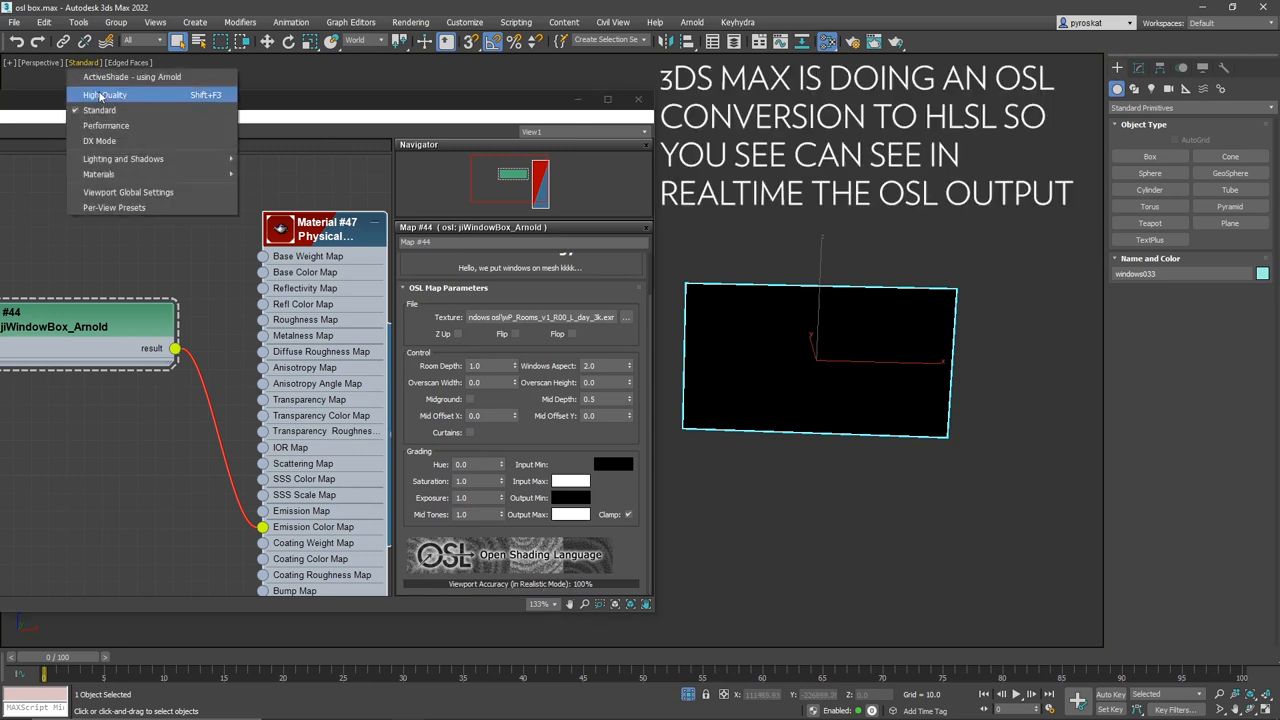
click(105, 94)
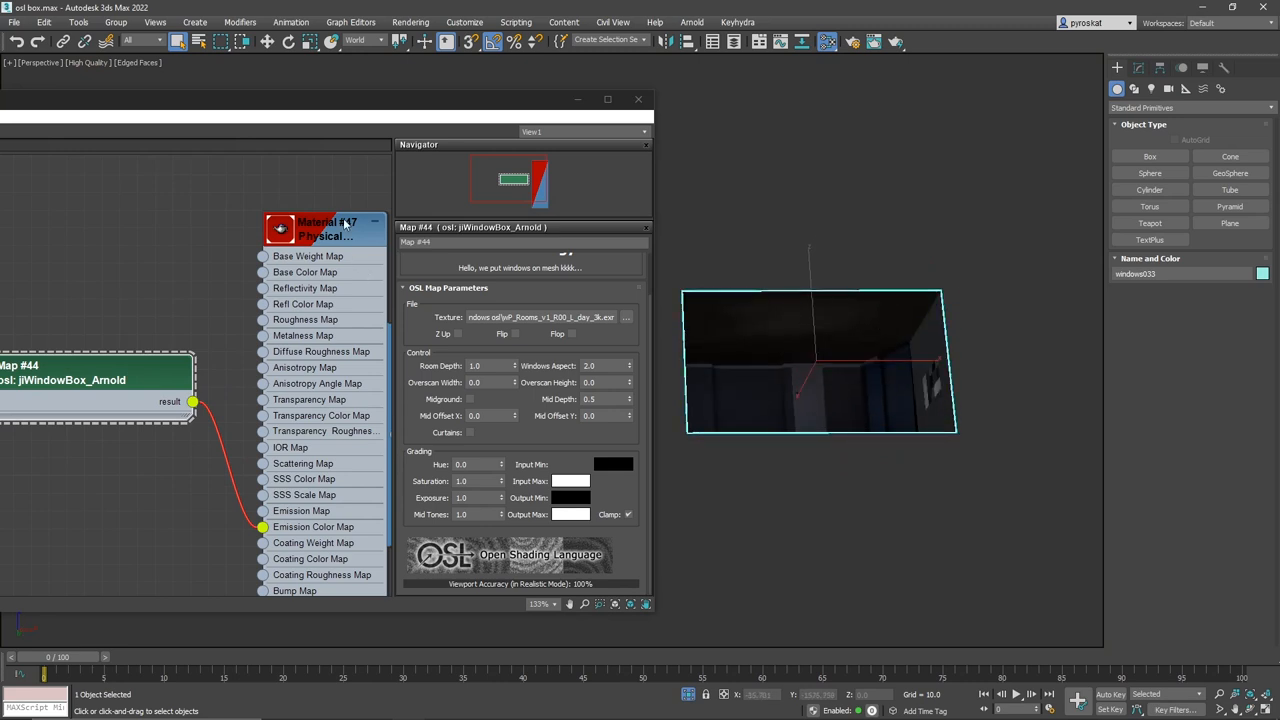
- Tick Flip, Midground and Curtains in the OSL Map Parameters
click(515, 333)
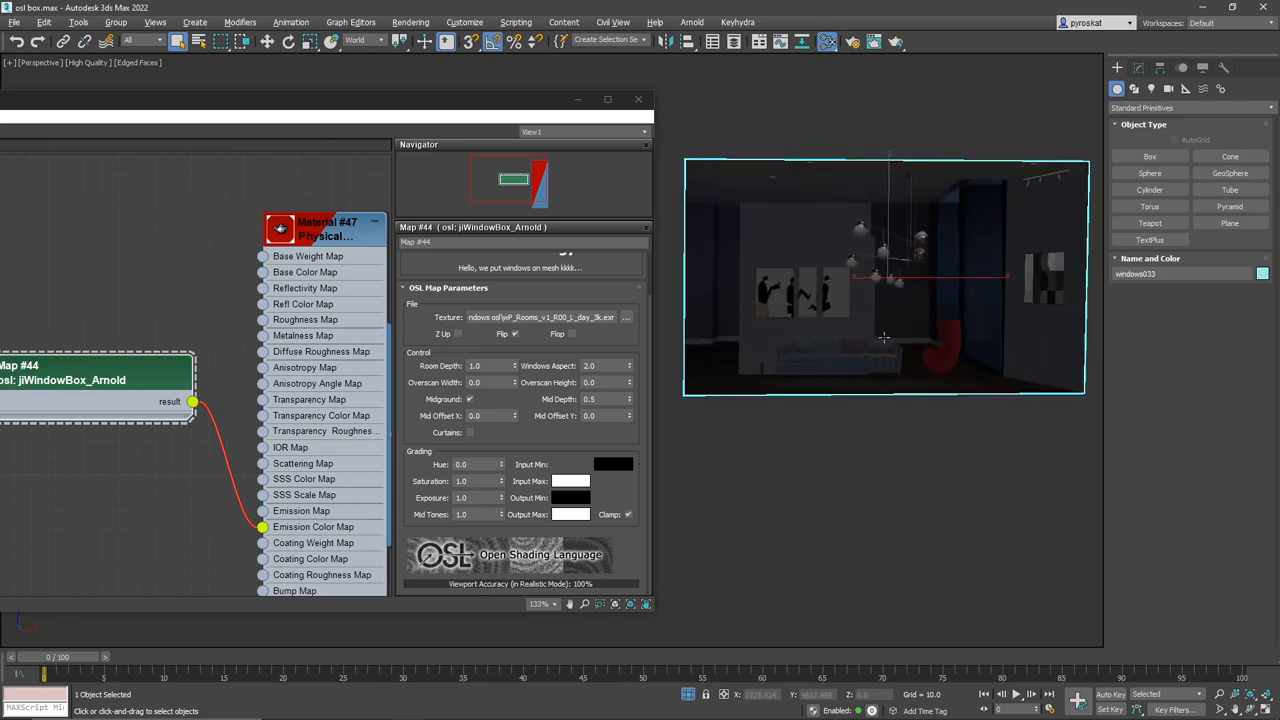
click(469, 432)
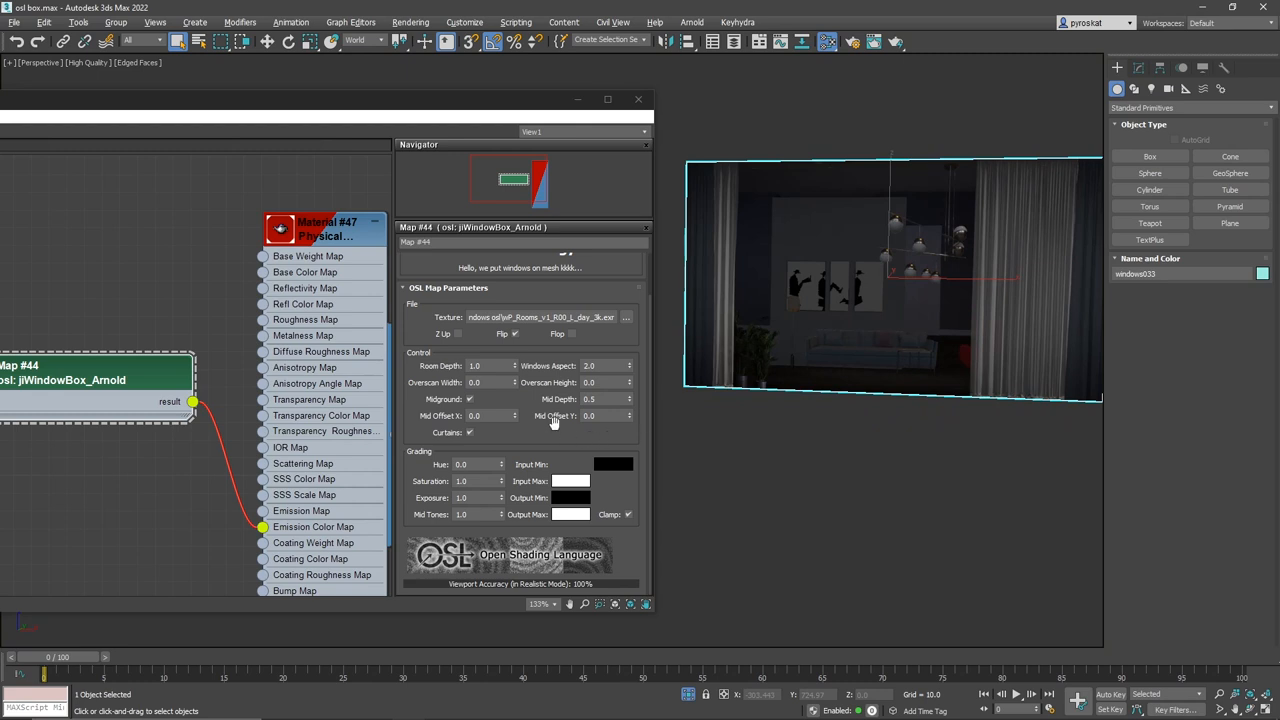
- Set Room Depth 2.0, Mid Depth 1.39 and Overscan Height 0.05 on the window box map
click(501, 365)
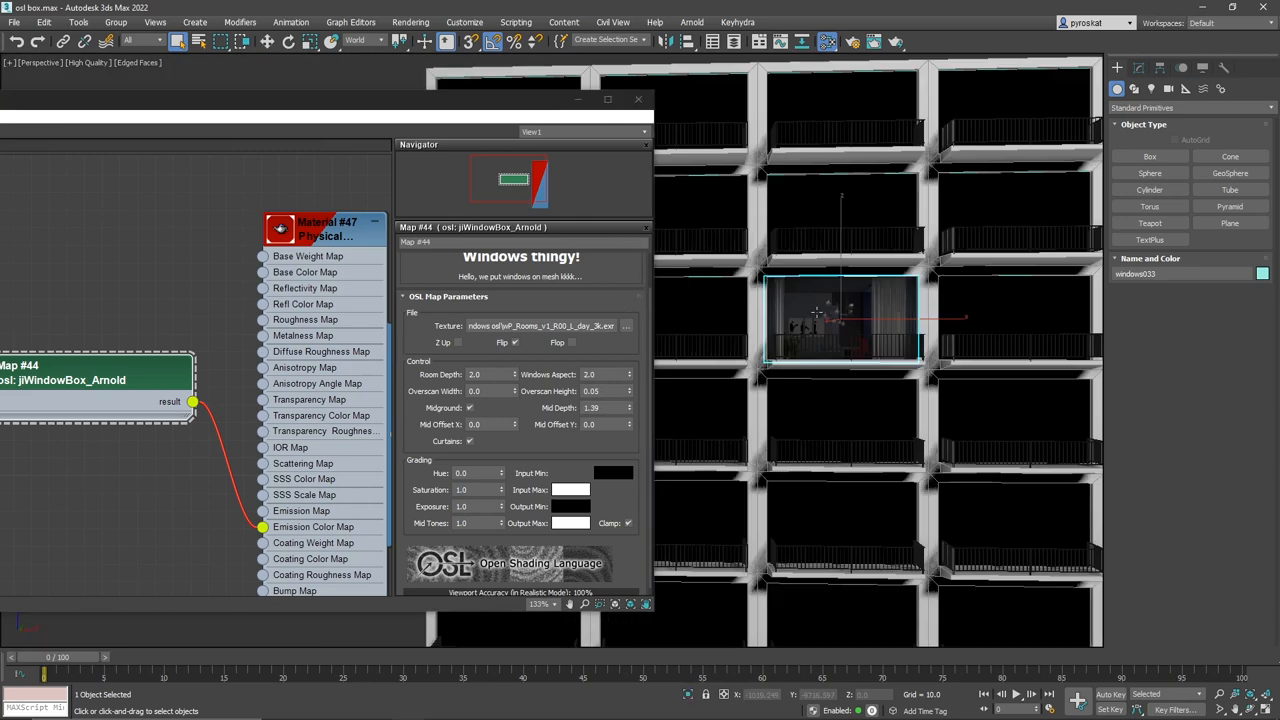
- Apply the room material to the facade windows, adjust depths and toggle the curtains layer
right_click(733, 298)
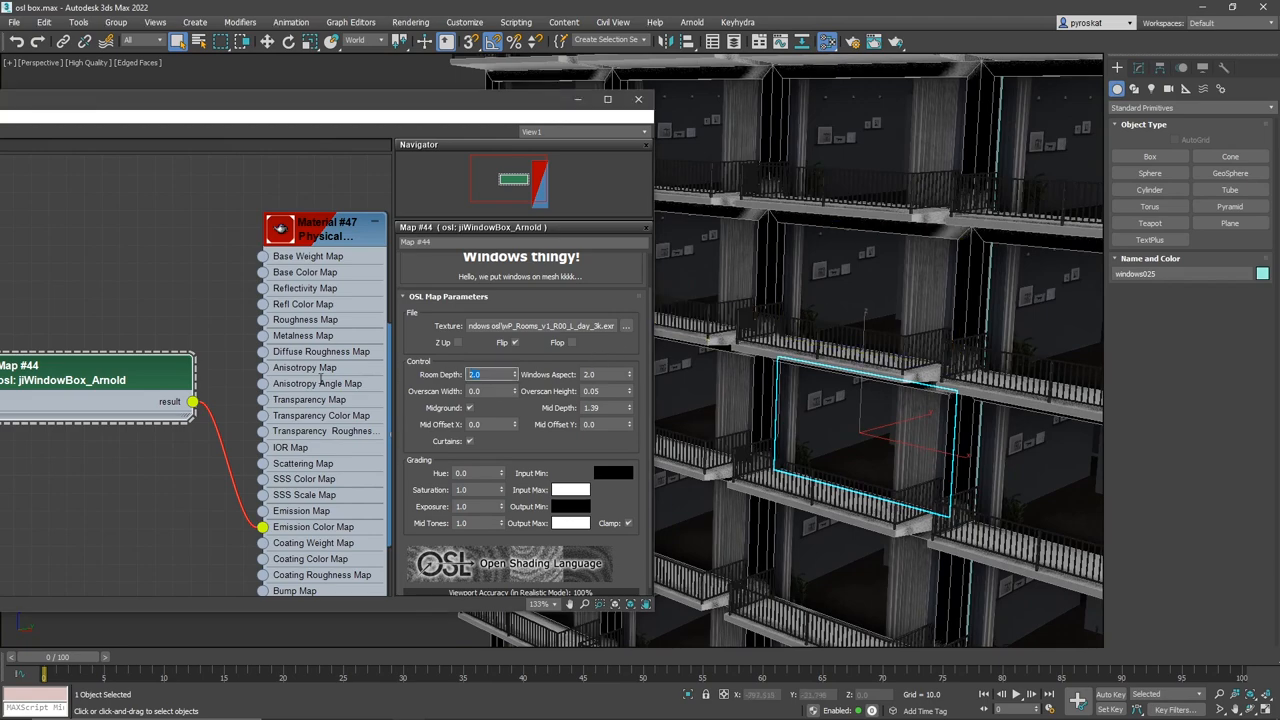
text(1.0)
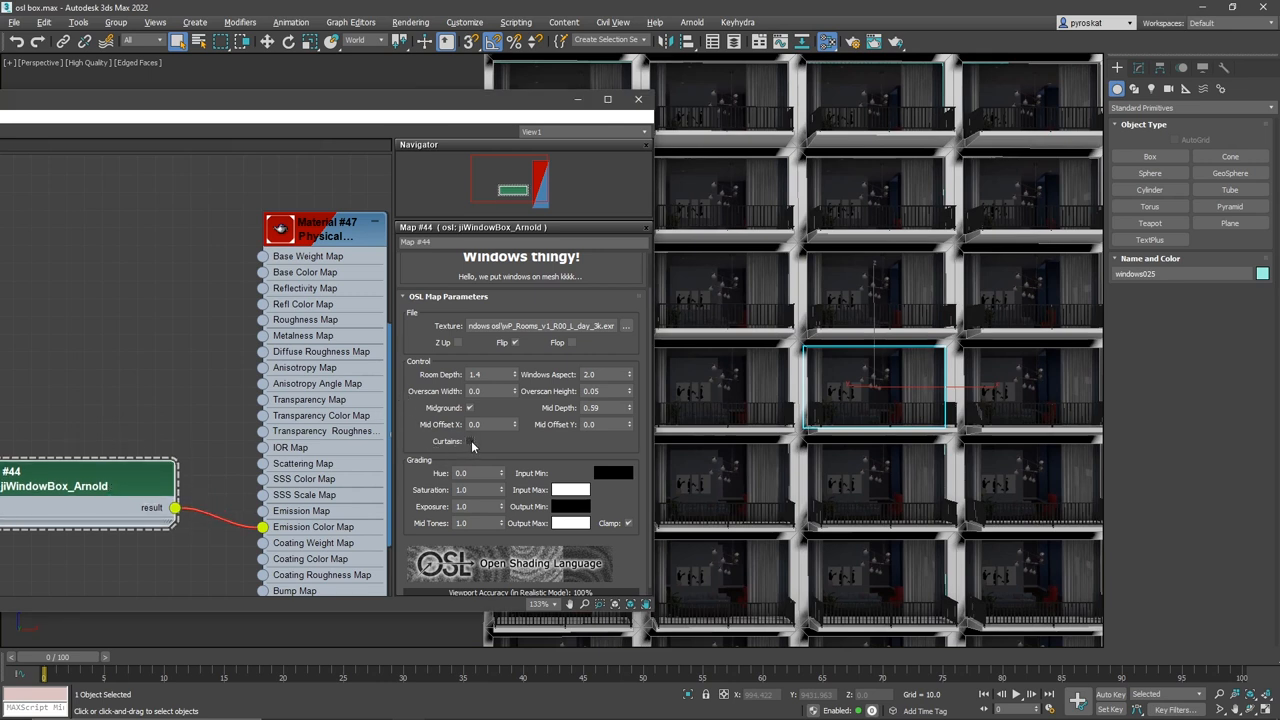
click(470, 441)
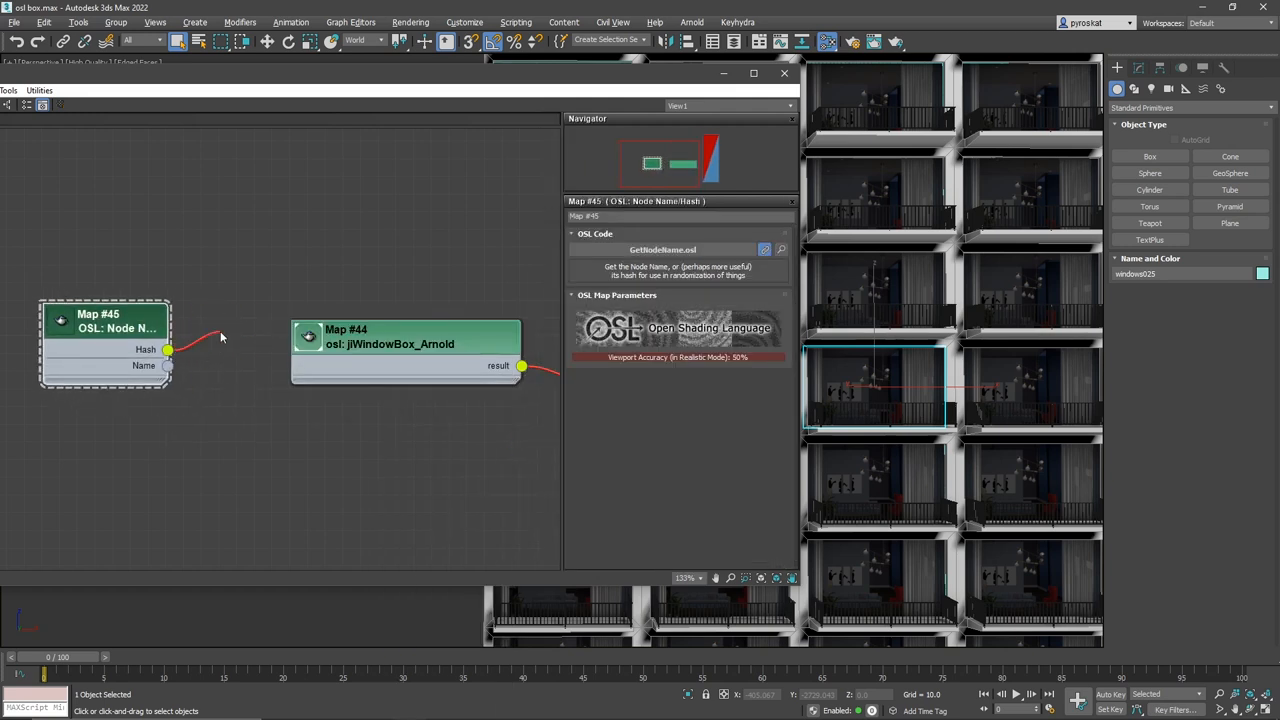
- Add a Random Index OSL map and wire Map #45's Hash into its Input Number
right_click(221, 336)
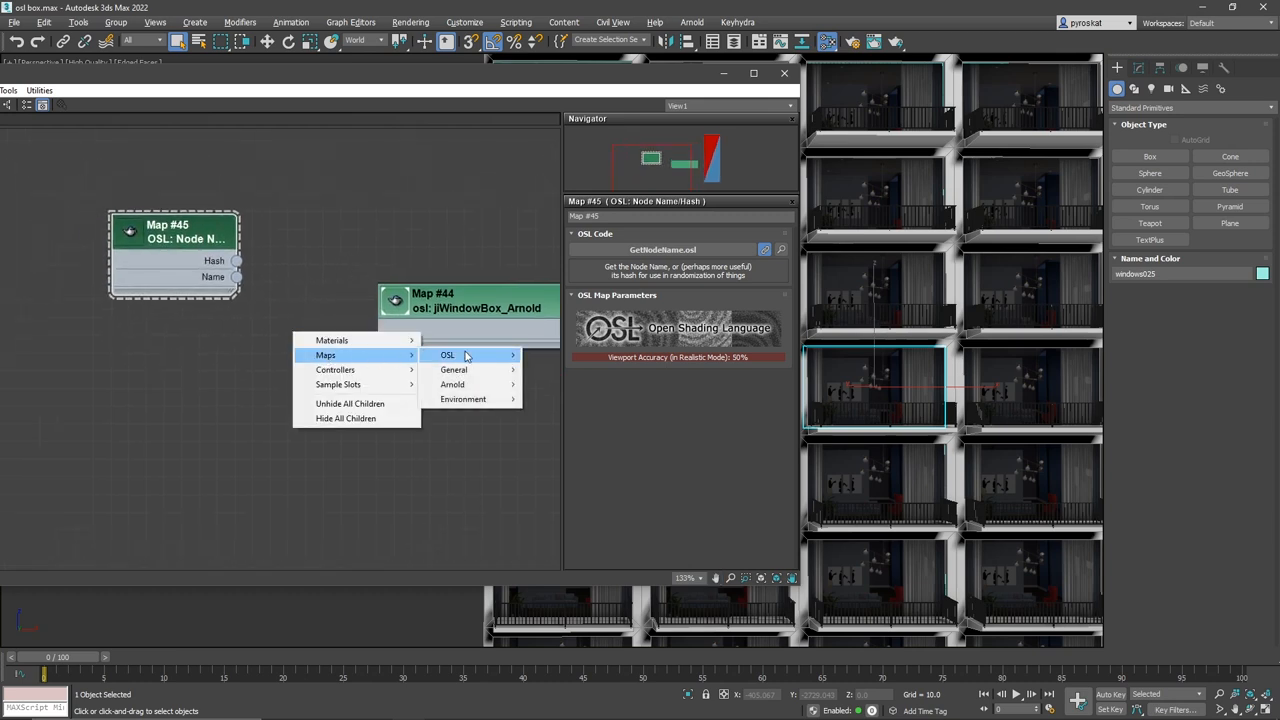
click(447, 354)
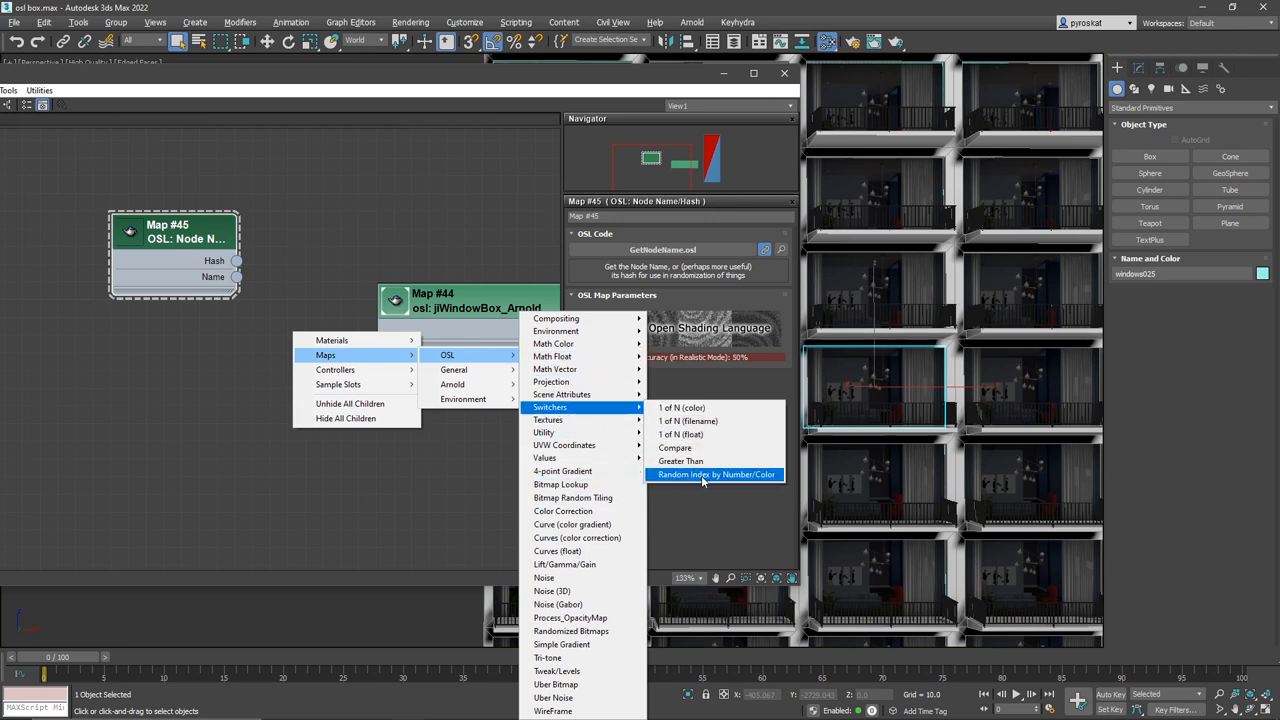
click(716, 474)
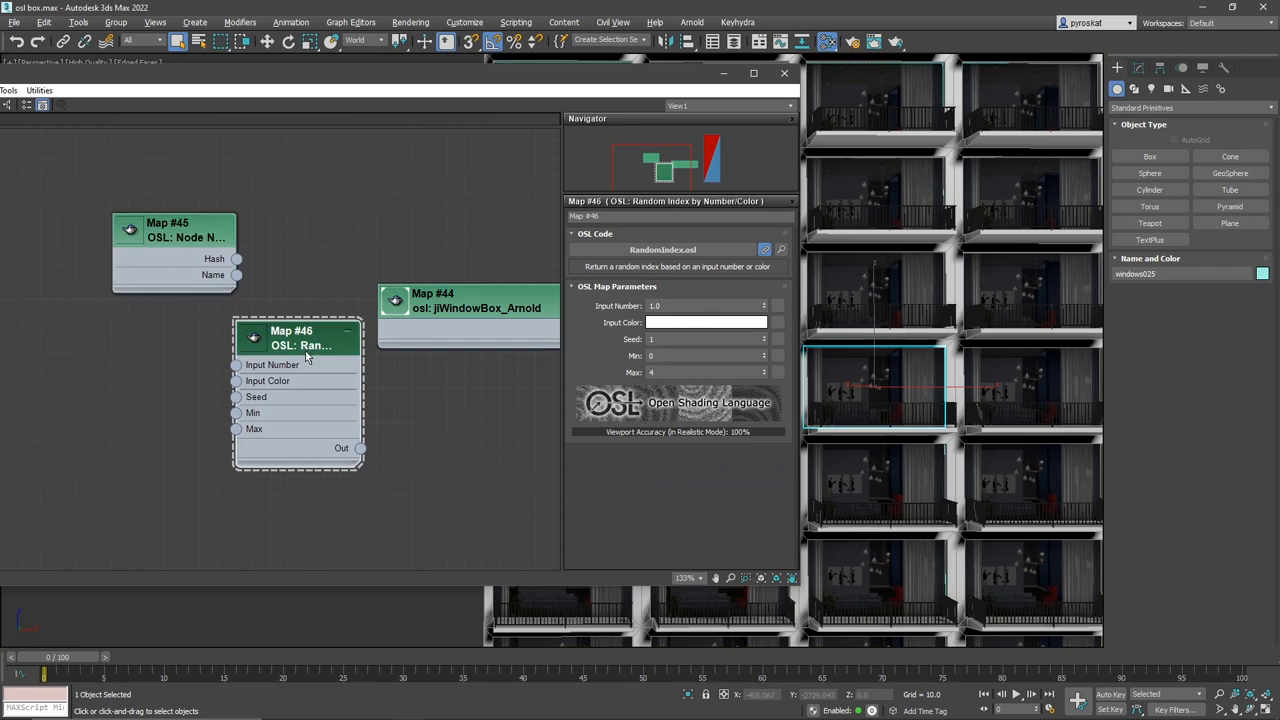
drag(291, 340, 326, 393)
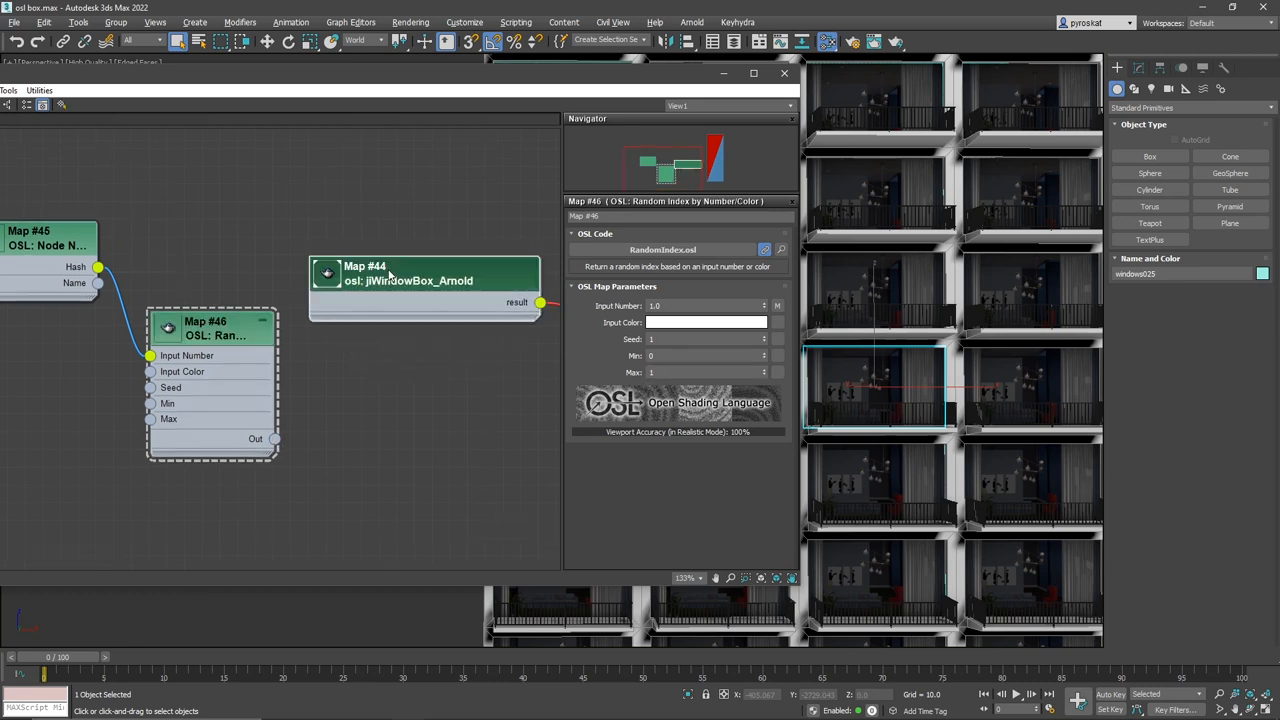
click(420, 275)
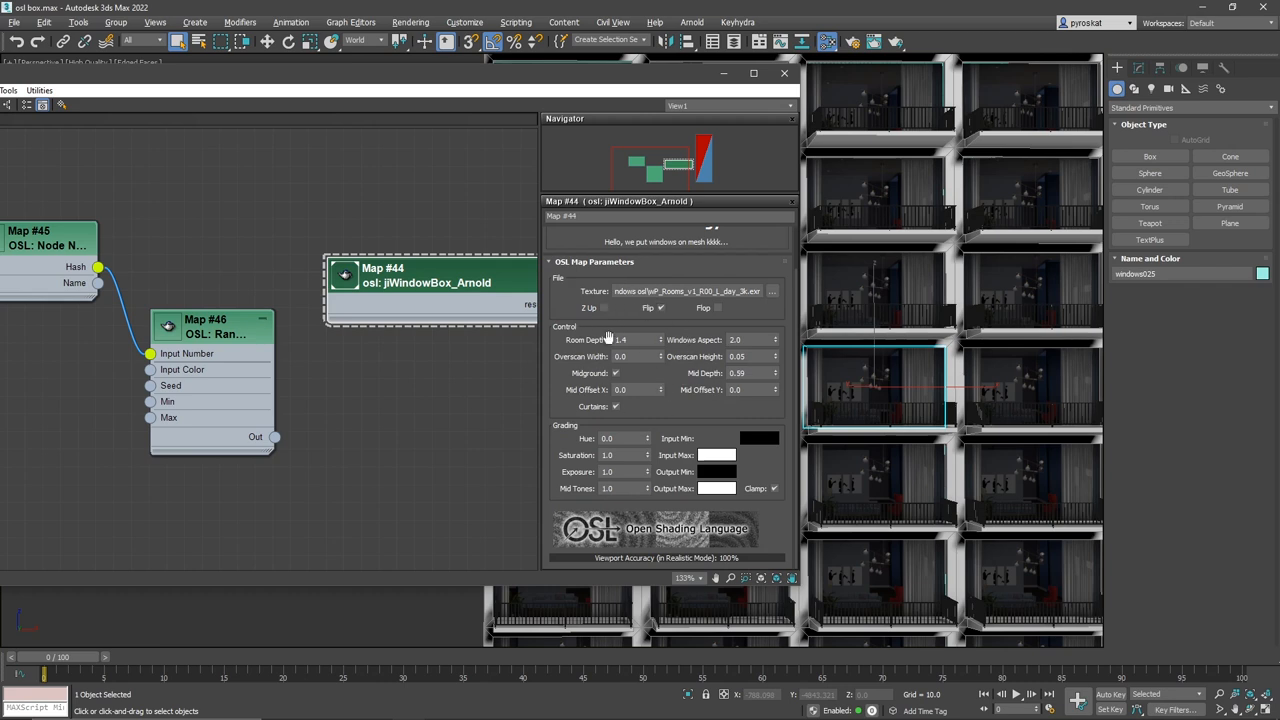
mouse_move(375, 293)
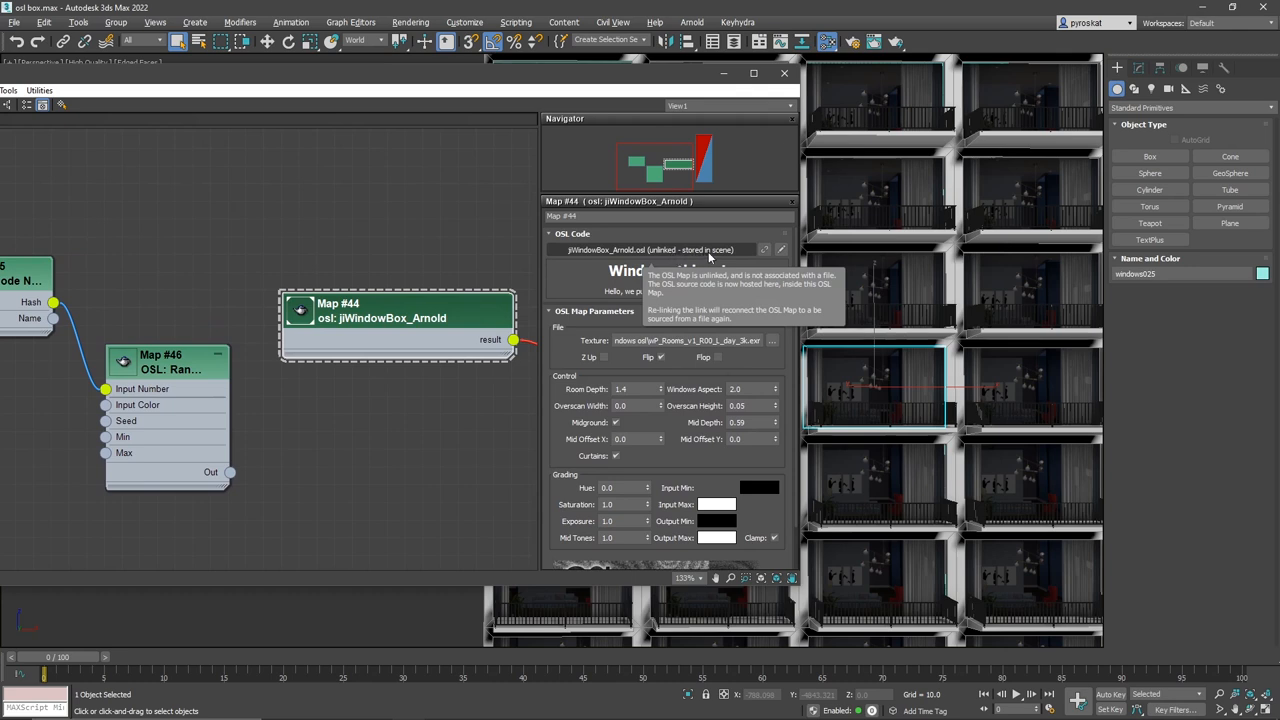
mouse_move(720, 258)
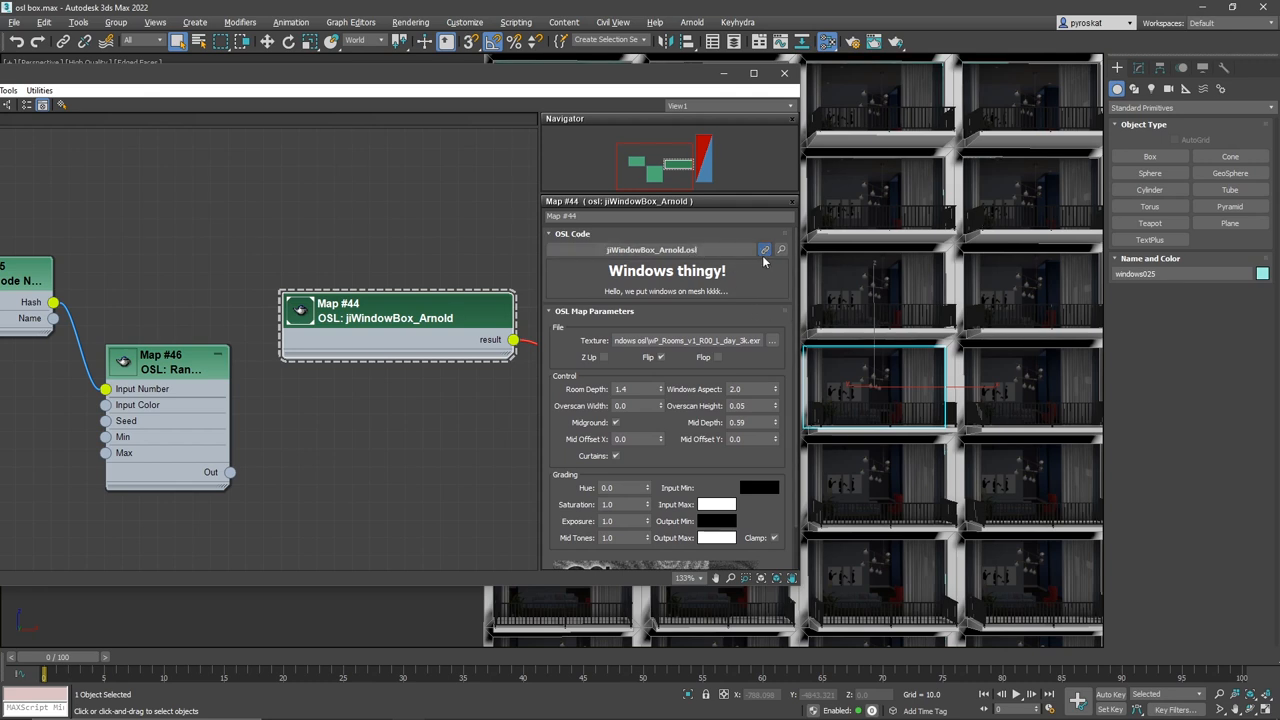
- Unlink Map #44's OSL code from its .osl file so it is stored in the scene
click(765, 249)
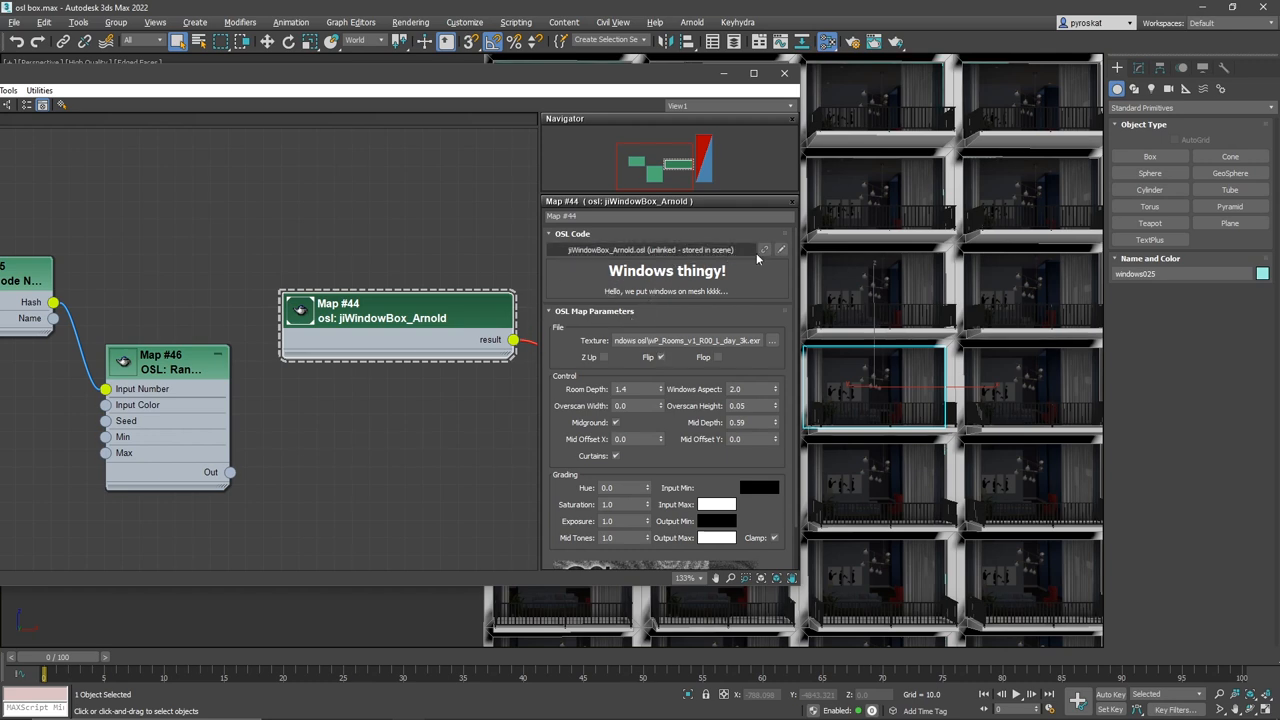
- Edit the jiWindowBox code to 'int connectable = 1' for its parameters and compile it
click(781, 249)
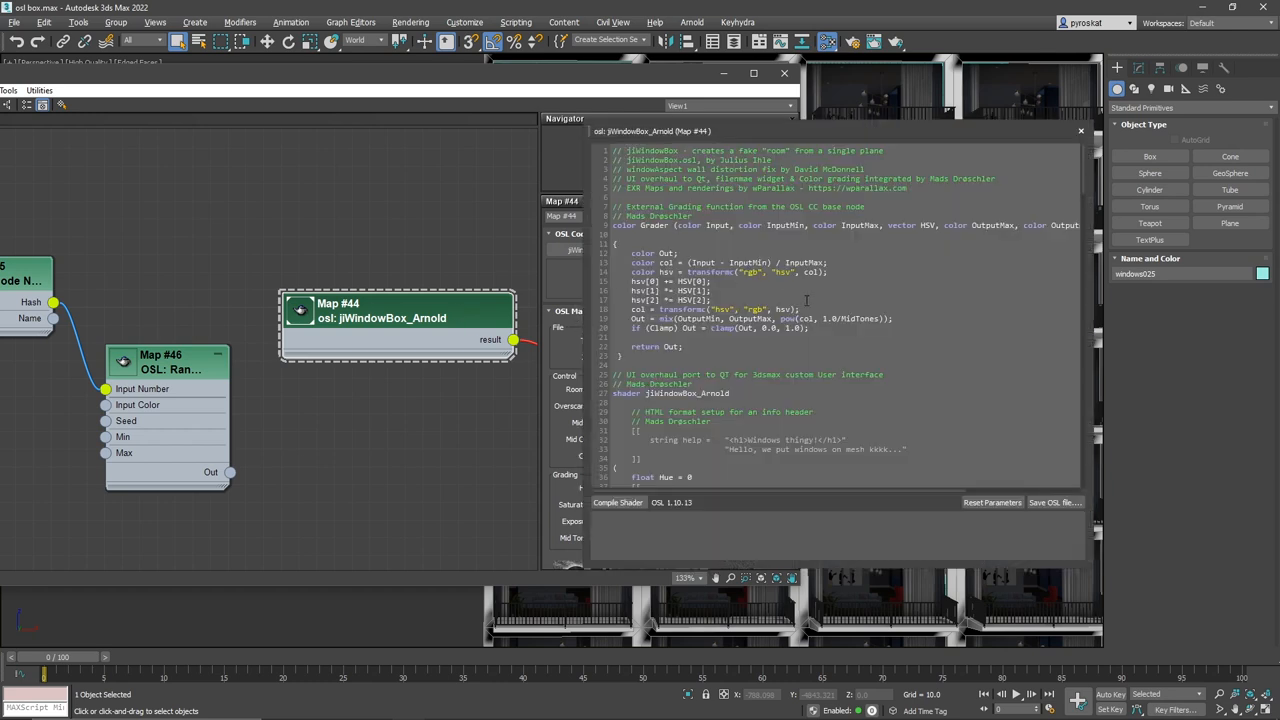
mouse_move(1092, 572)
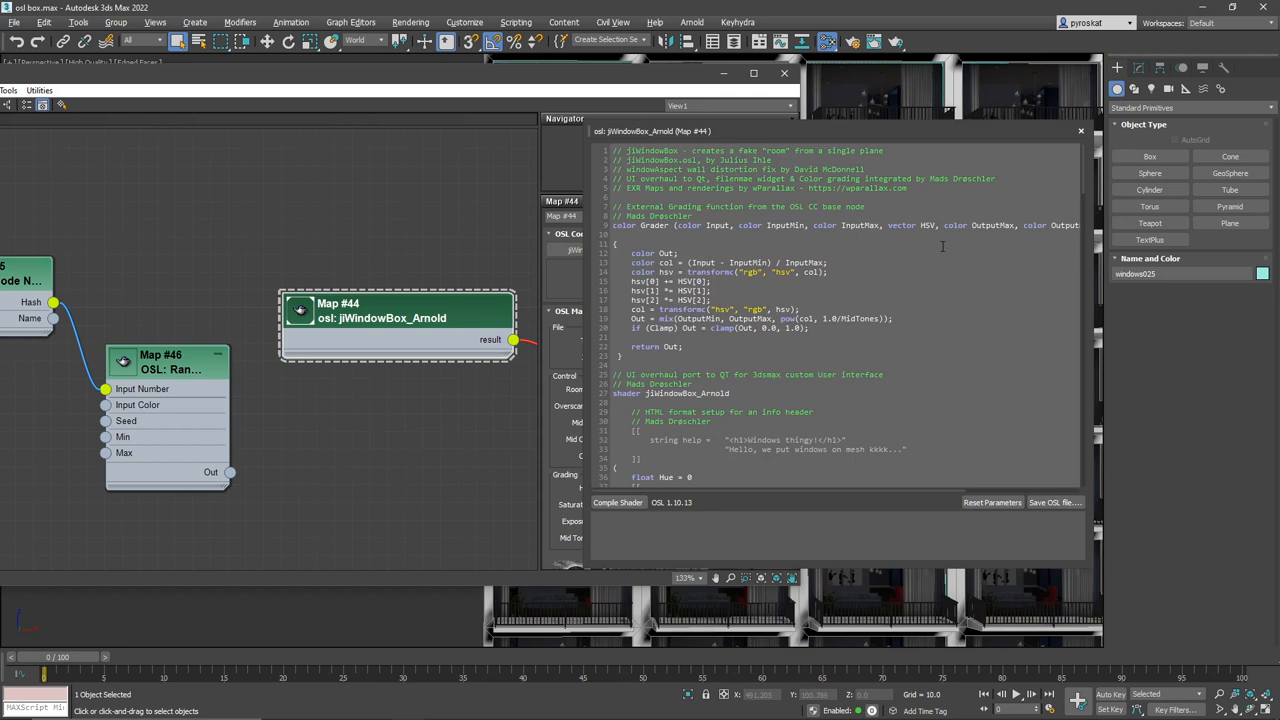
scroll(down, 3)
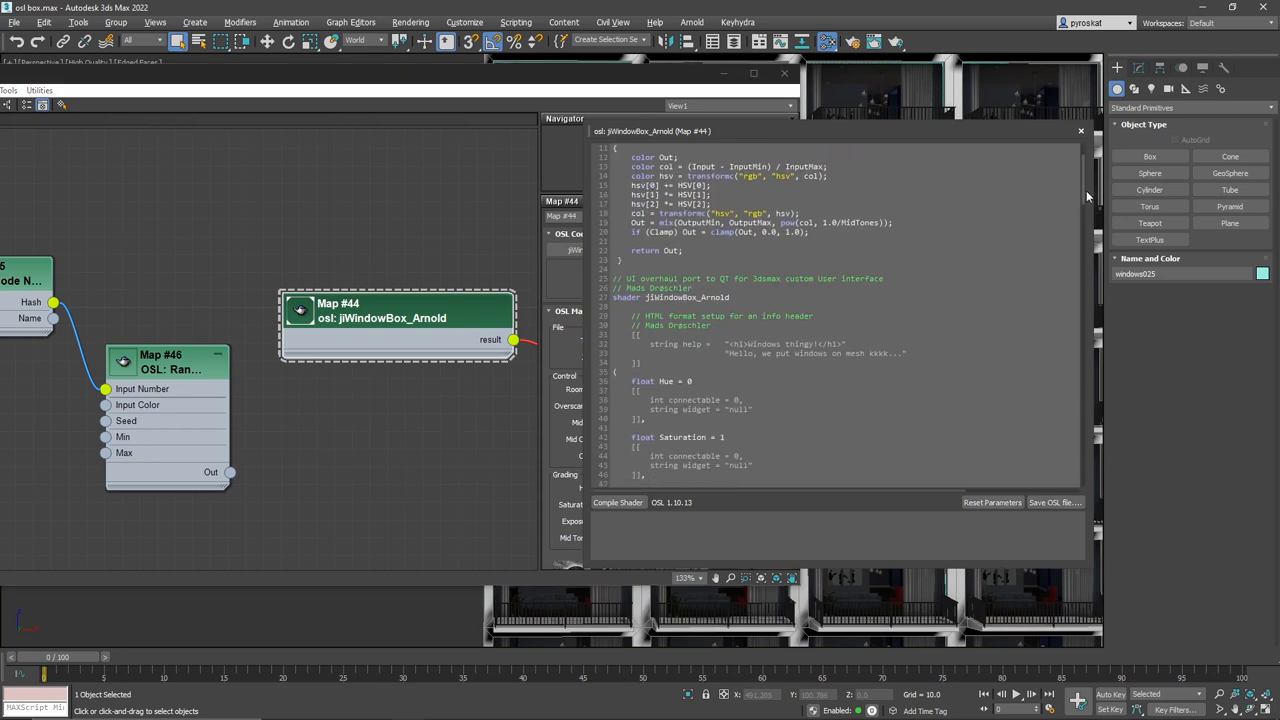
scroll(down, 3)
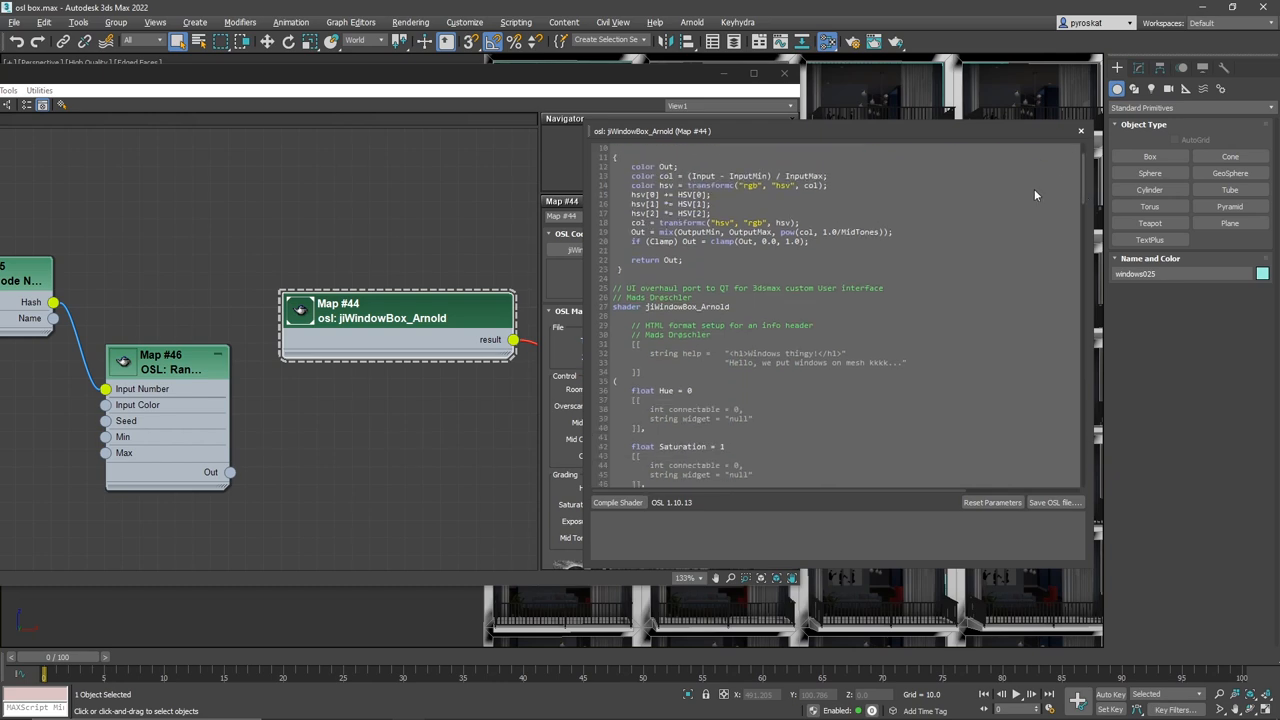
scroll(down, 3)
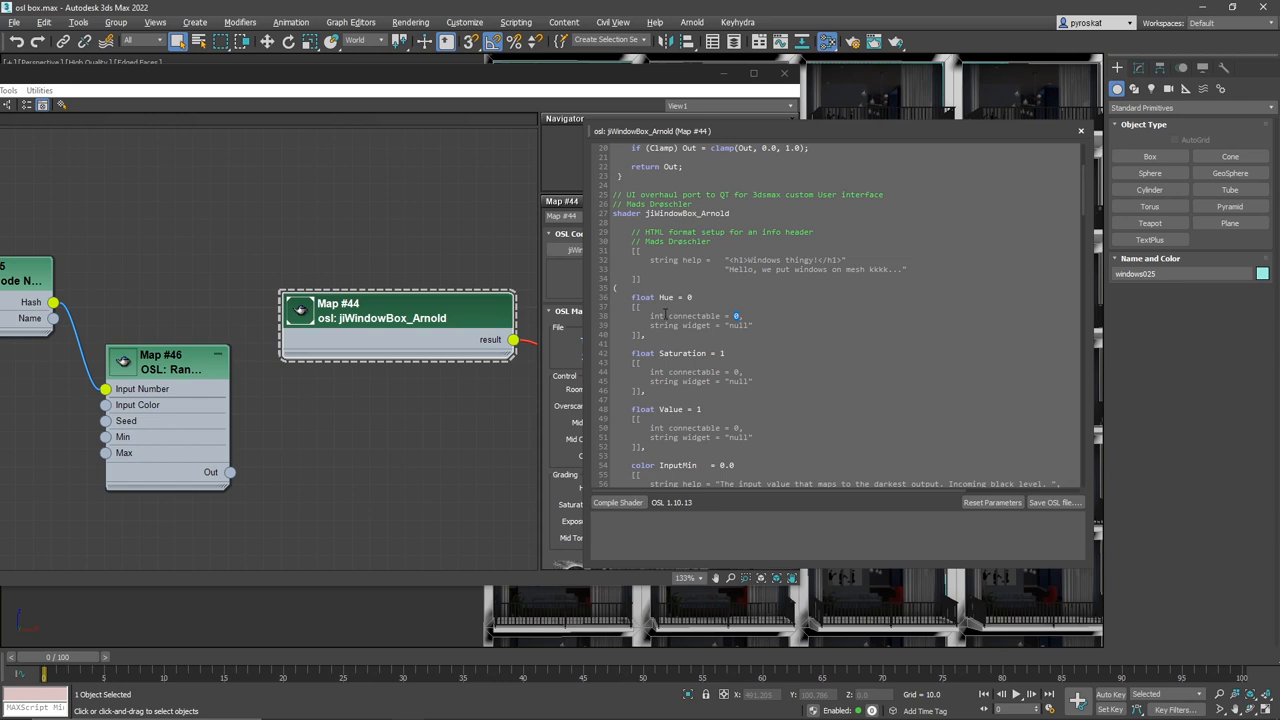
mouse_move(468, 338)
text(1)
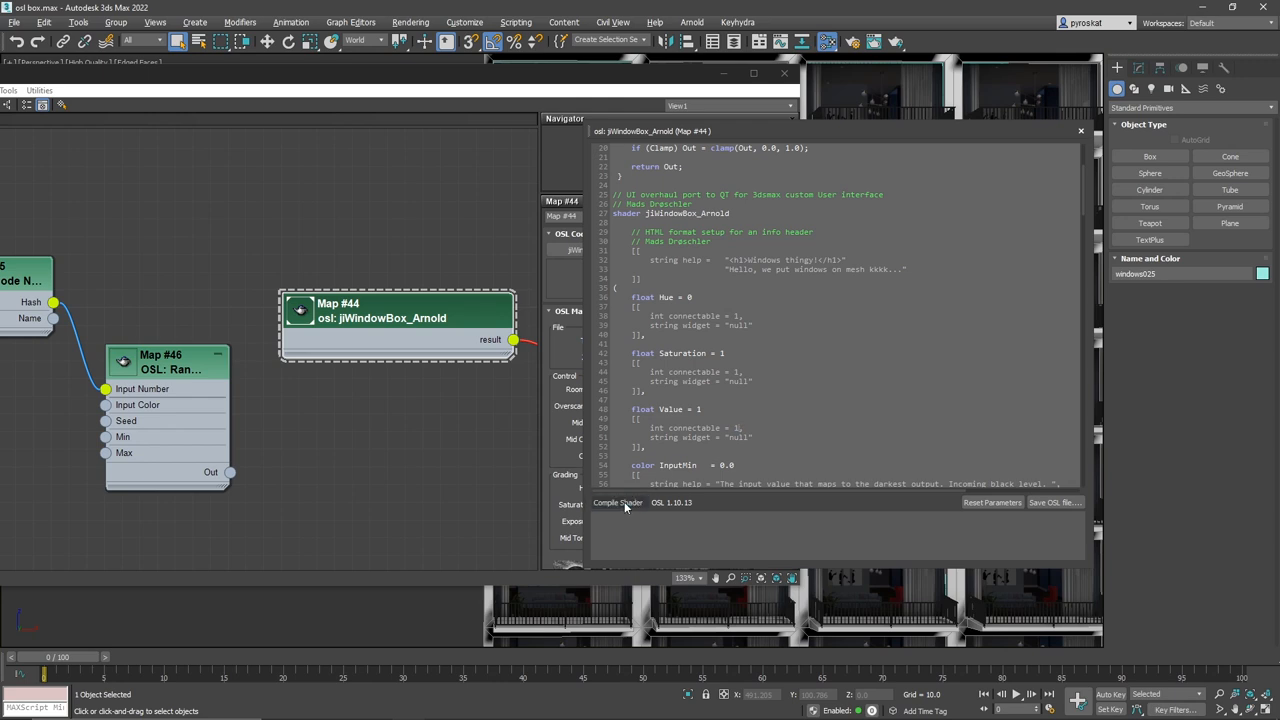
click(618, 502)
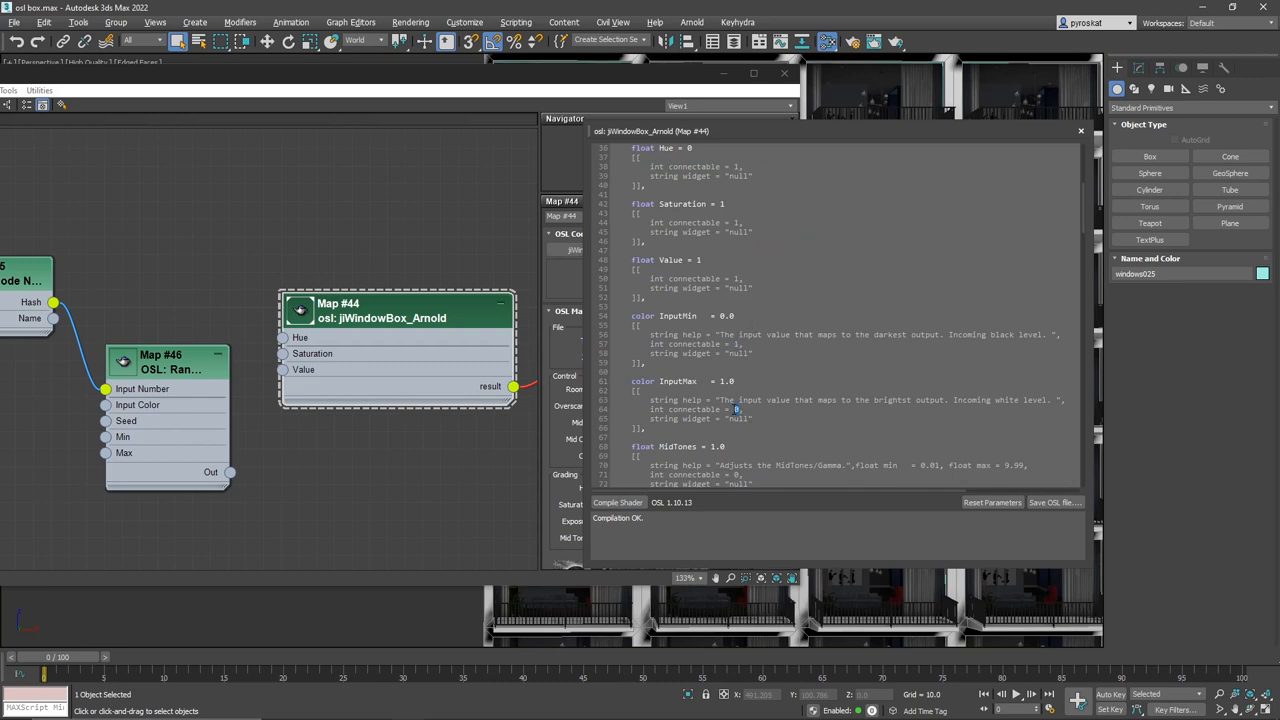
scroll(down, 3)
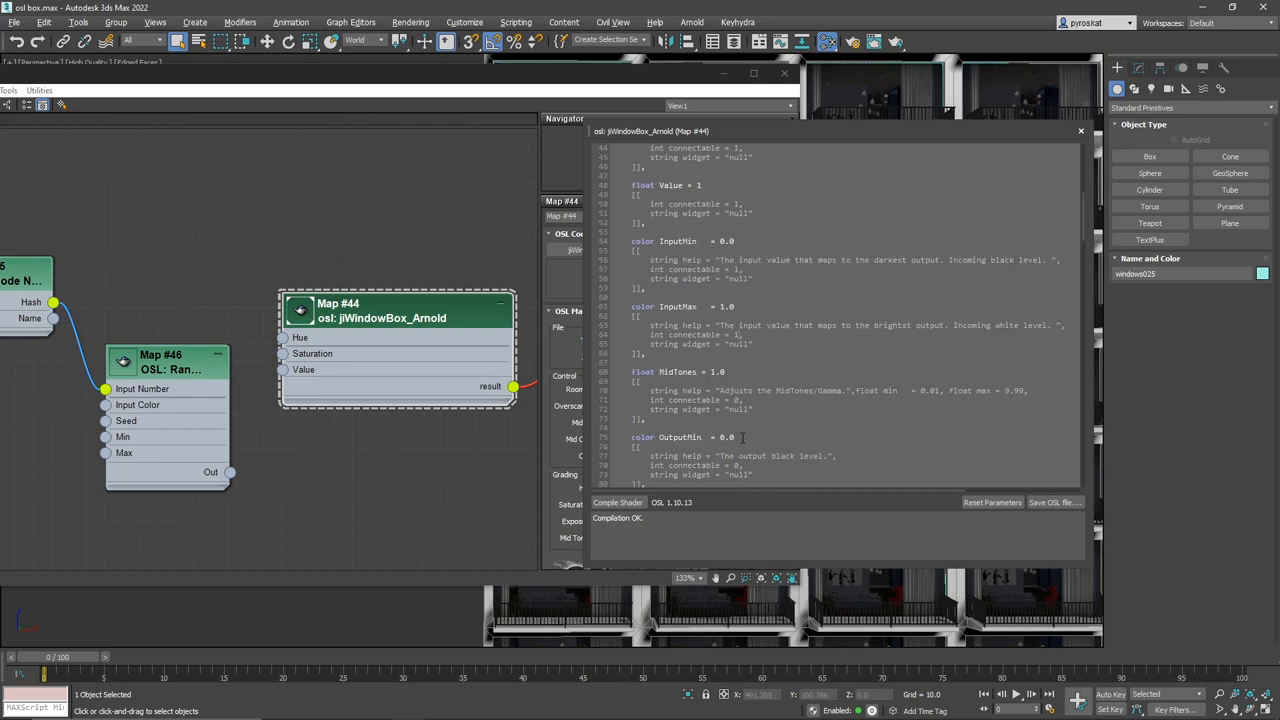
scroll(down, 3)
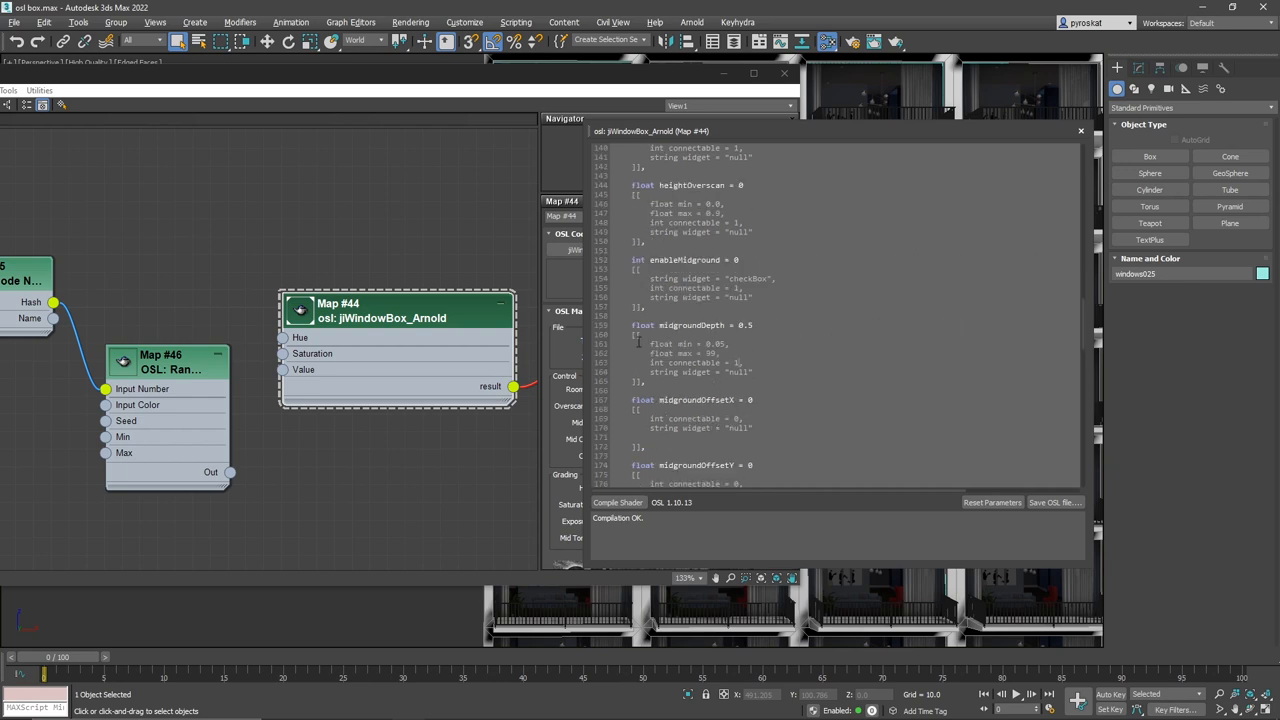
mouse_move(447, 360)
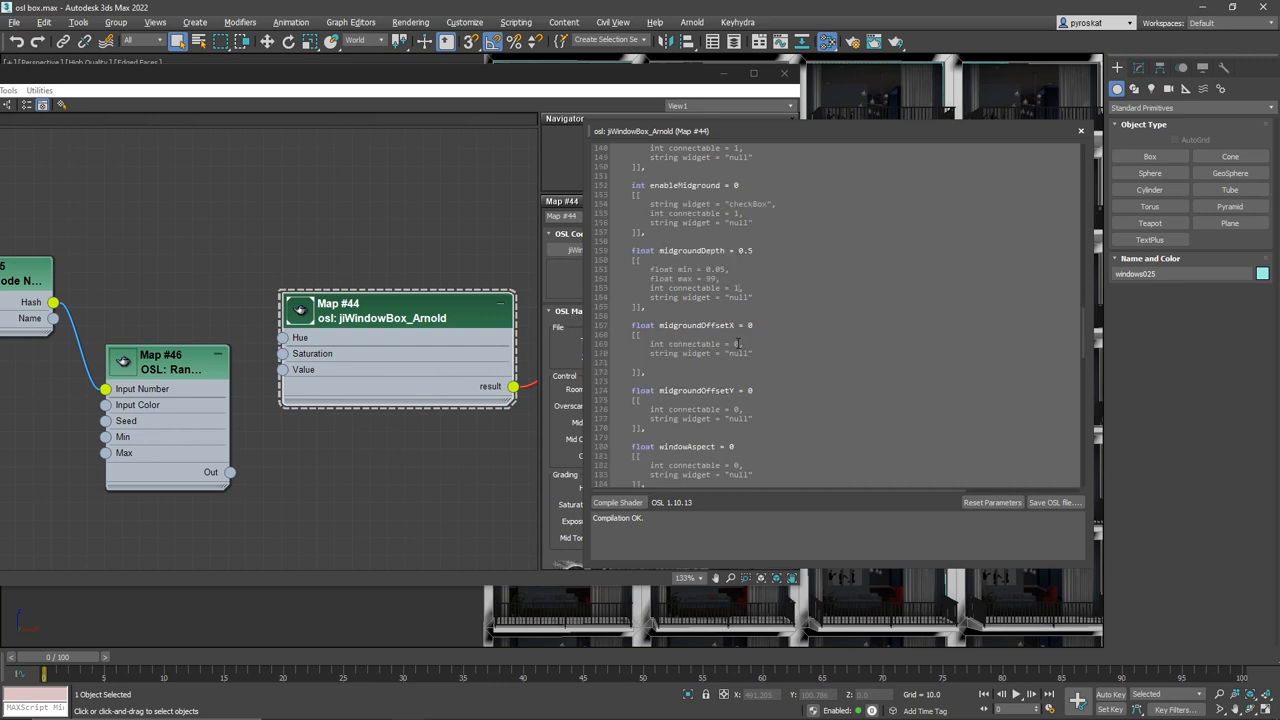
scroll(down, 3)
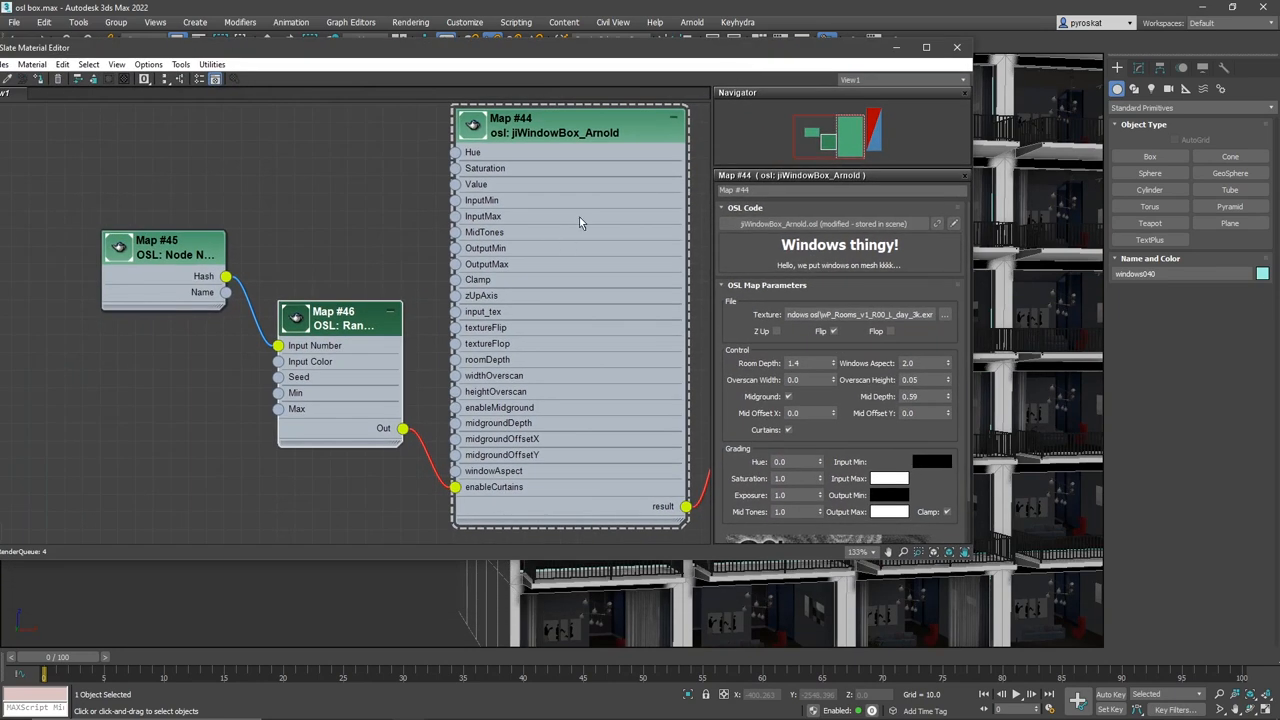
mouse_move(462, 351)
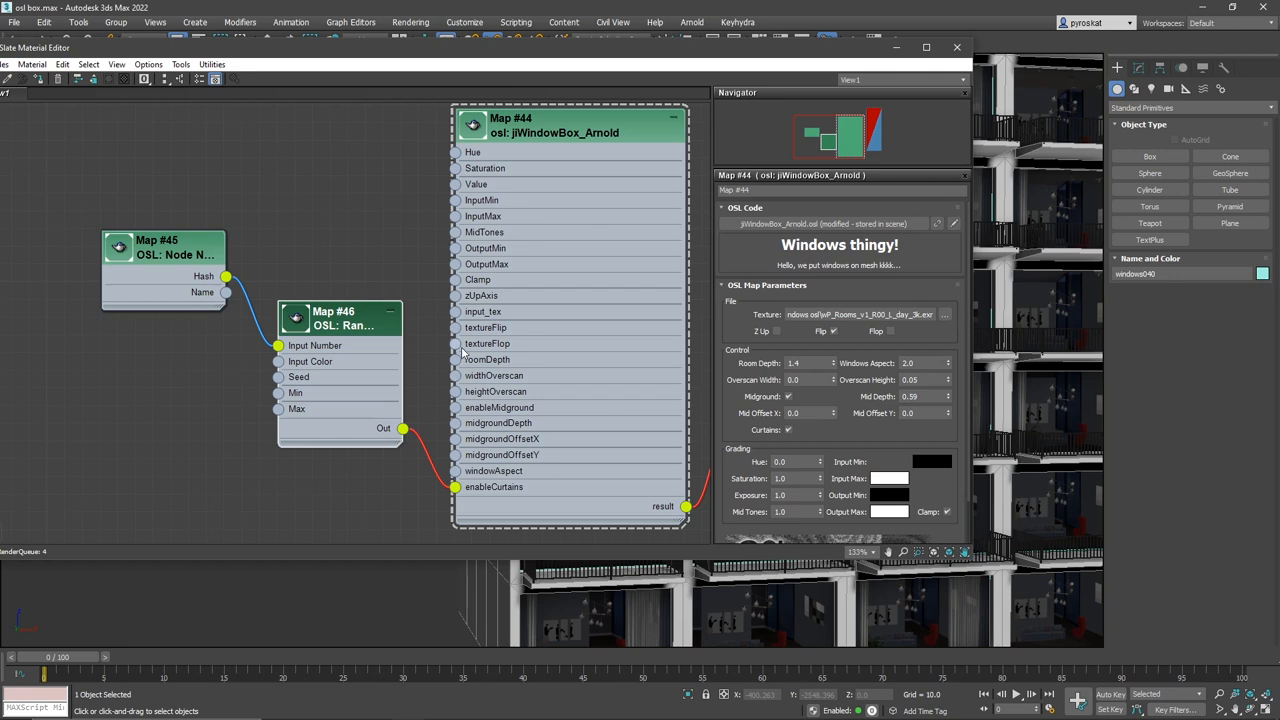
mouse_move(458, 348)
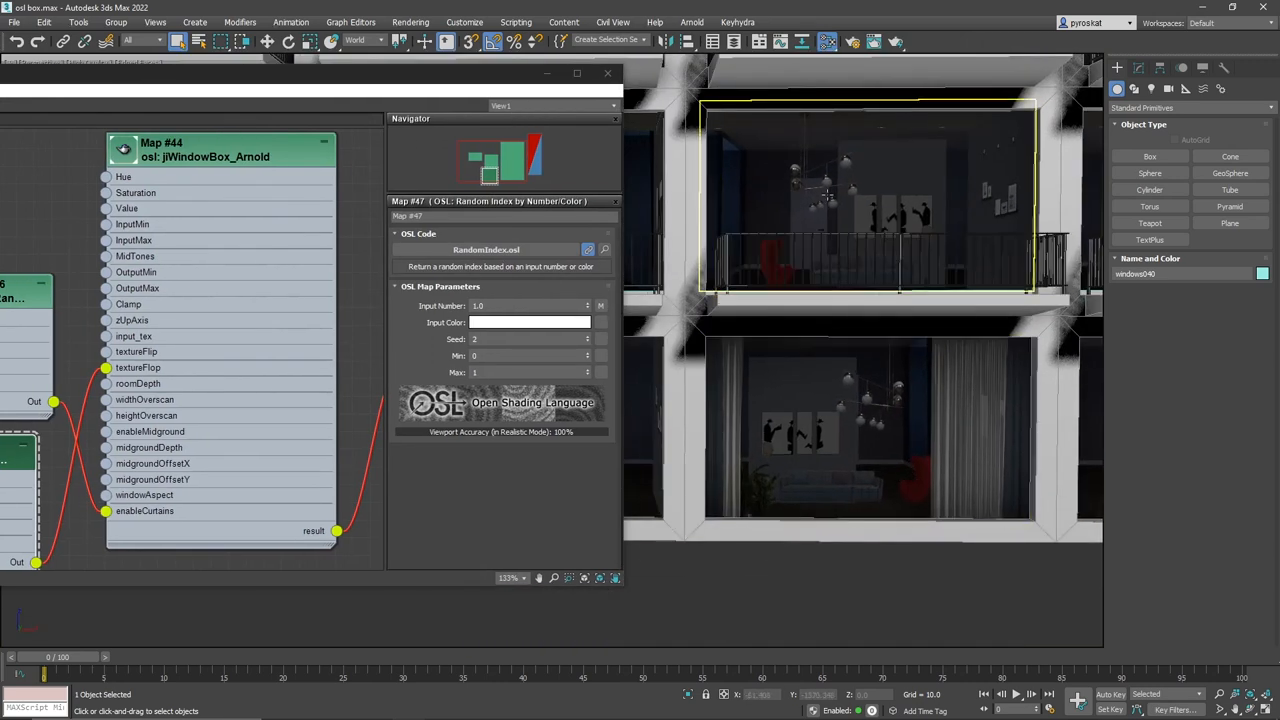
- Wire two hash-fed Random Index maps (Seed 2, Max 1) into textureFlop and enableCurtains
scroll(down, 3)
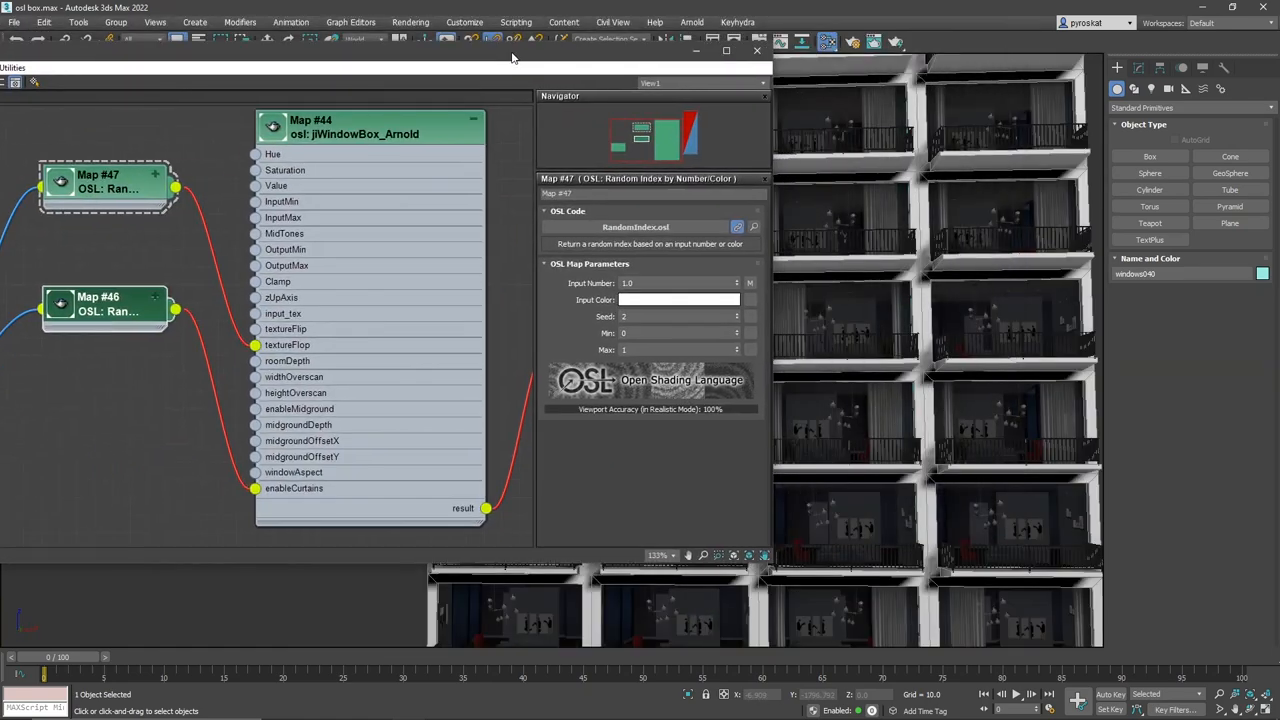
click(1010, 348)
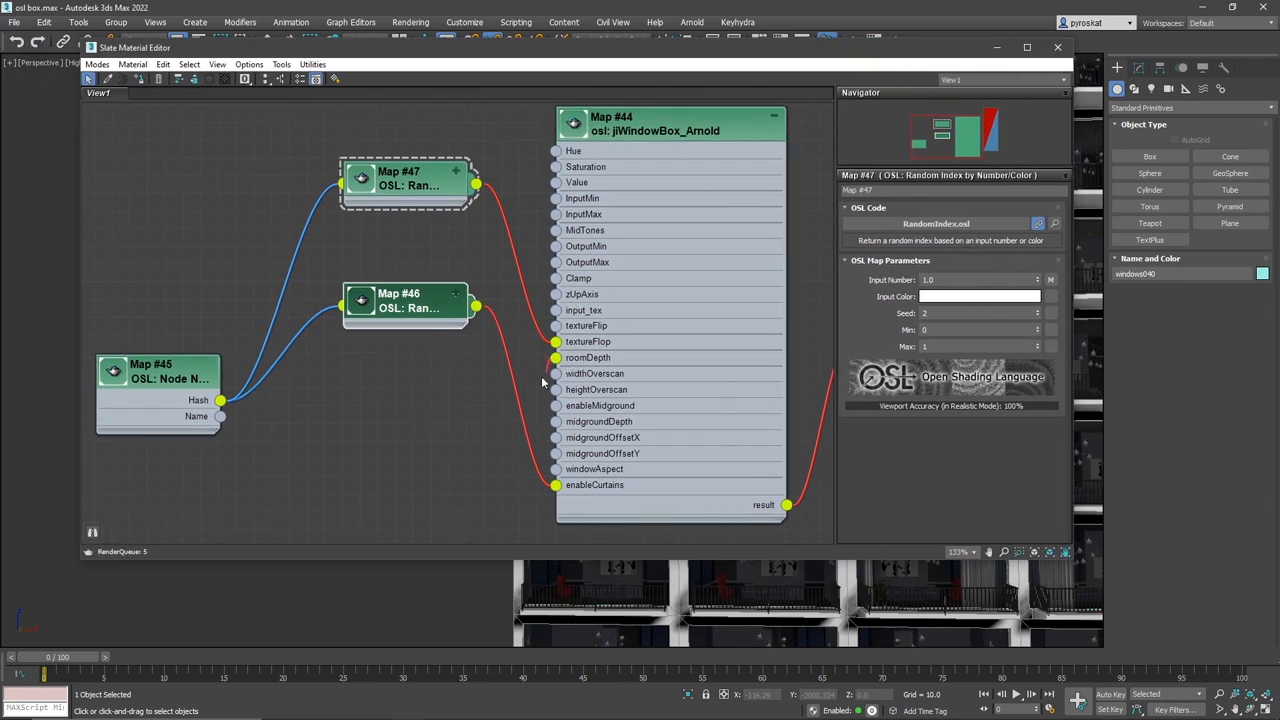
- Nudge the second Random Index node up and add a Random by Index float map
drag(405, 300, 385, 328)
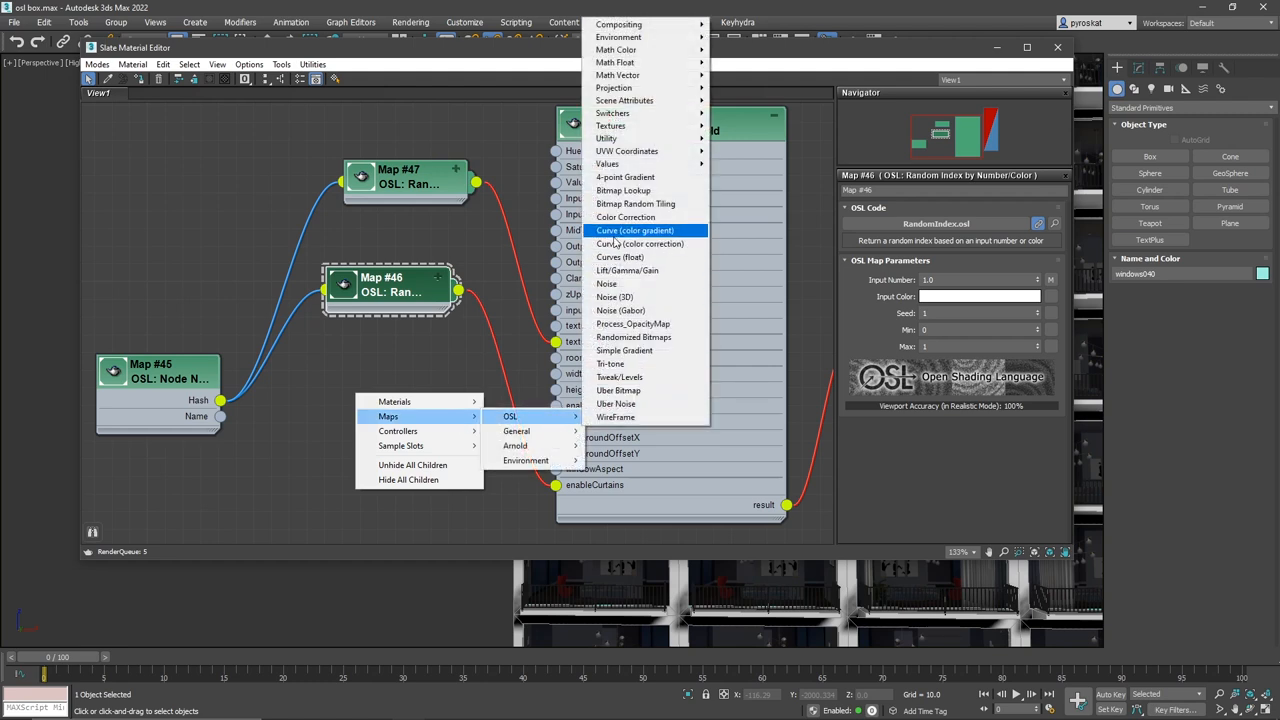
mouse_move(625, 217)
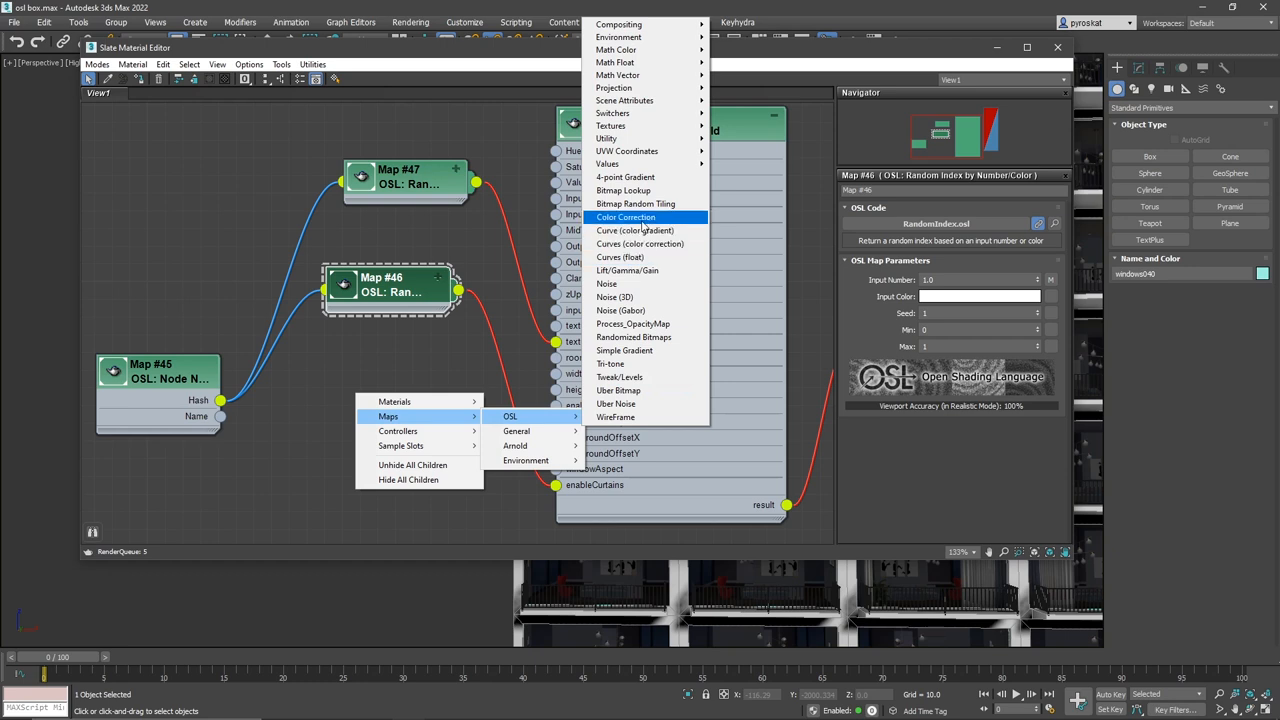
mouse_move(640, 62)
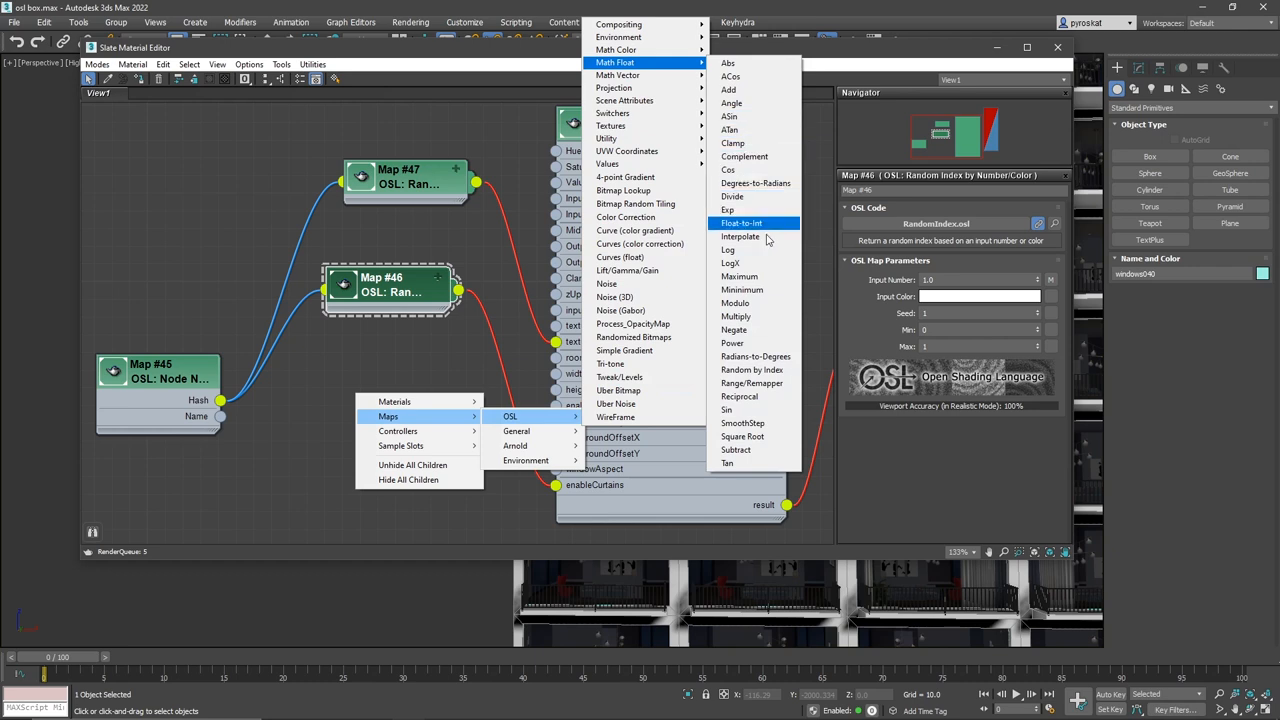
mouse_move(780, 370)
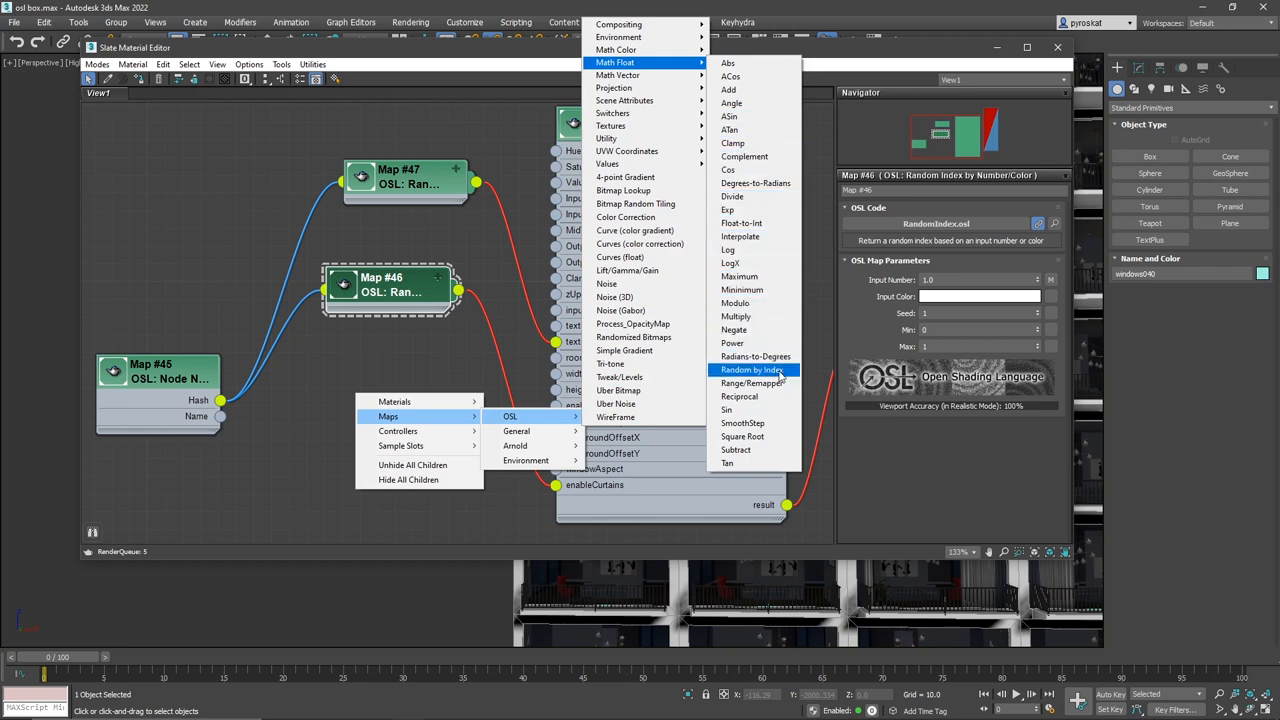
click(751, 369)
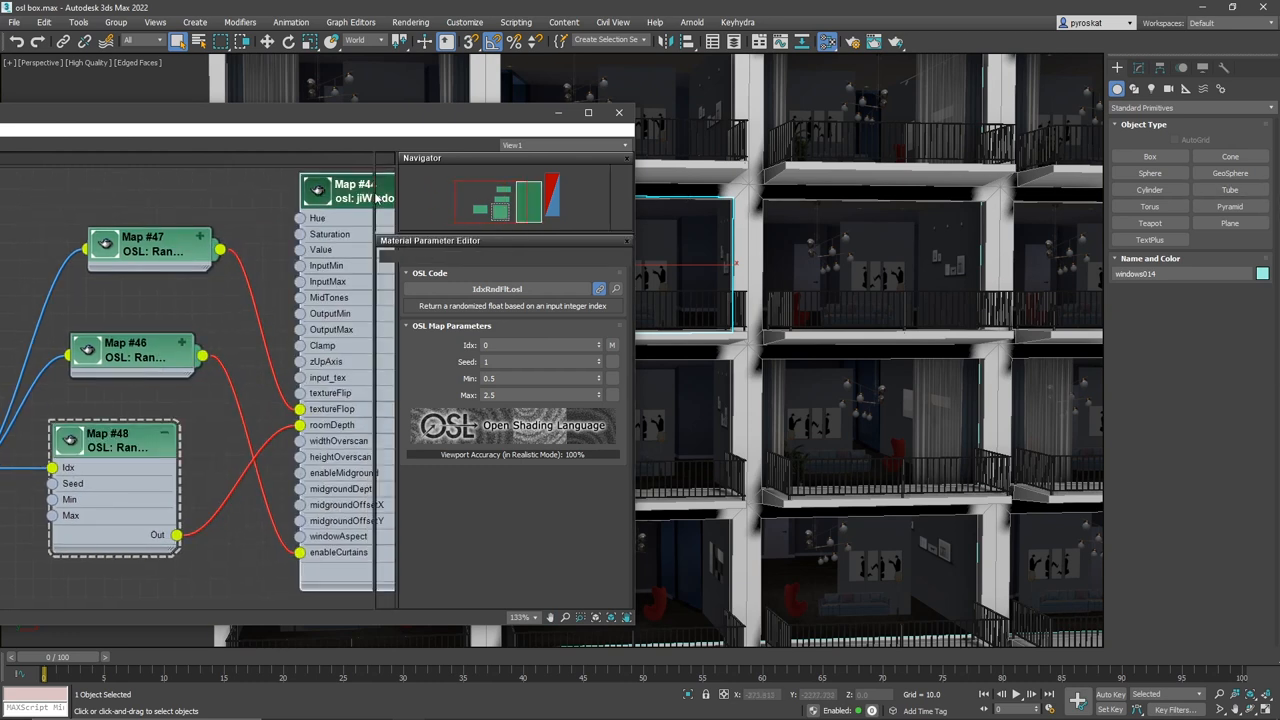
- Show the jiWindowBox parameters and browse for a different room texture image
click(353, 190)
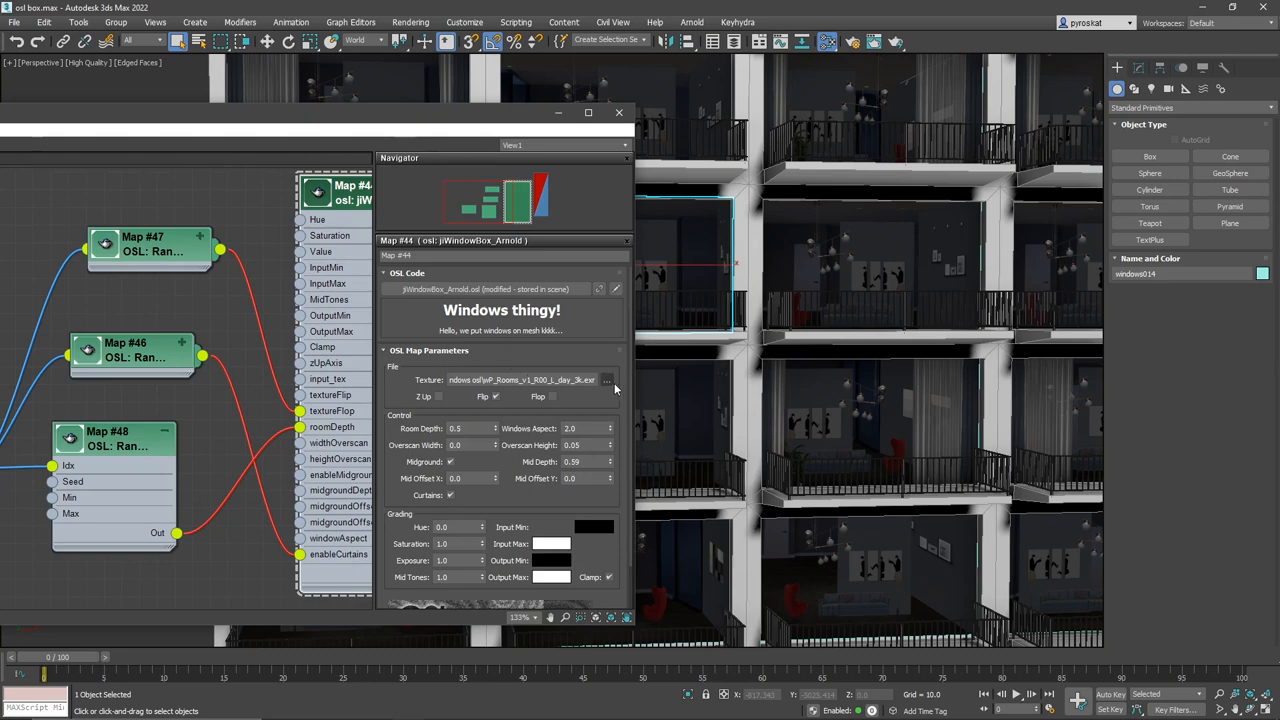
click(607, 380)
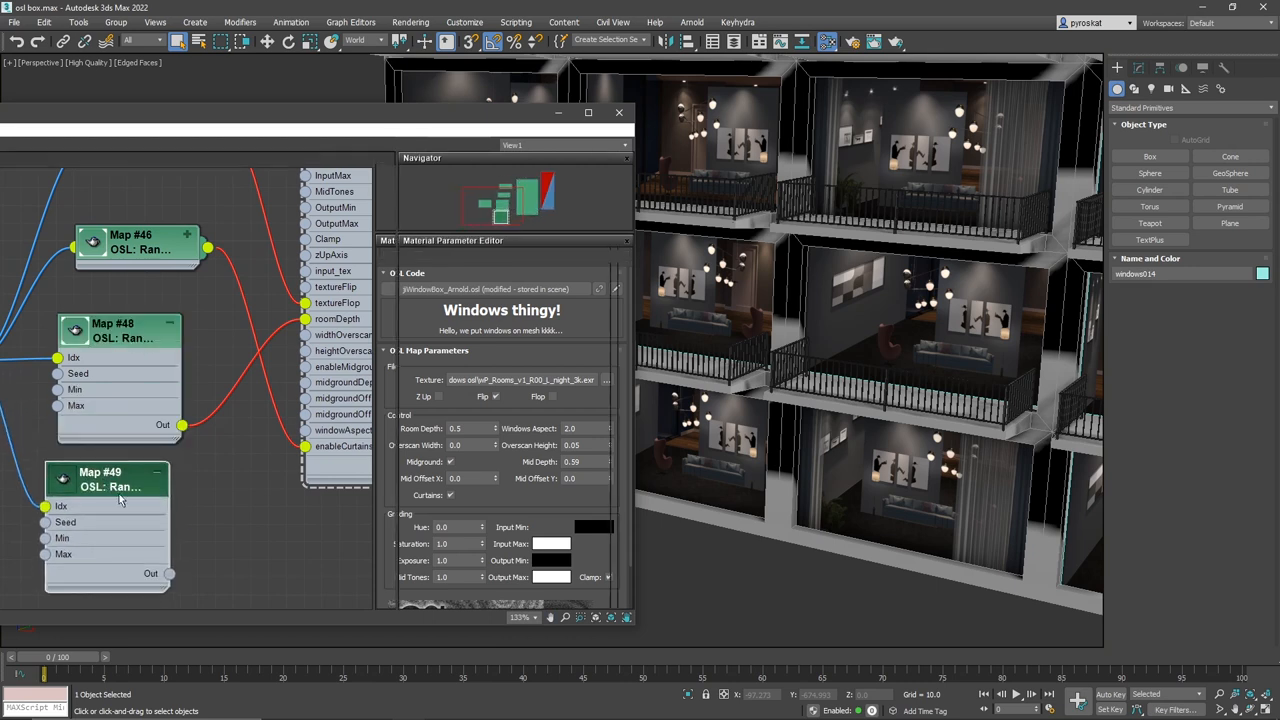
- Add Random by Index Map #50 fed by the Node Name hash, rearrange nodes, and set Seed 4
click(100, 475)
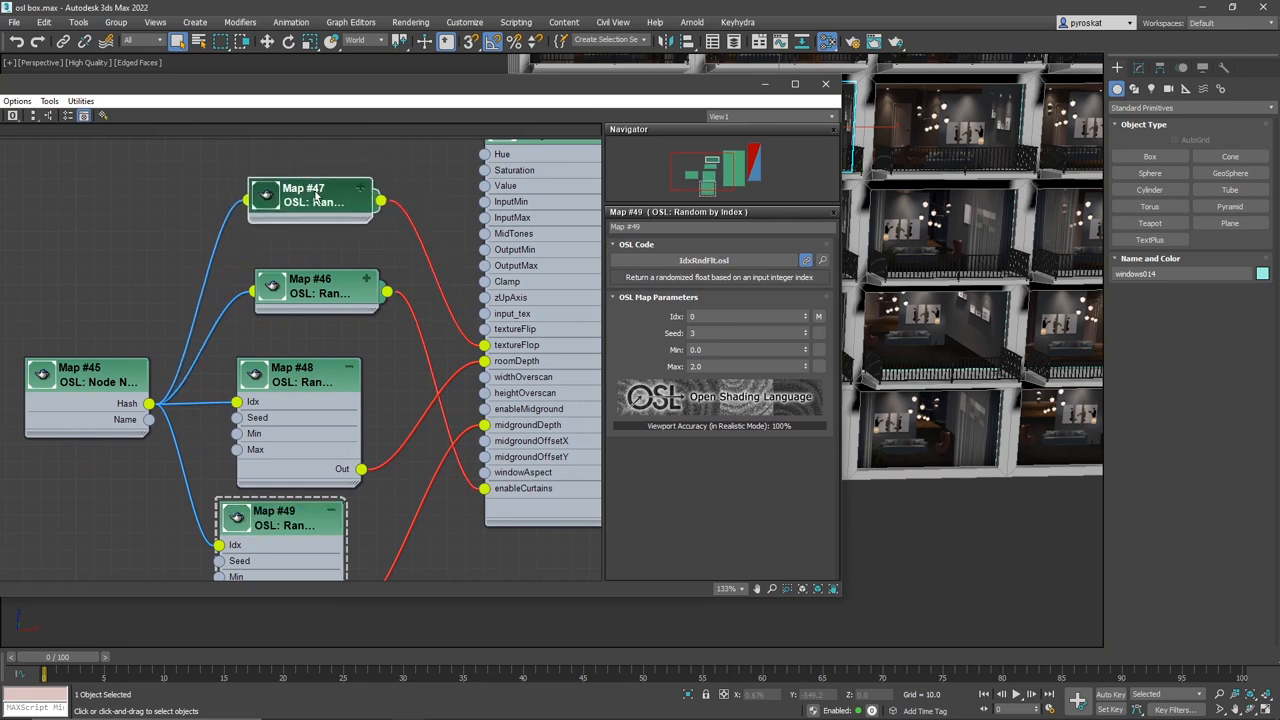
drag(310, 200, 315, 185)
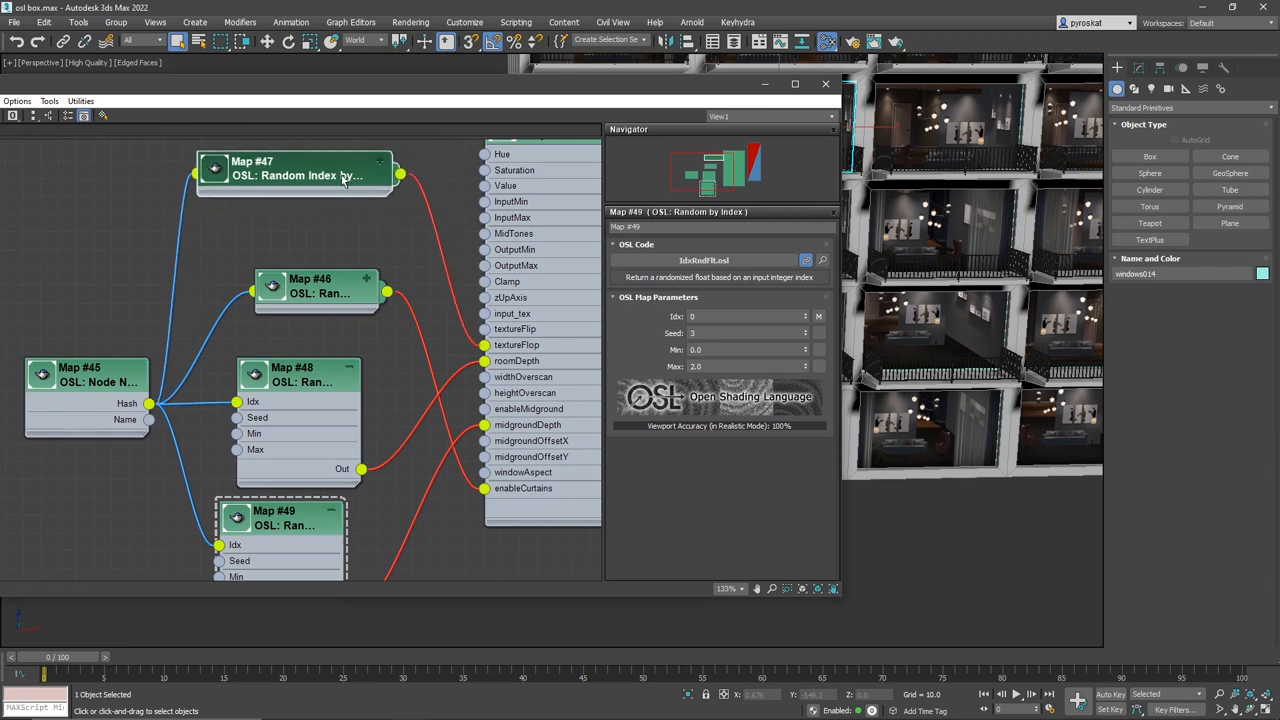
drag(290, 175, 290, 195)
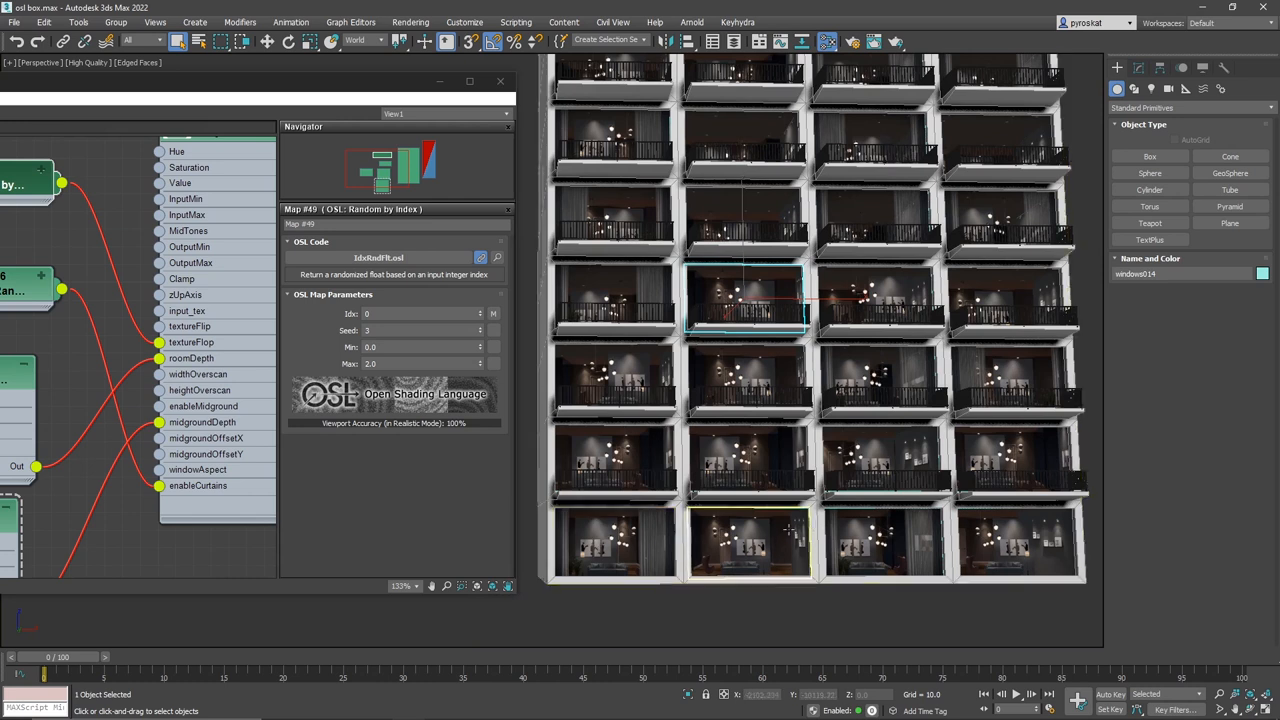
click(880, 543)
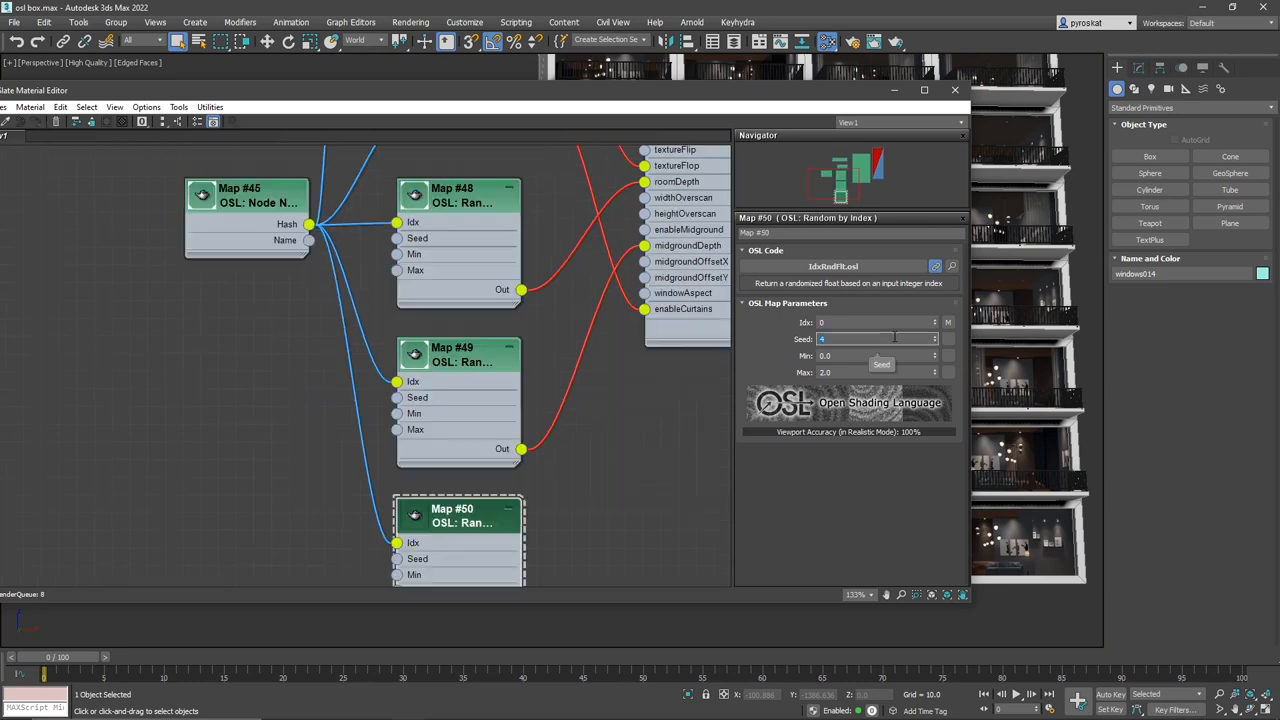
click(875, 372)
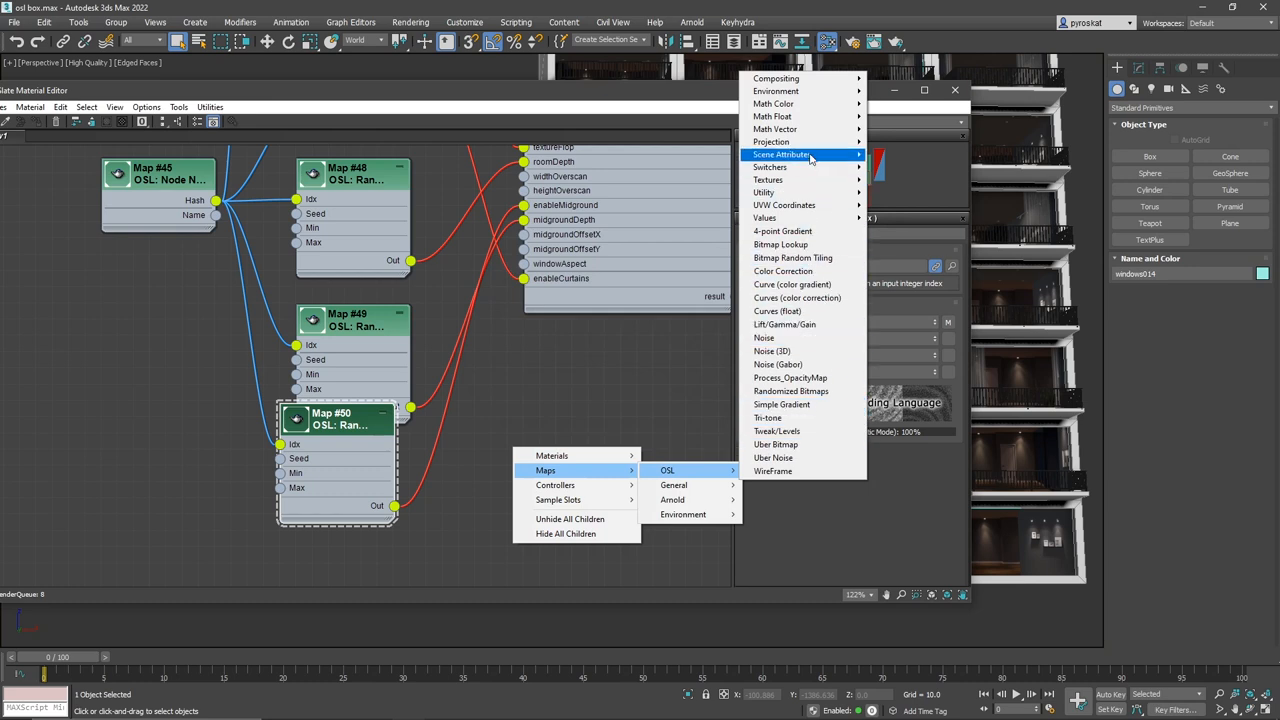
mouse_move(773, 116)
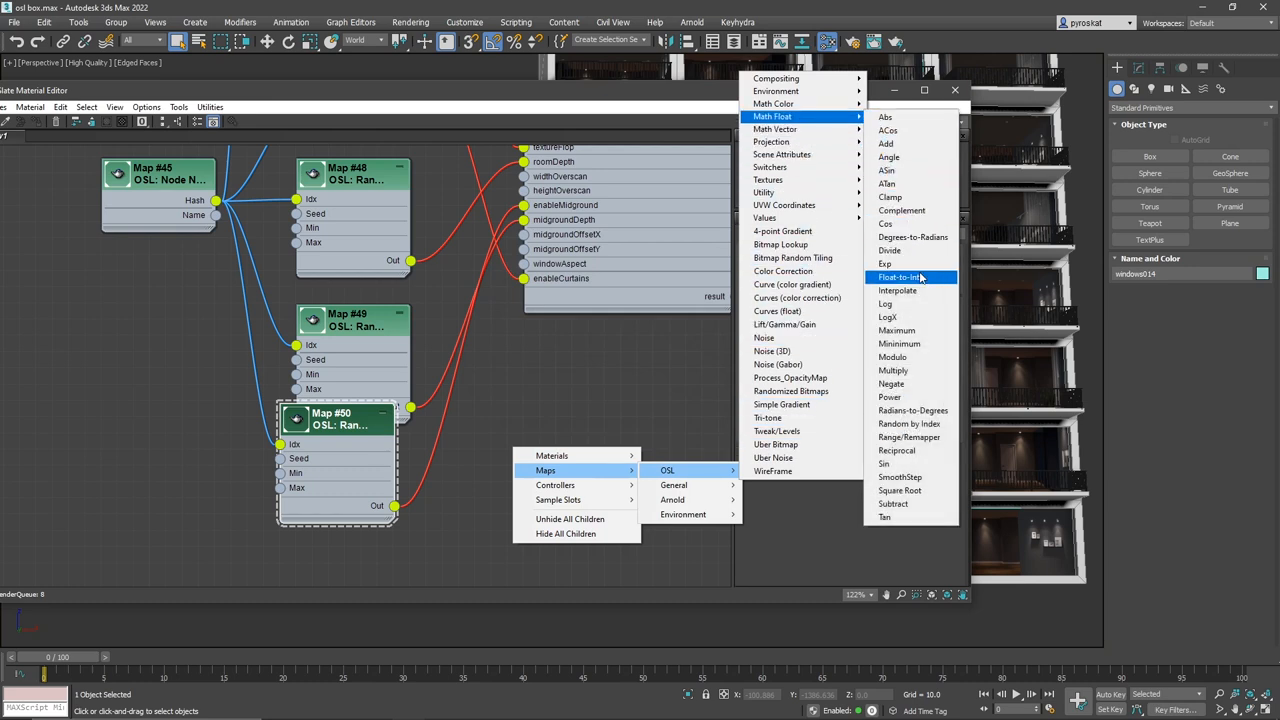
- Add Float-to-Int Map #51 taking Map #50's output and choose its rounding Mode
click(898, 277)
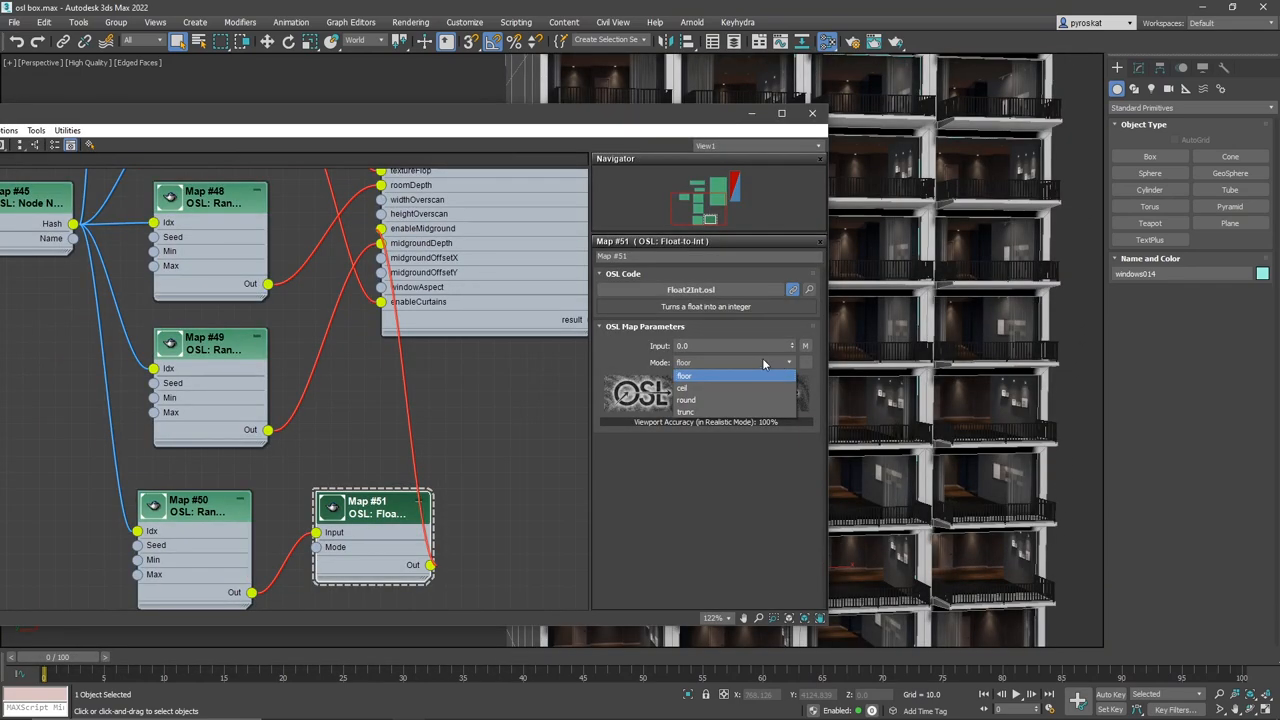
mouse_move(740, 369)
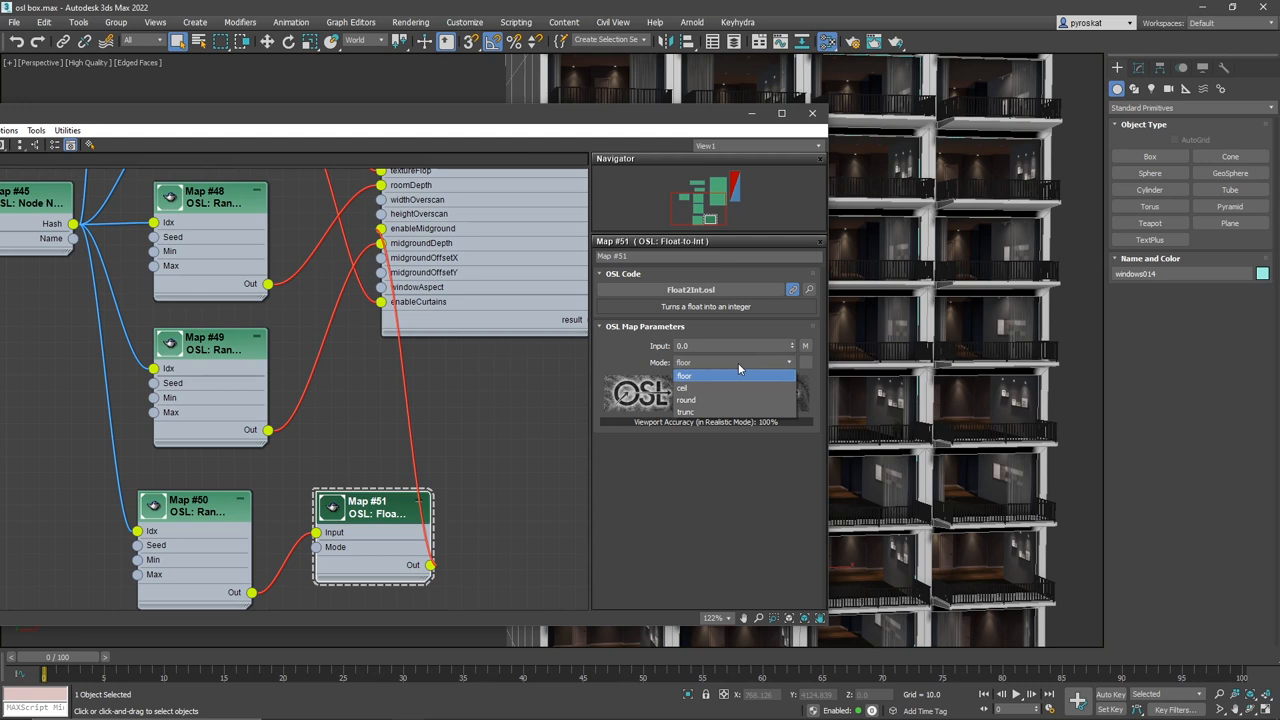
mouse_move(715, 373)
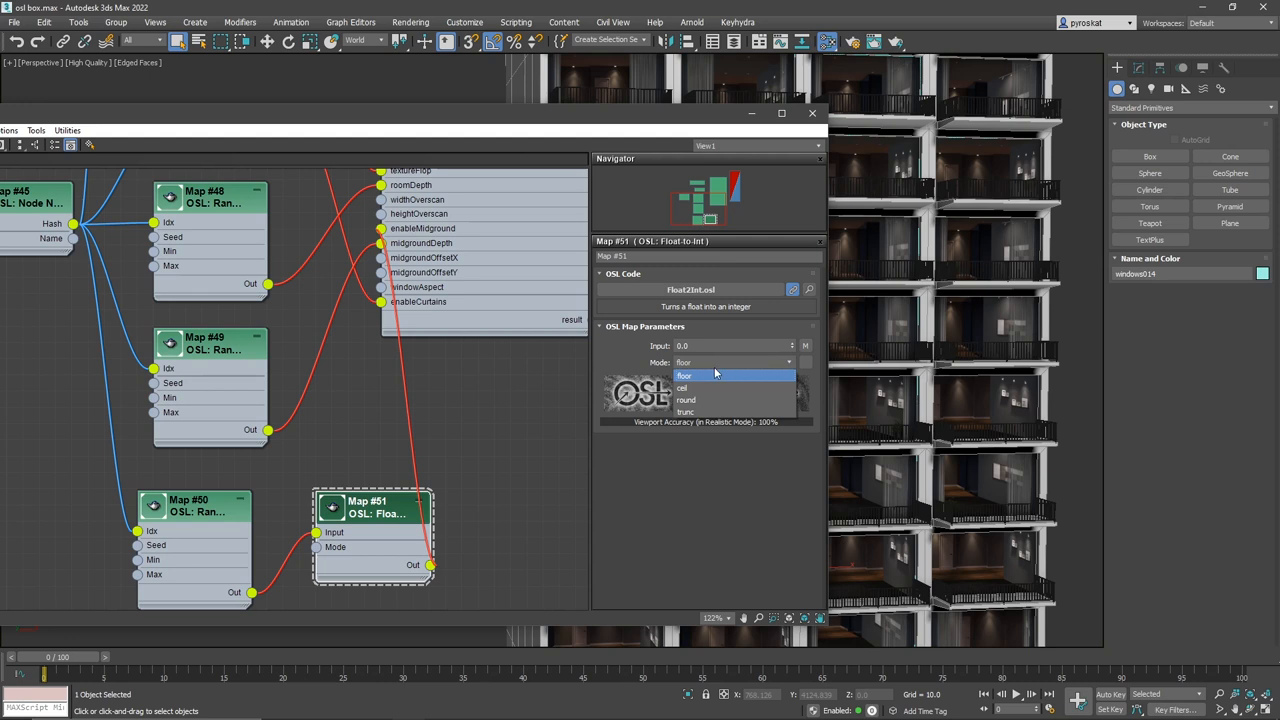
mouse_move(710, 388)
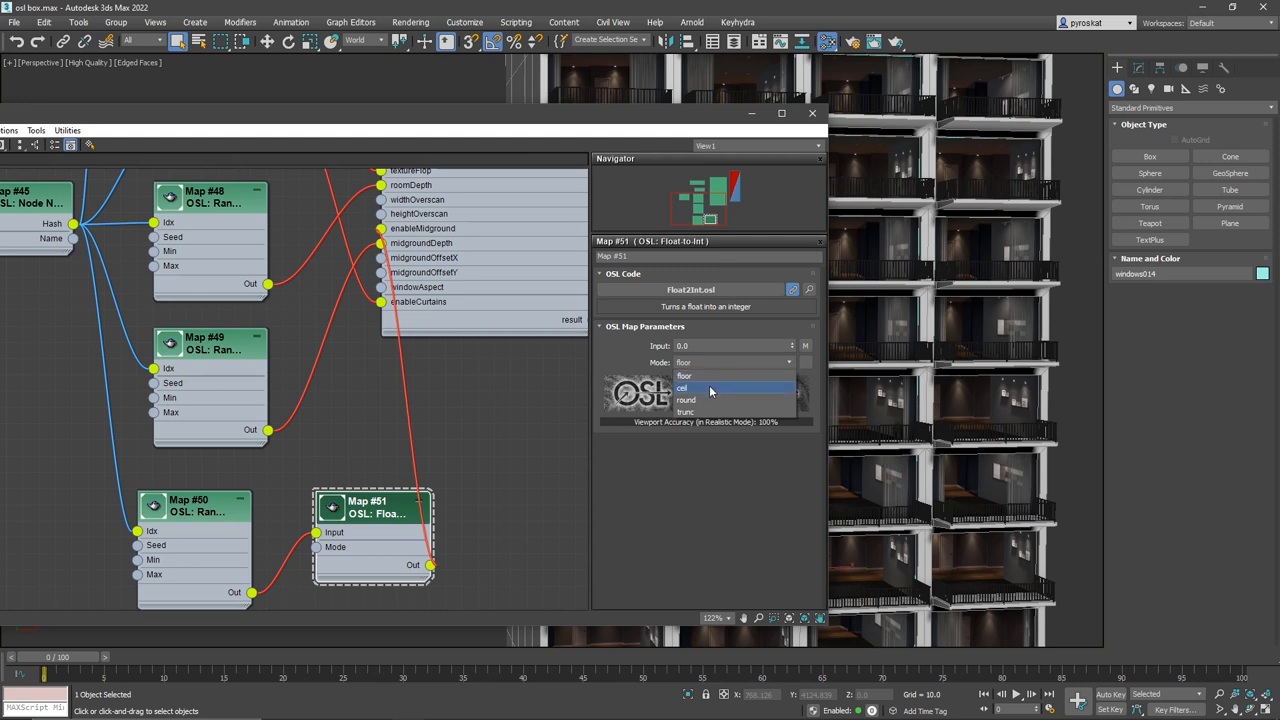
click(686, 399)
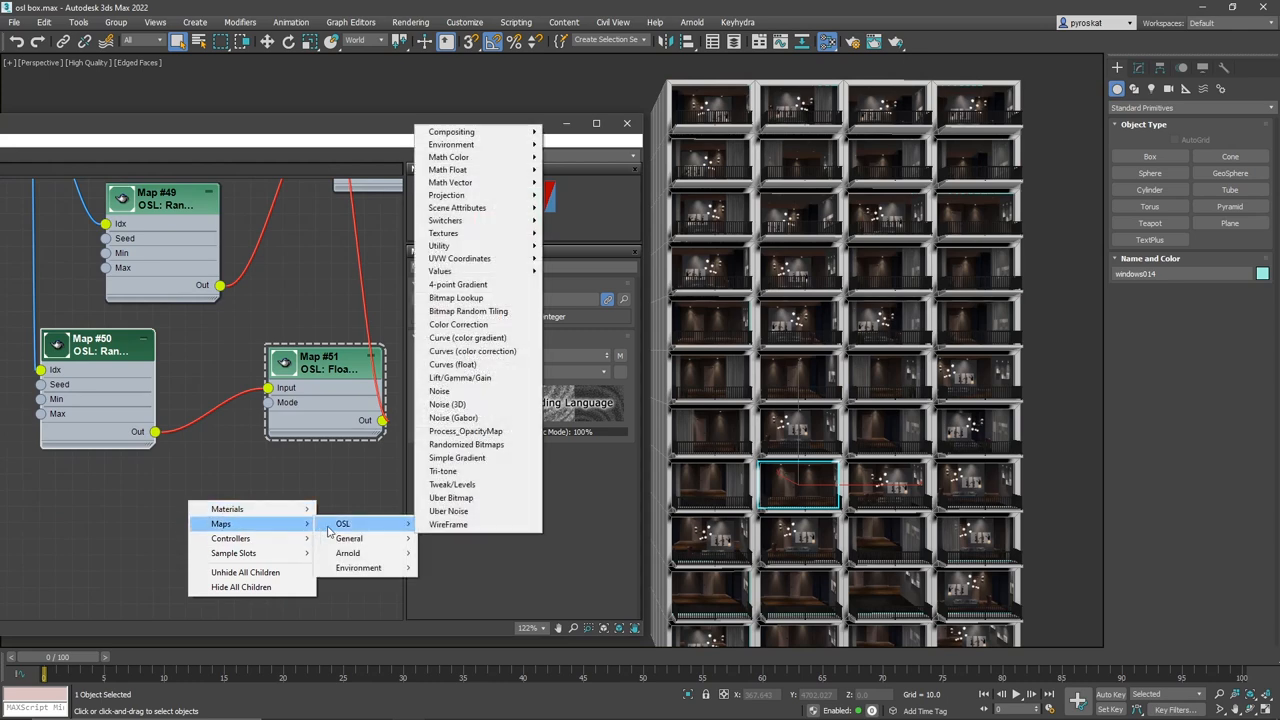
mouse_move(478, 182)
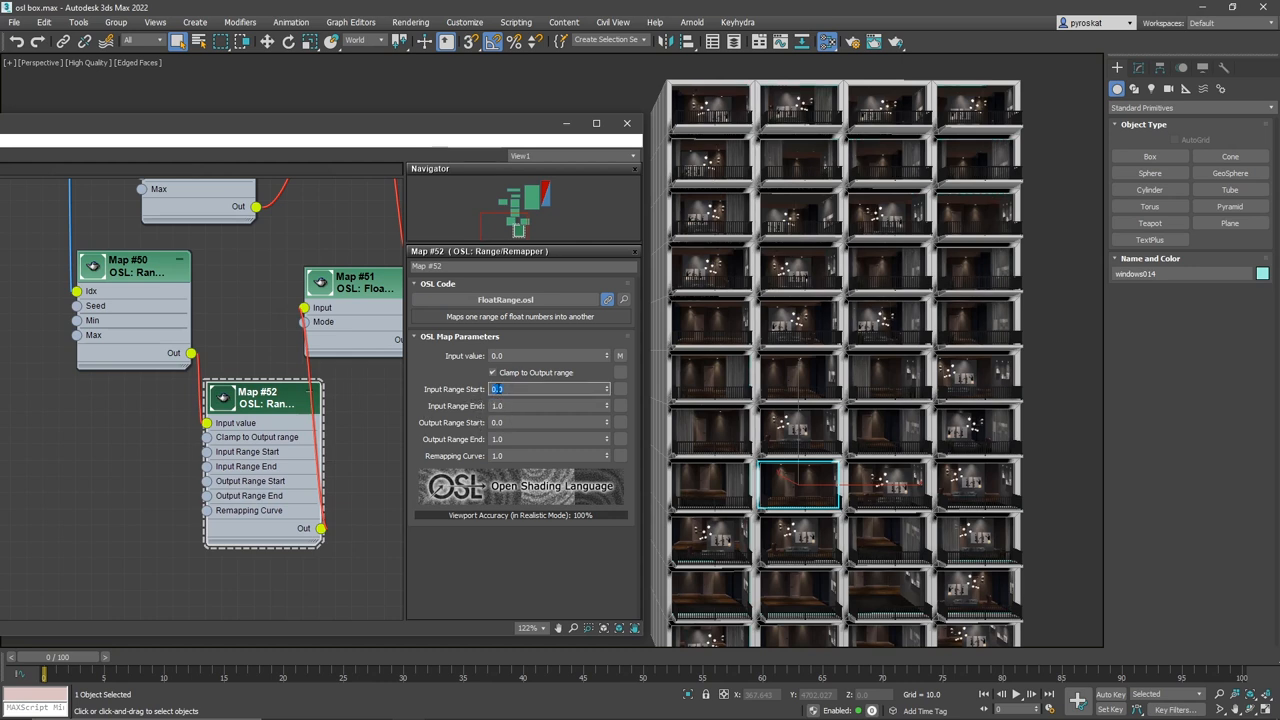
- Set the Range/Remapper's input range and cap Map #50's Max at 1.0
click(548, 405)
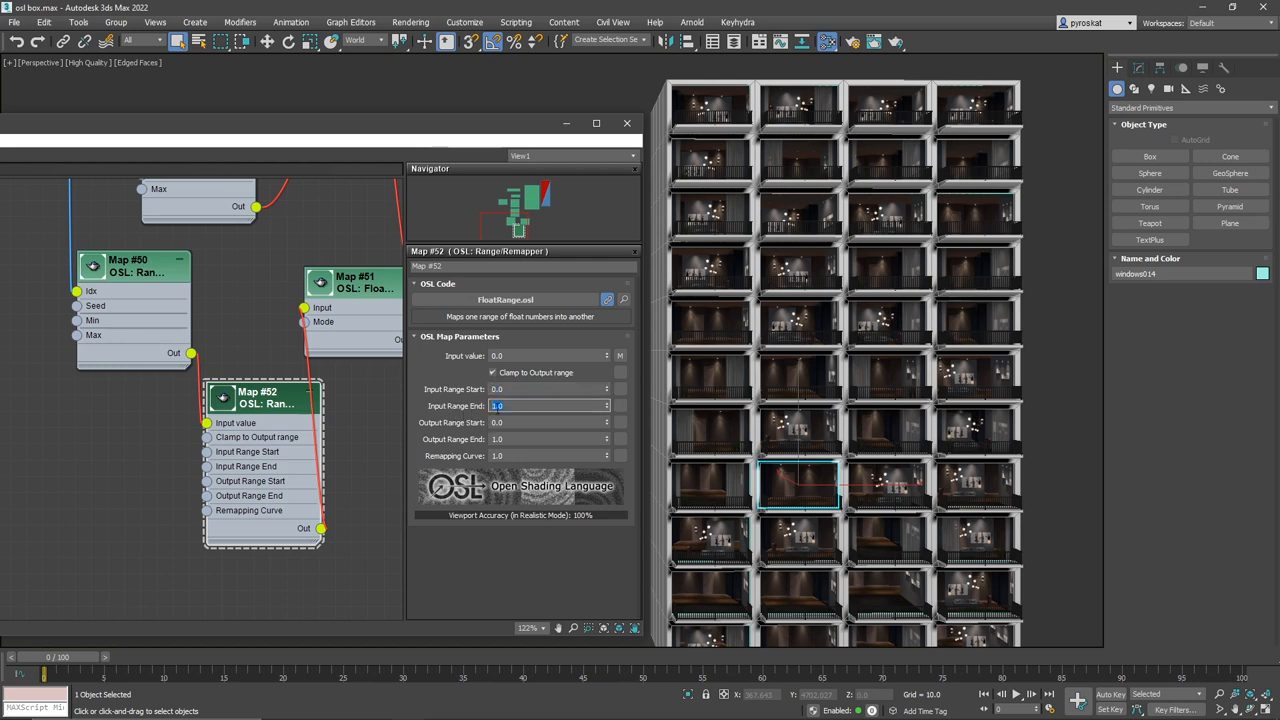
click(130, 265)
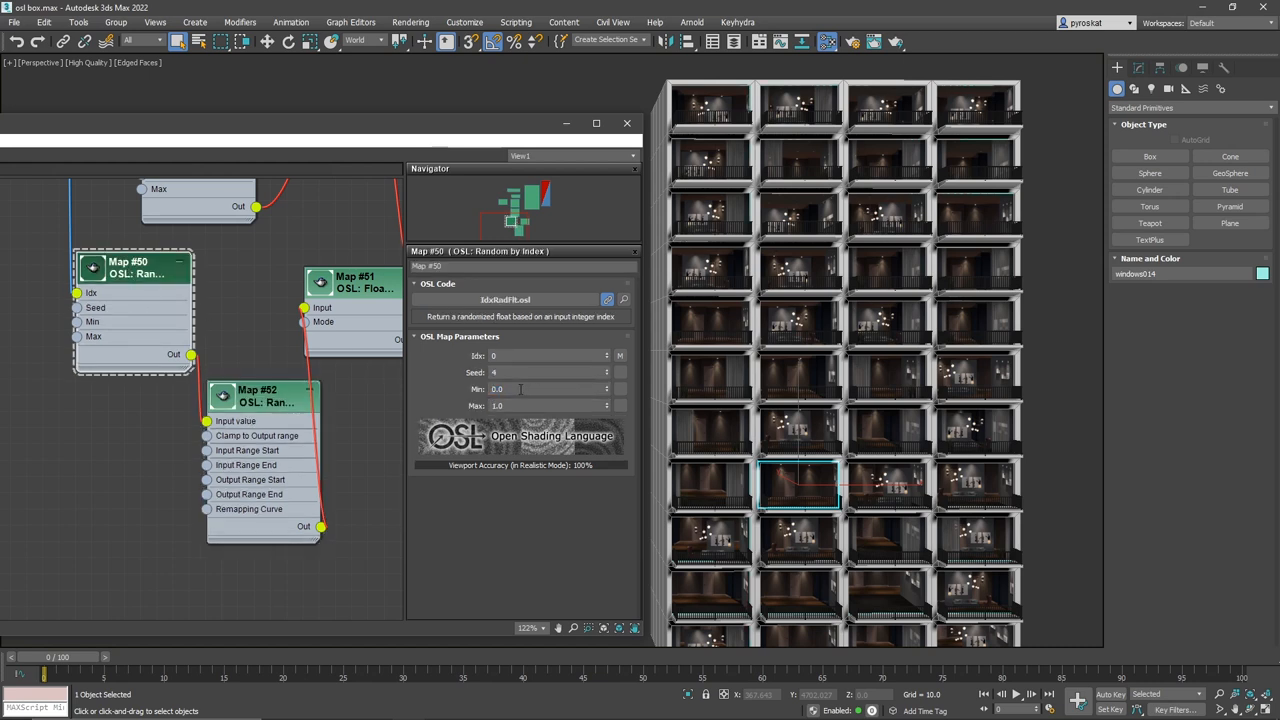
click(260, 395)
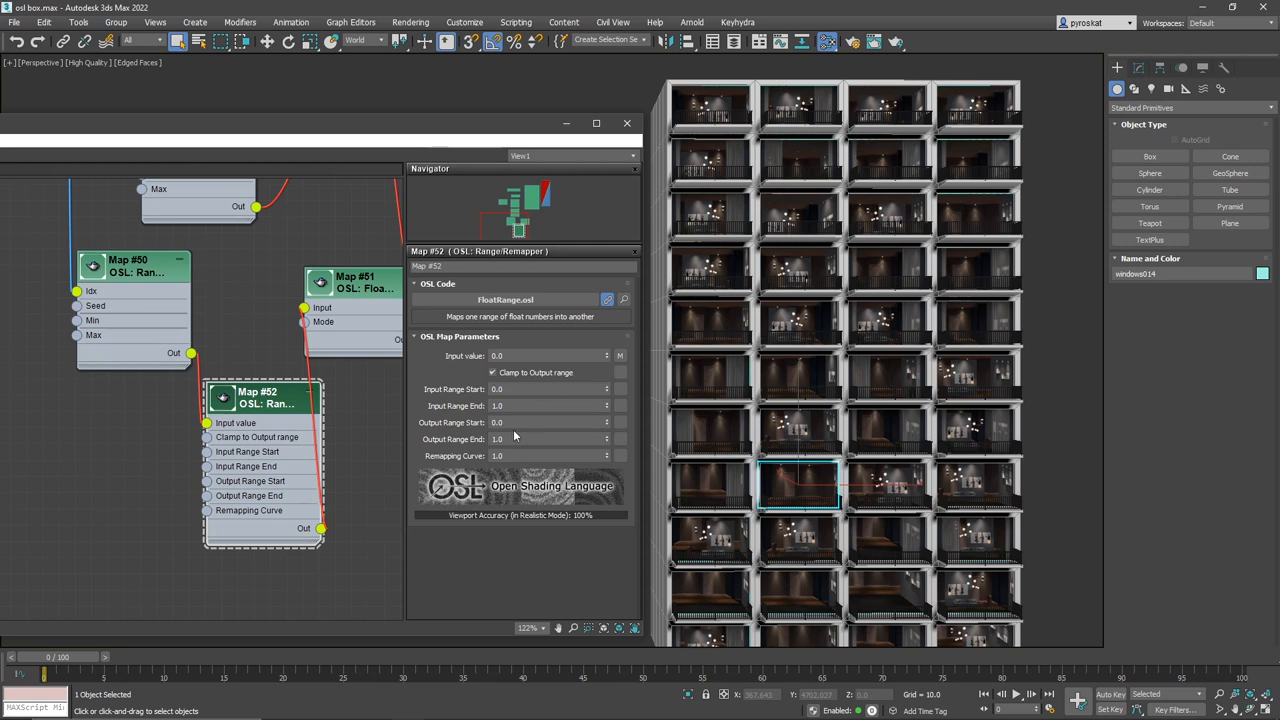
click(548, 439)
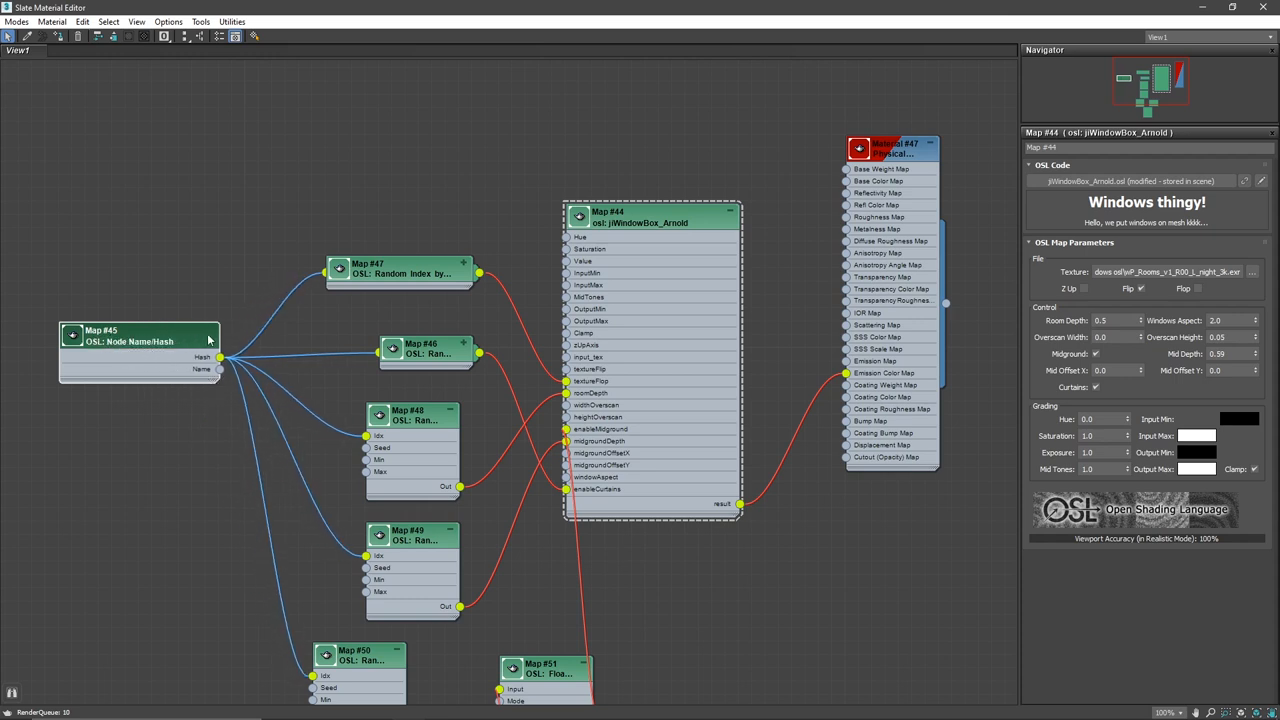
- Add a Color Correction map on the jiWindowBox output and enable hue shifting with 0.1
right_click(810, 593)
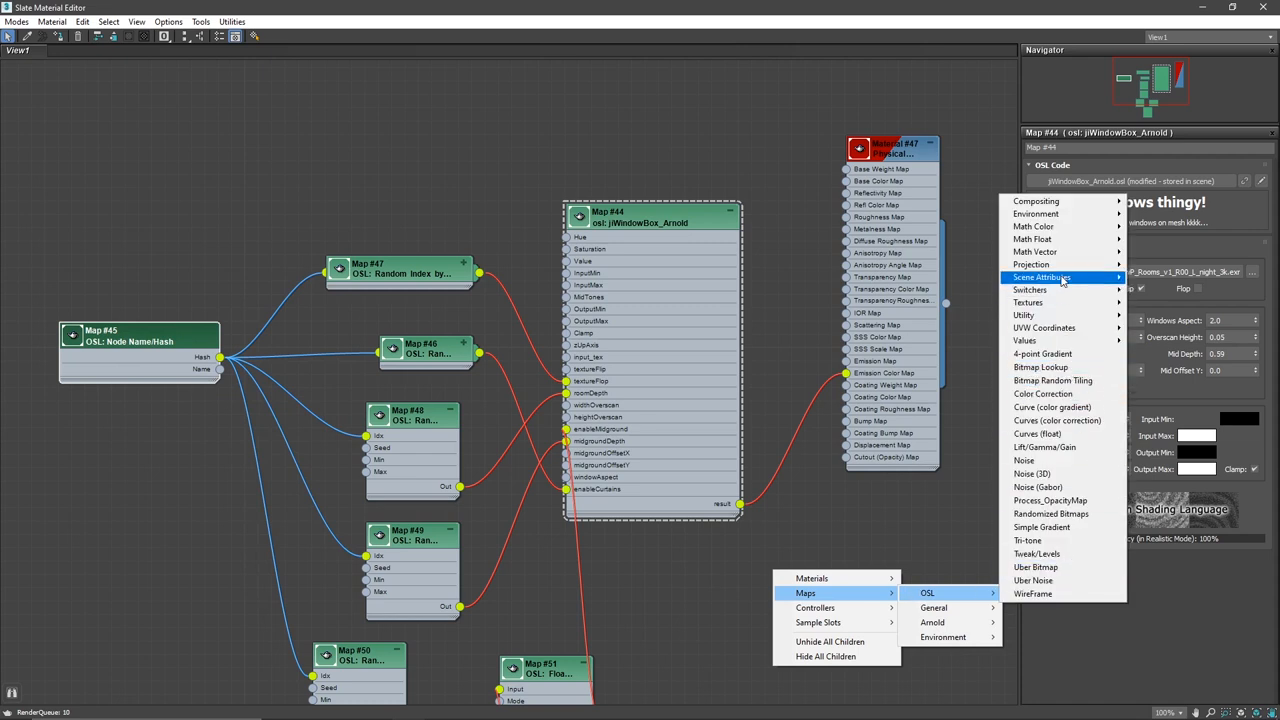
mouse_move(1035, 251)
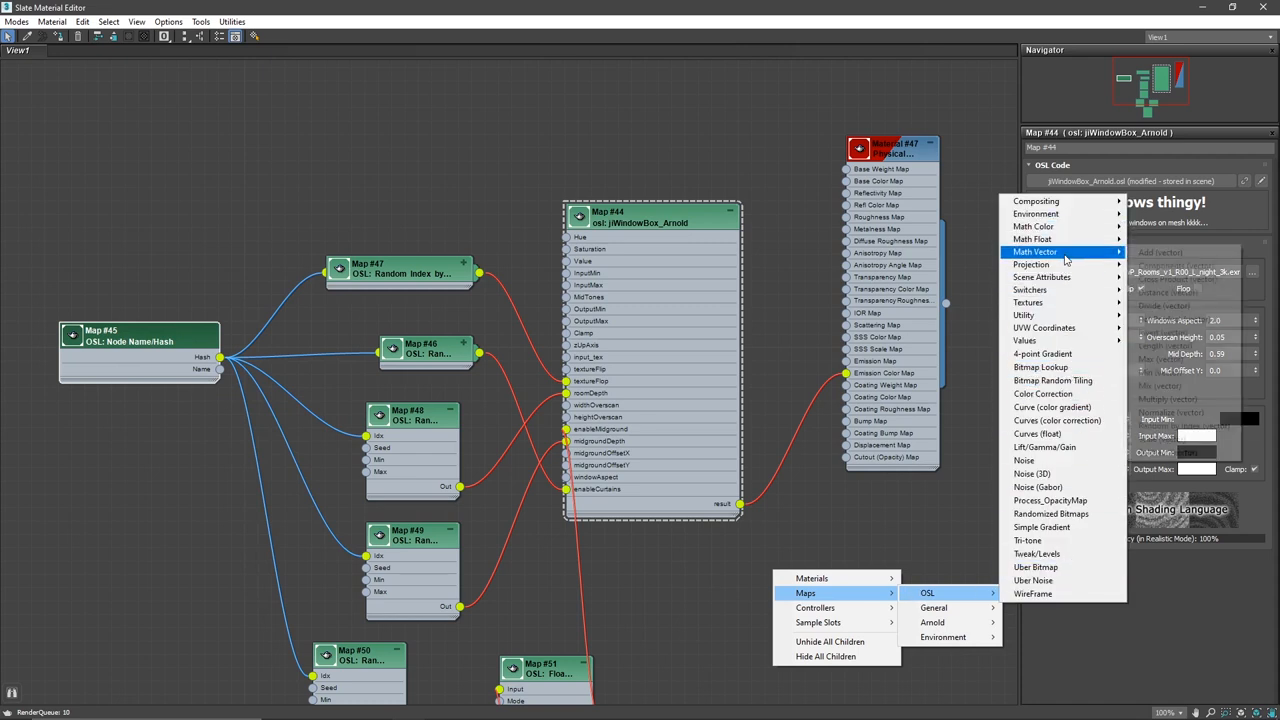
click(1057, 420)
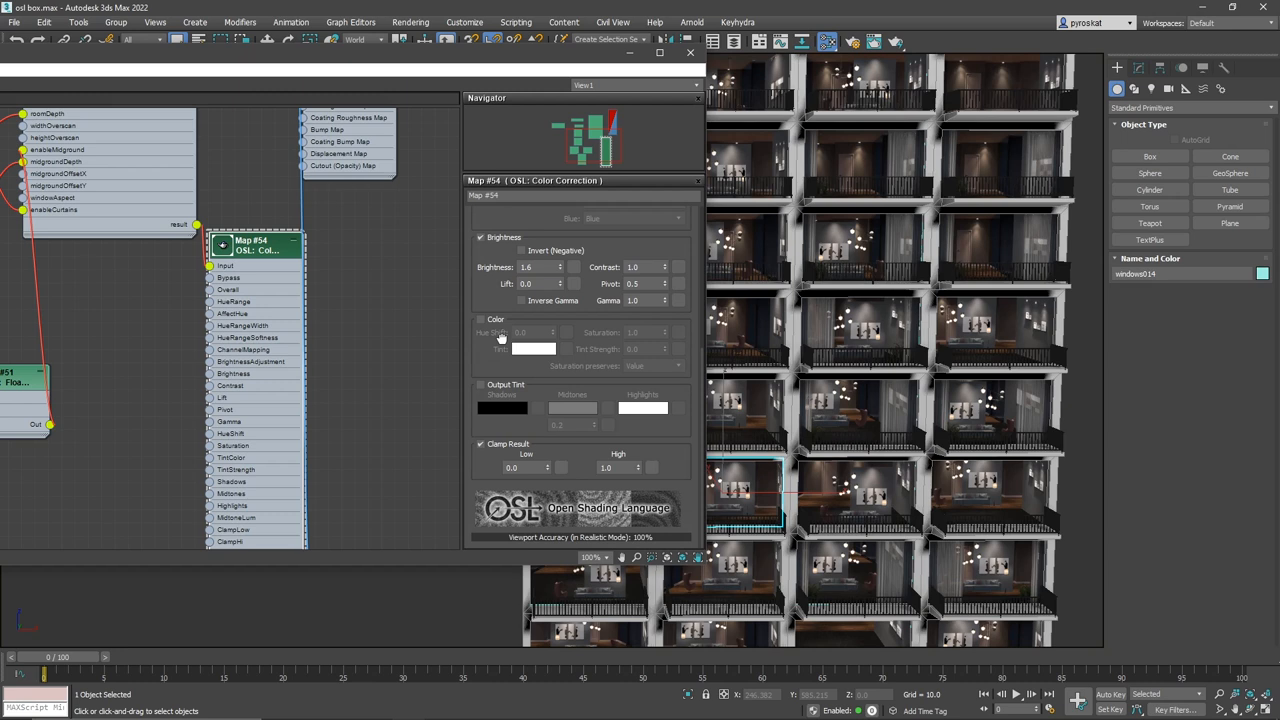
click(481, 319)
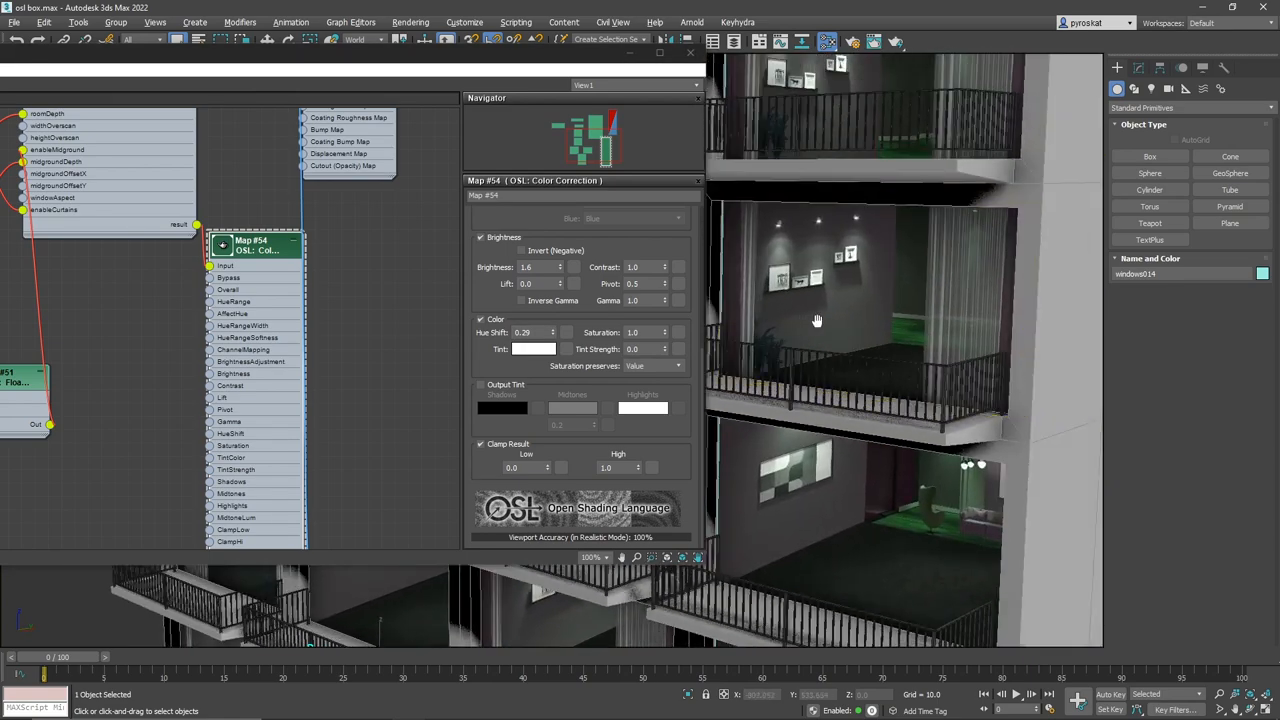
text(0.1)
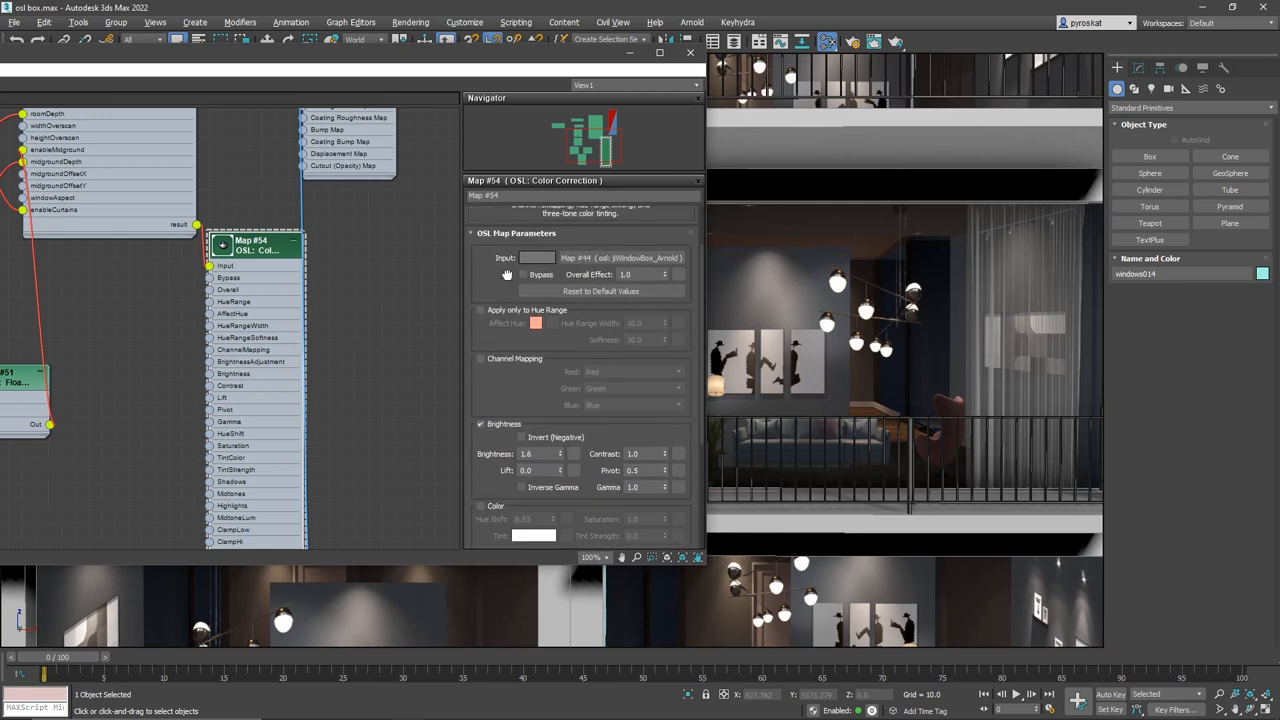
- Restrict the correction to a chosen hue range and set Brightness to 4.0
click(481, 309)
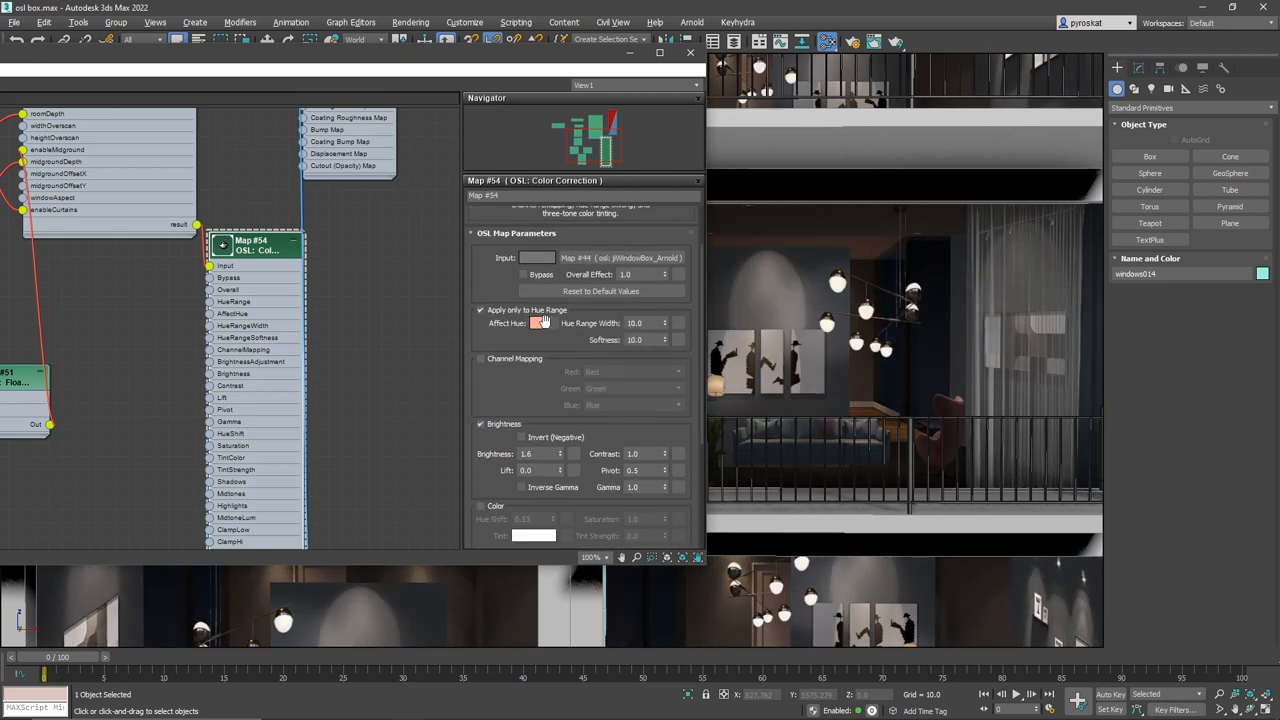
click(536, 323)
text(2)
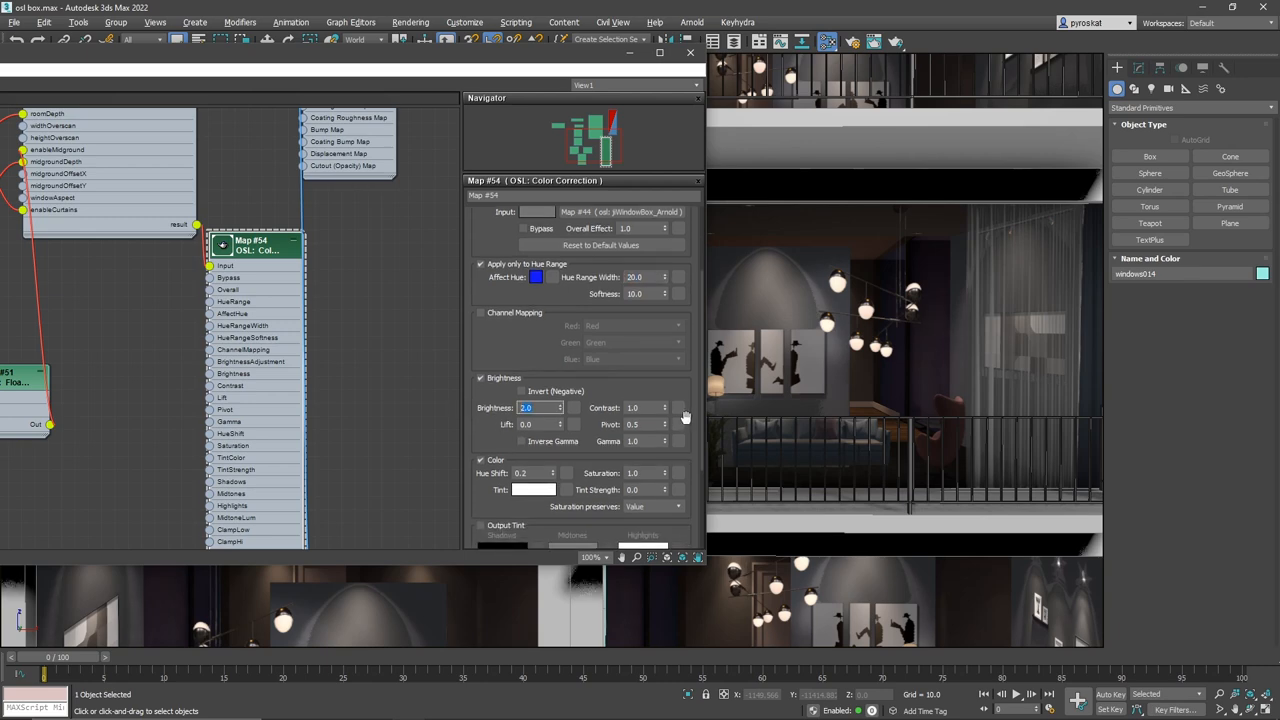
text(4.0)
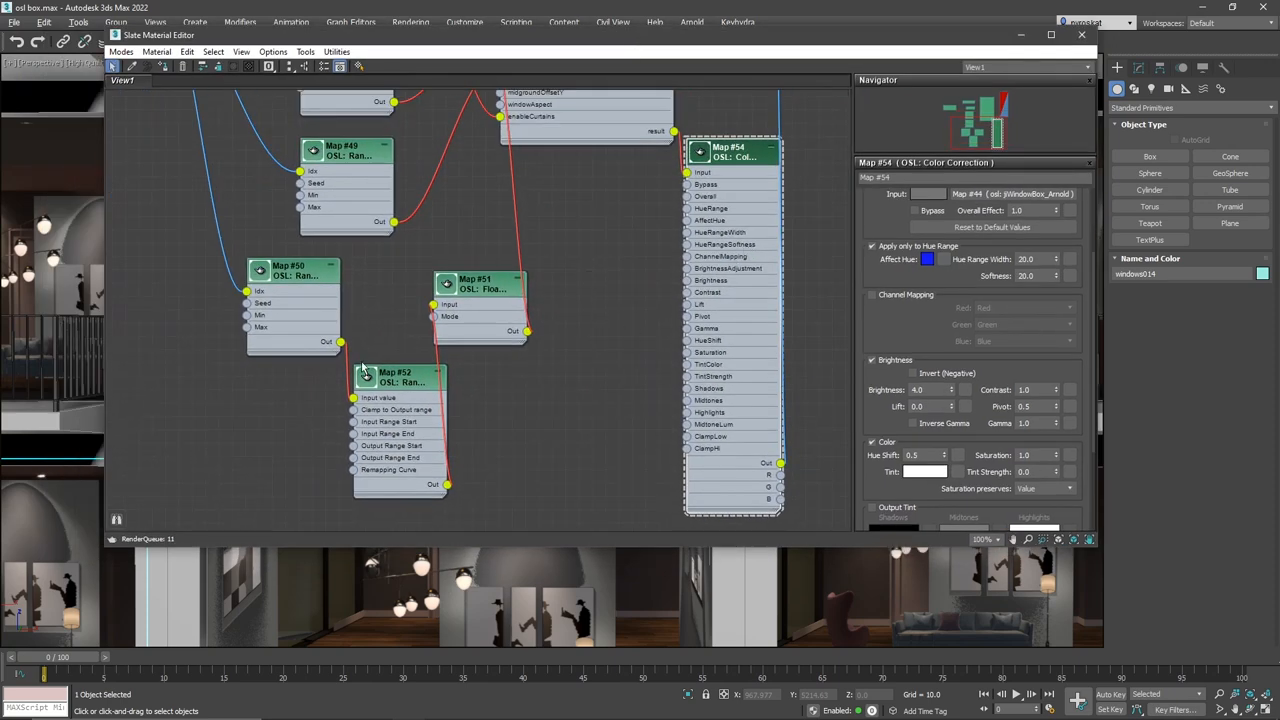
- Add Random by Index Map #55 with Node Name Hash driving Idx and seed 5
click(290, 280)
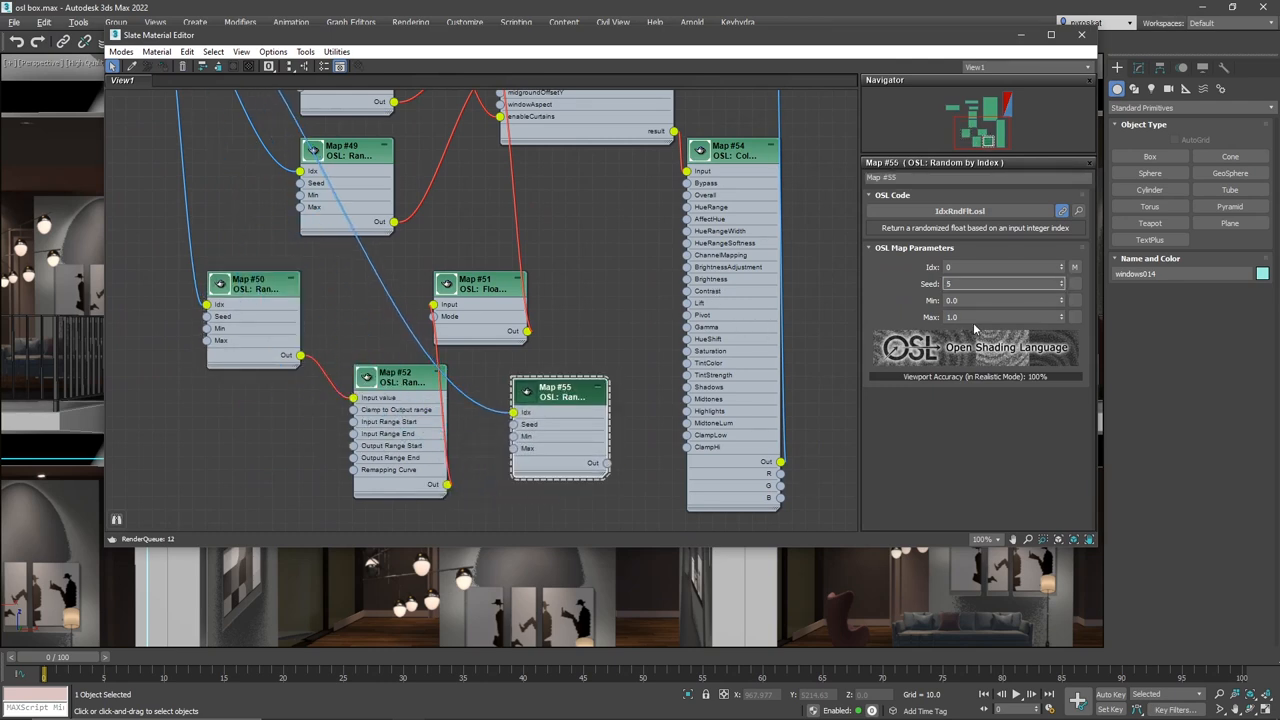
click(1000, 317)
text(0.7)
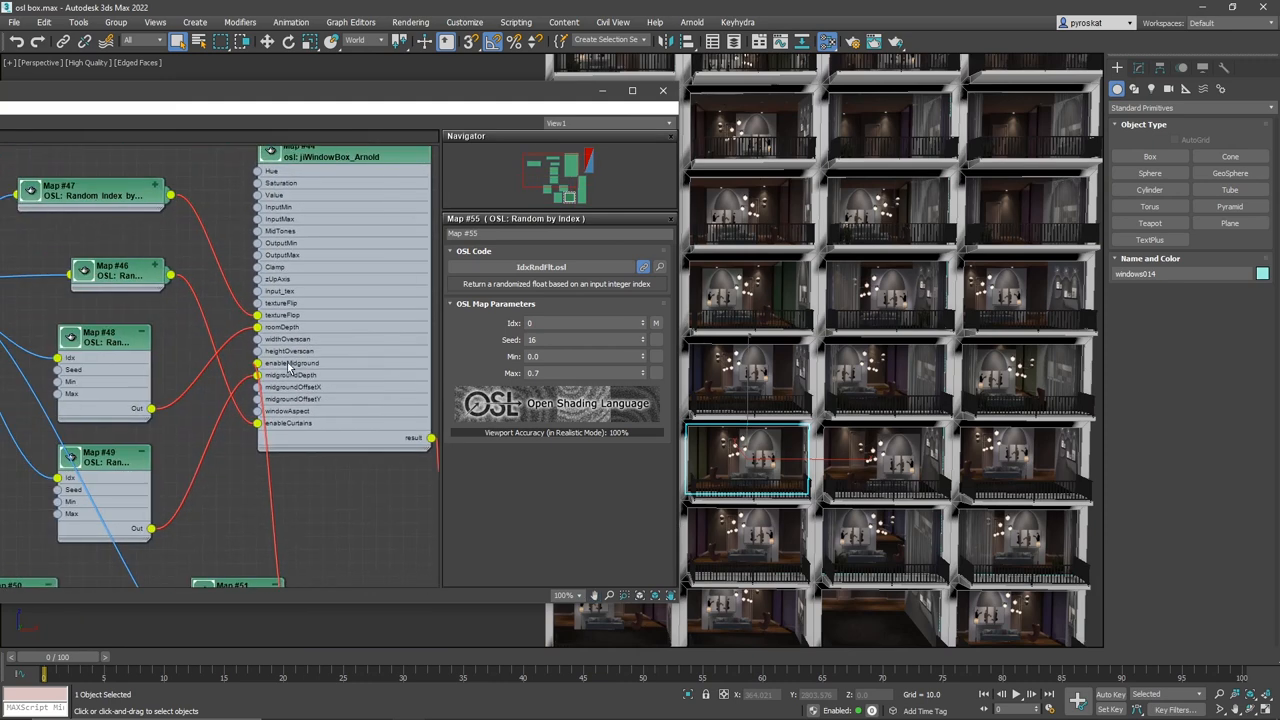
- Change Map #49's random Max value from 2.0 to 1.5
click(100, 457)
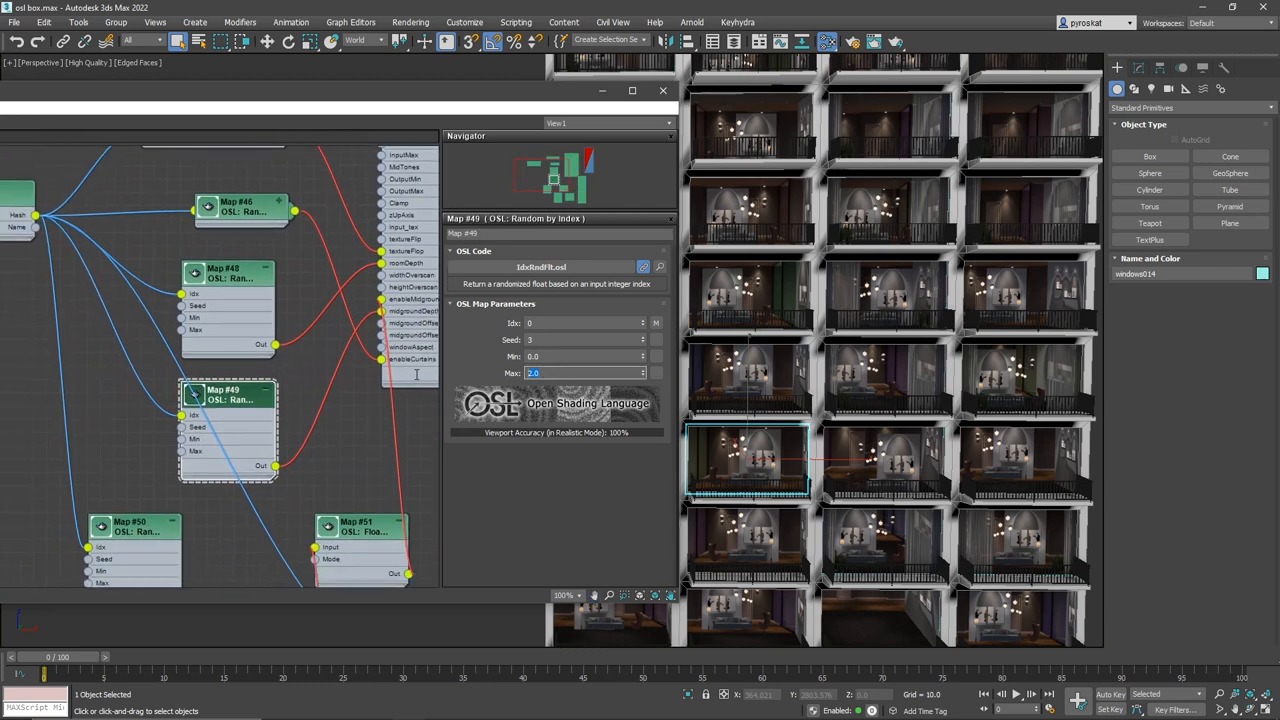
text(1.5)
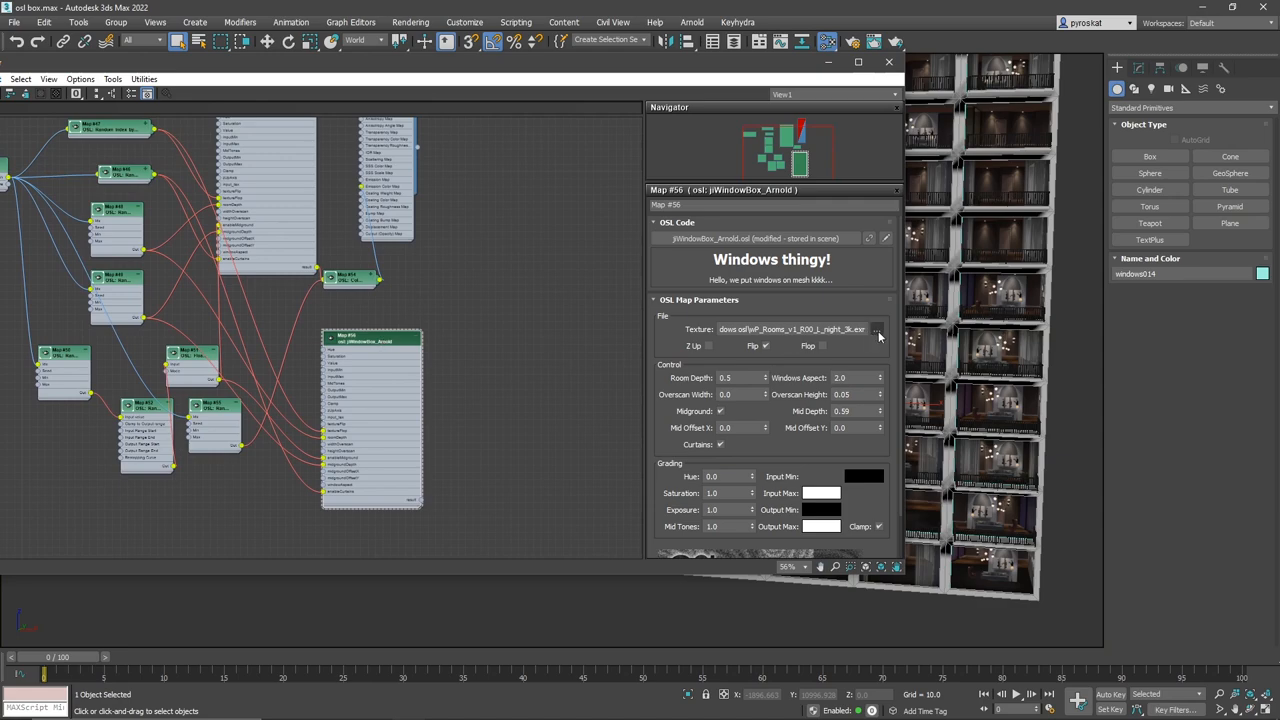
- Swap Map #56's texture to the wP_Rooms_v1_R00_S_night_3k room EXR
click(877, 329)
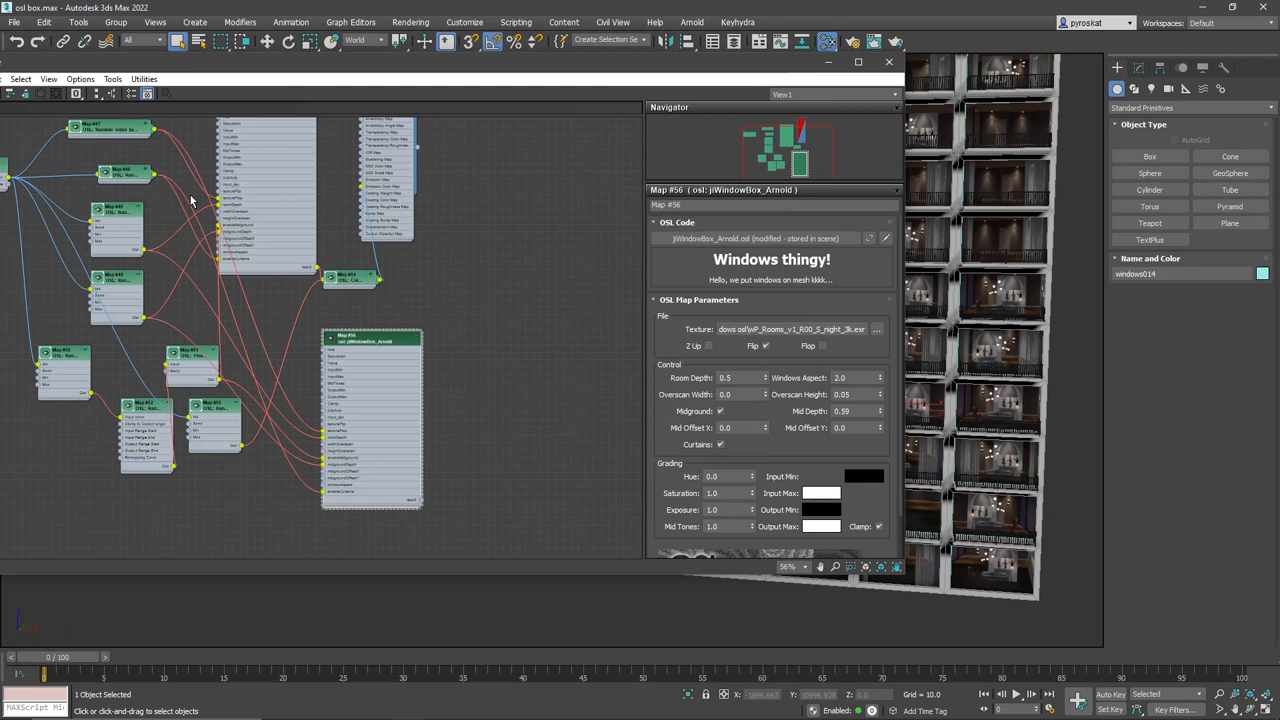
mouse_move(727, 356)
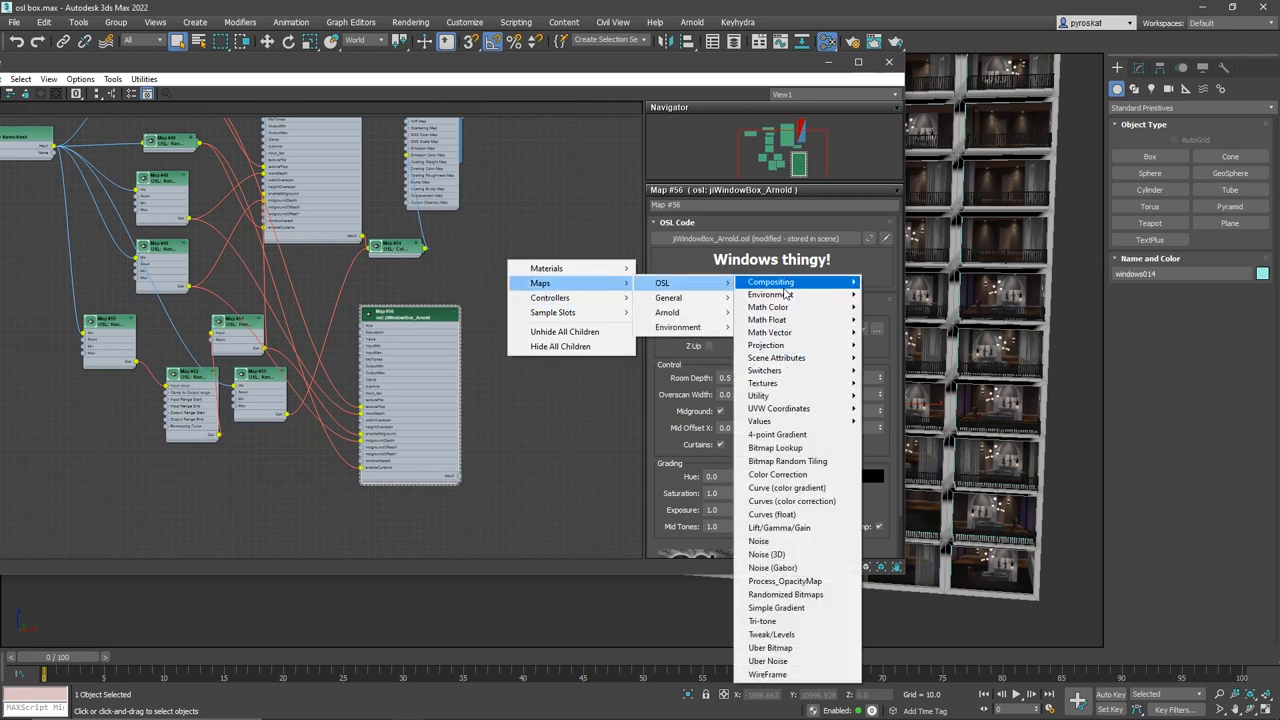
mouse_move(764, 370)
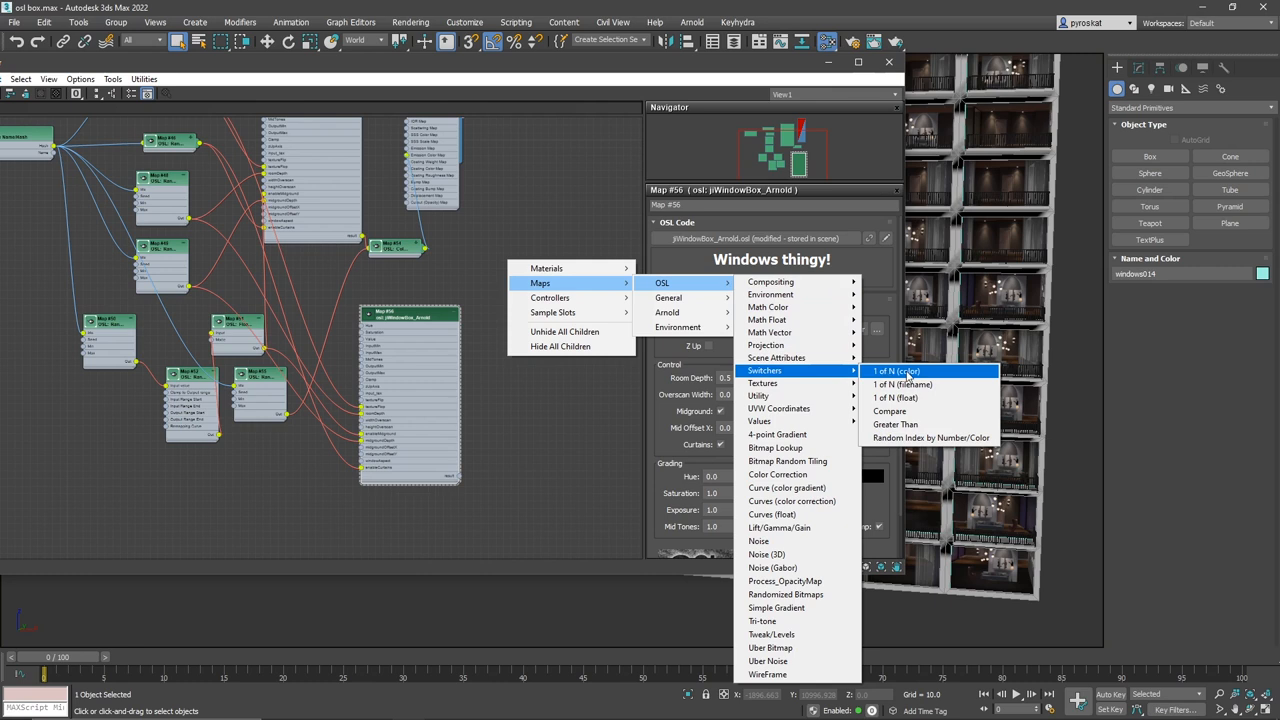
- Add 1 of N (color) switcher Map #57 and delete two inputs, leaving three
click(895, 371)
text(2)
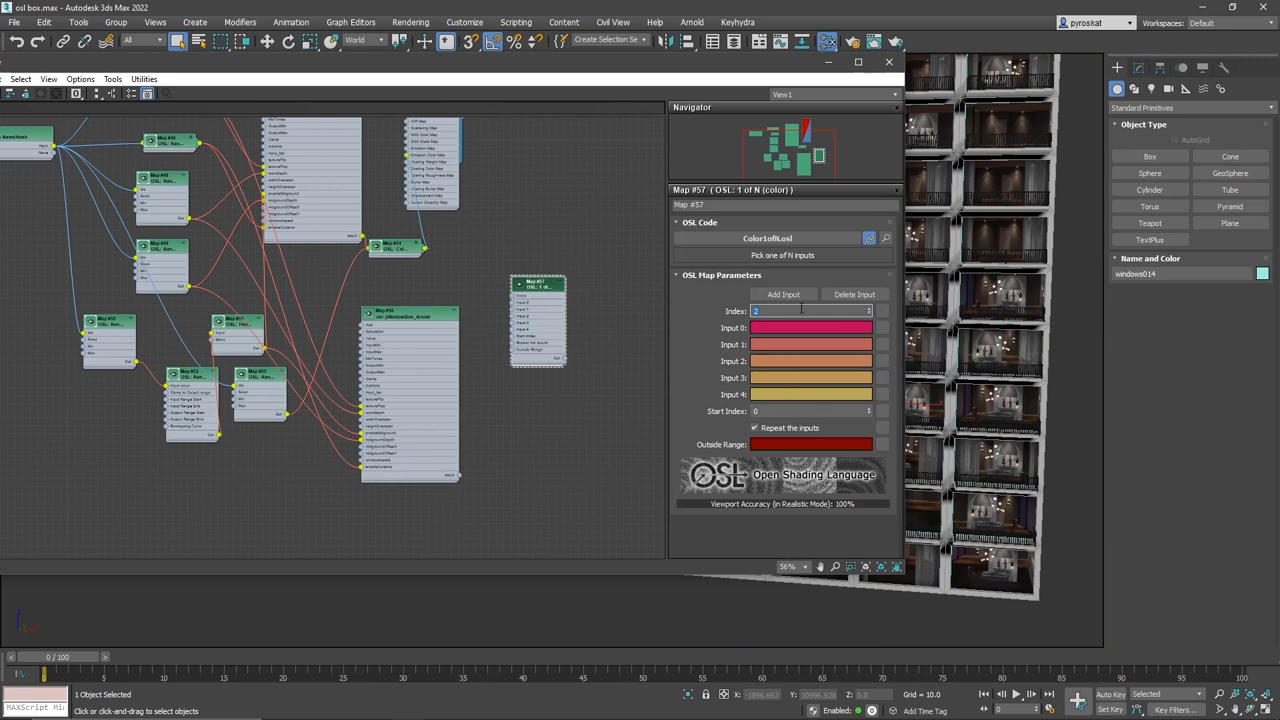
click(854, 294)
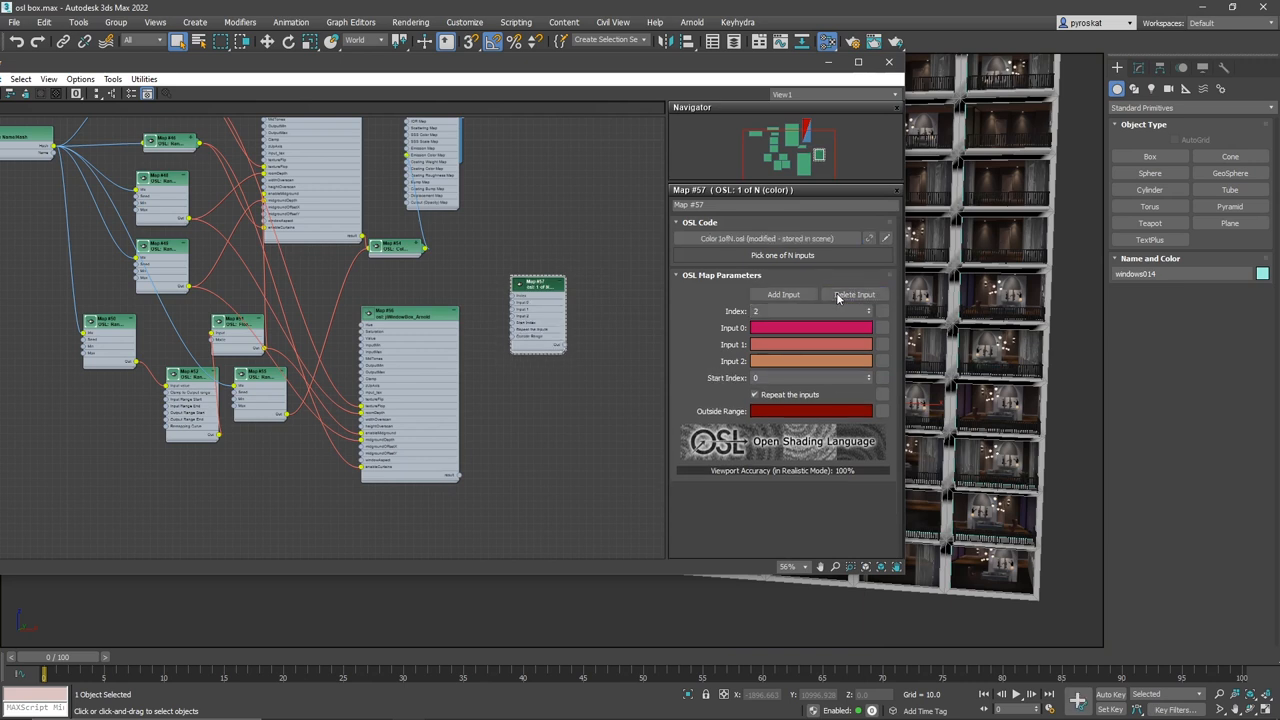
click(855, 294)
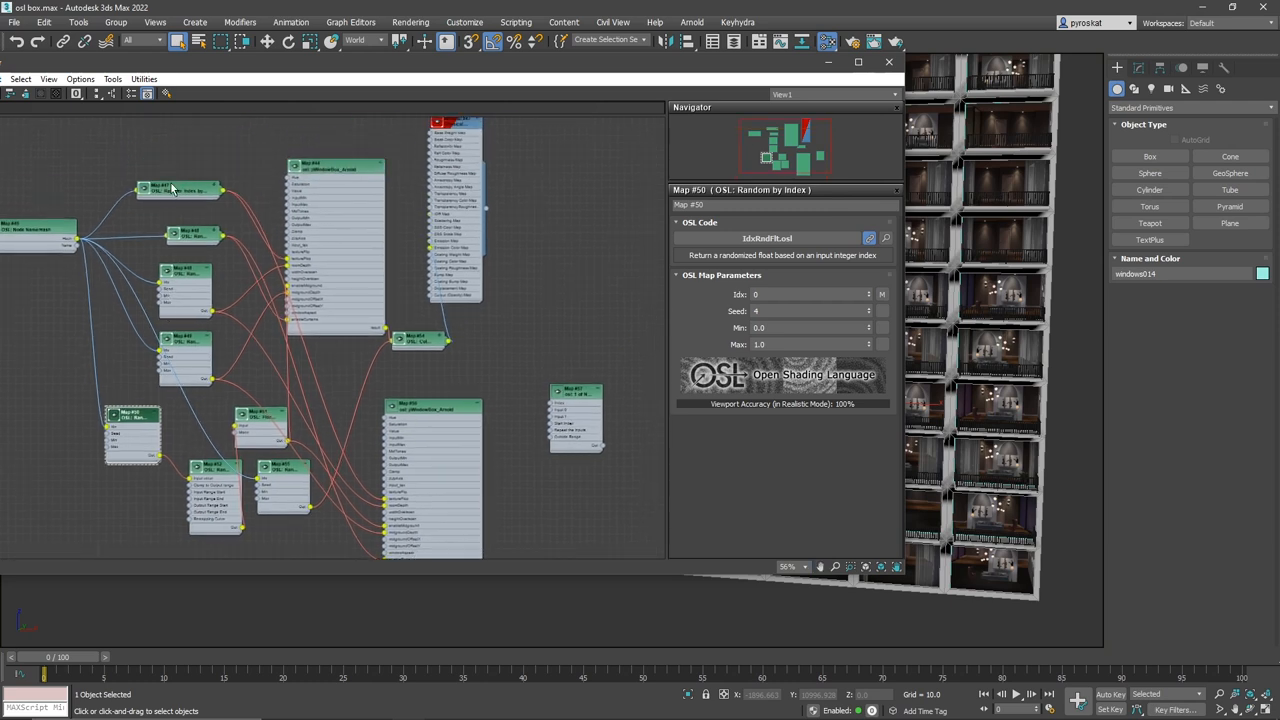
- Create a second Random Index by Number/Color map, Map #58, with seed 54
click(180, 195)
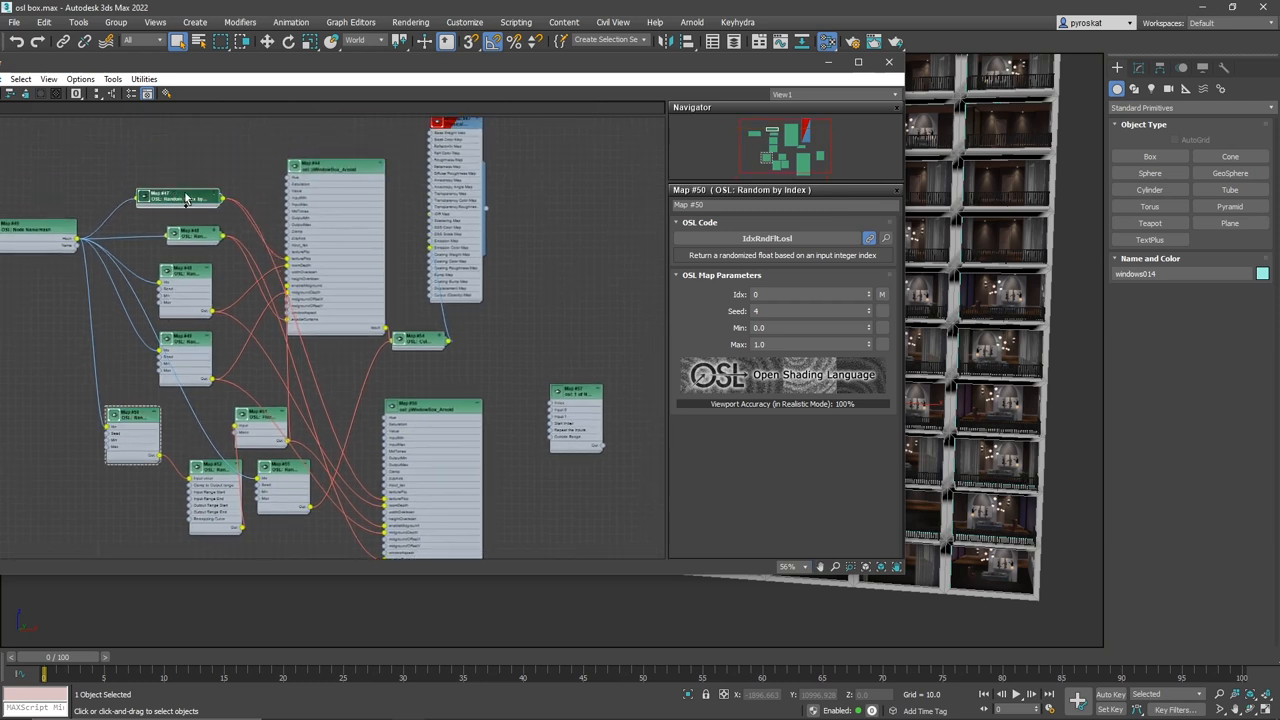
click(180, 146)
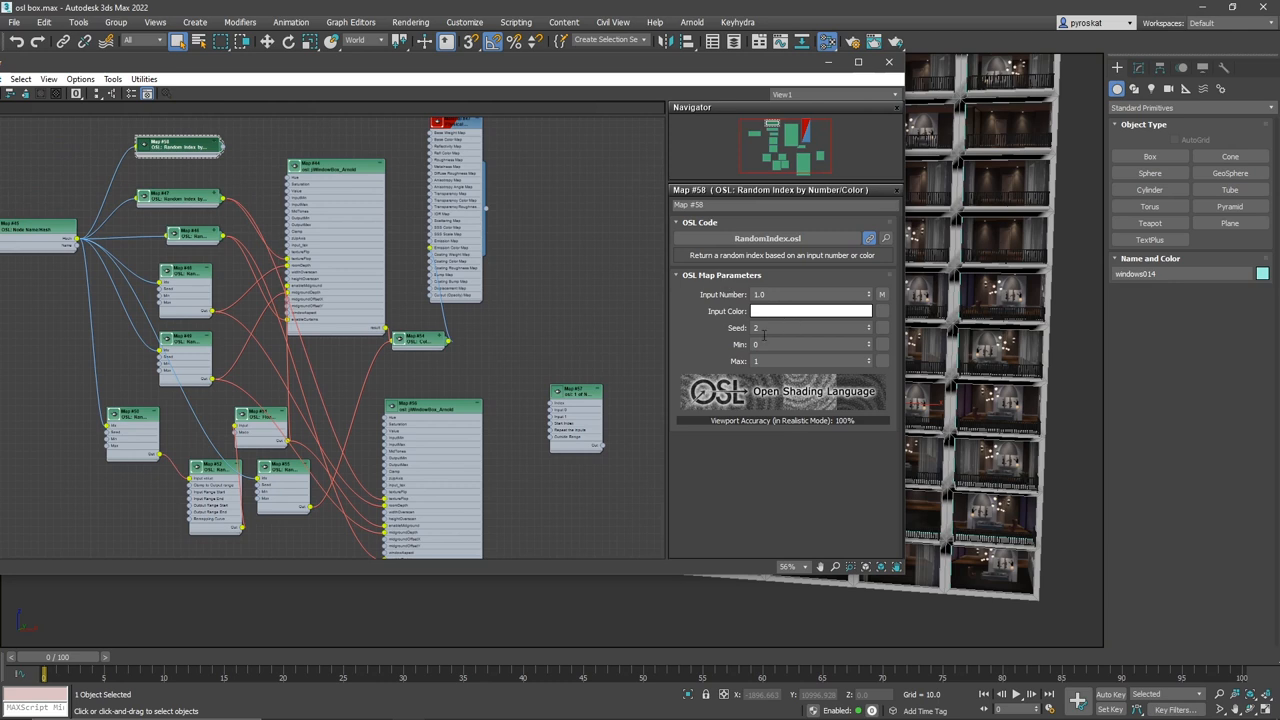
click(810, 361)
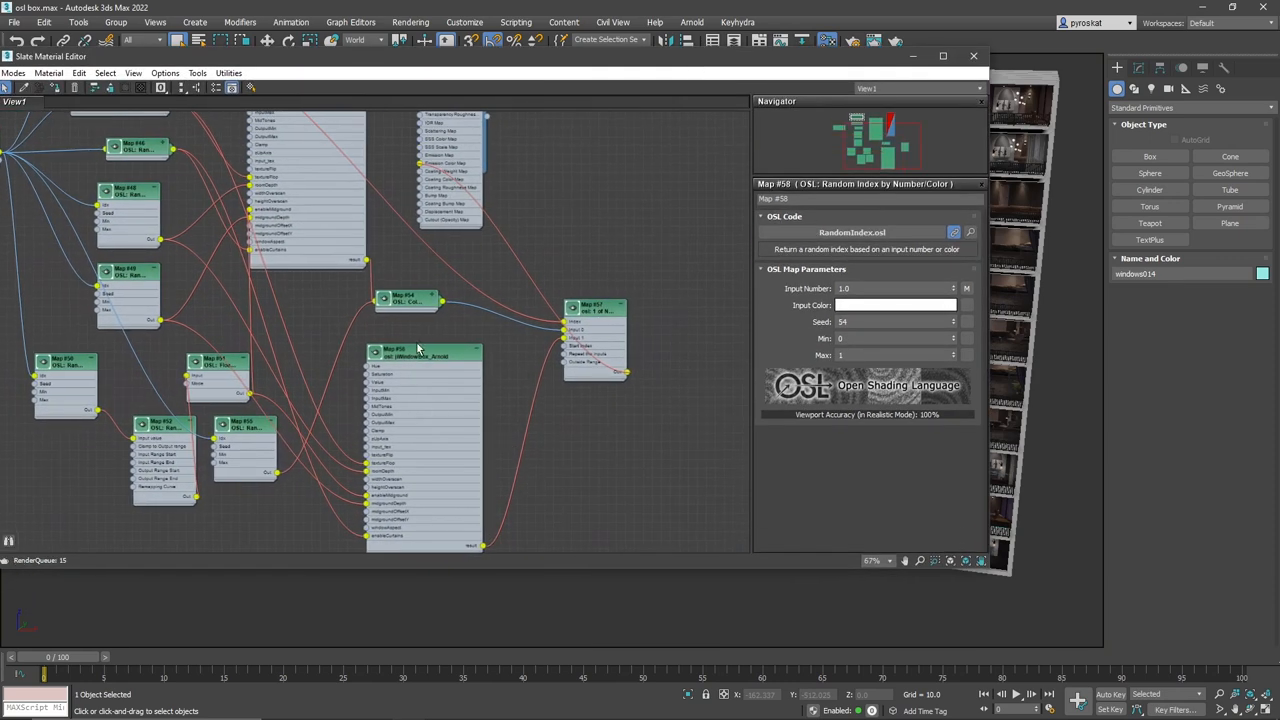
- Adjust the number of colour inputs on switcher Map #57
click(420, 352)
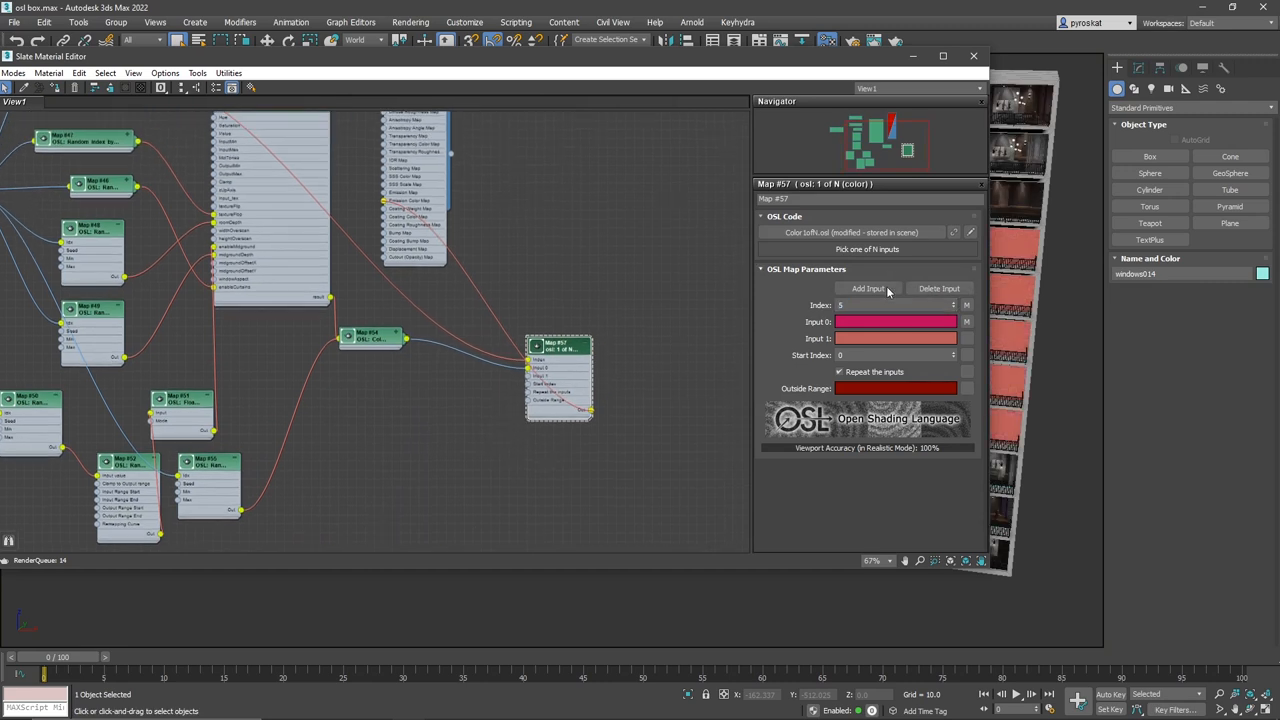
click(868, 288)
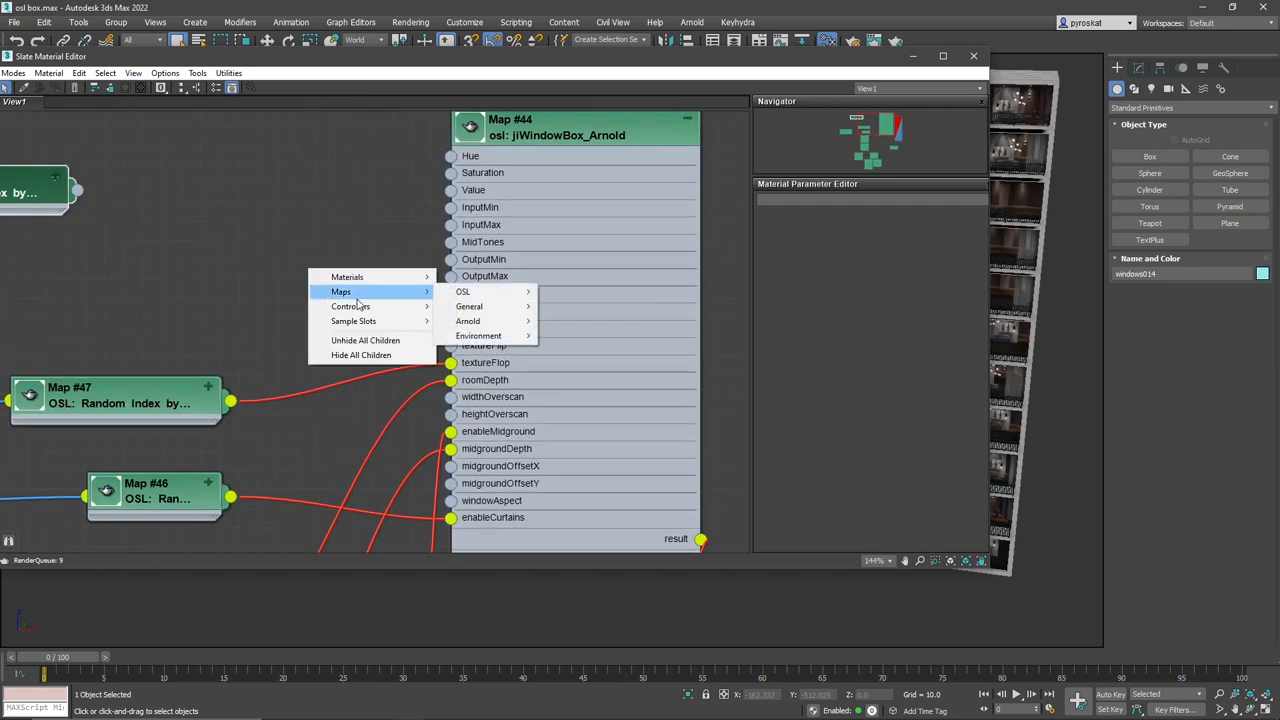
mouse_move(463, 291)
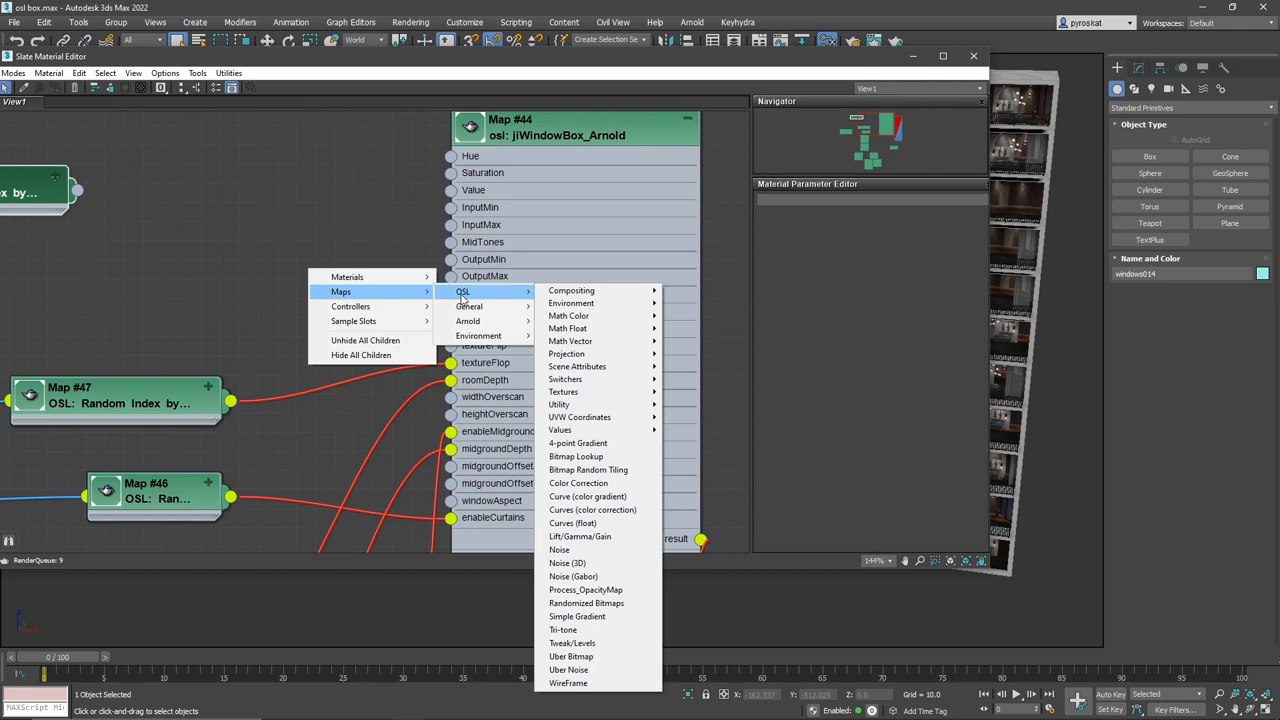
mouse_move(480, 300)
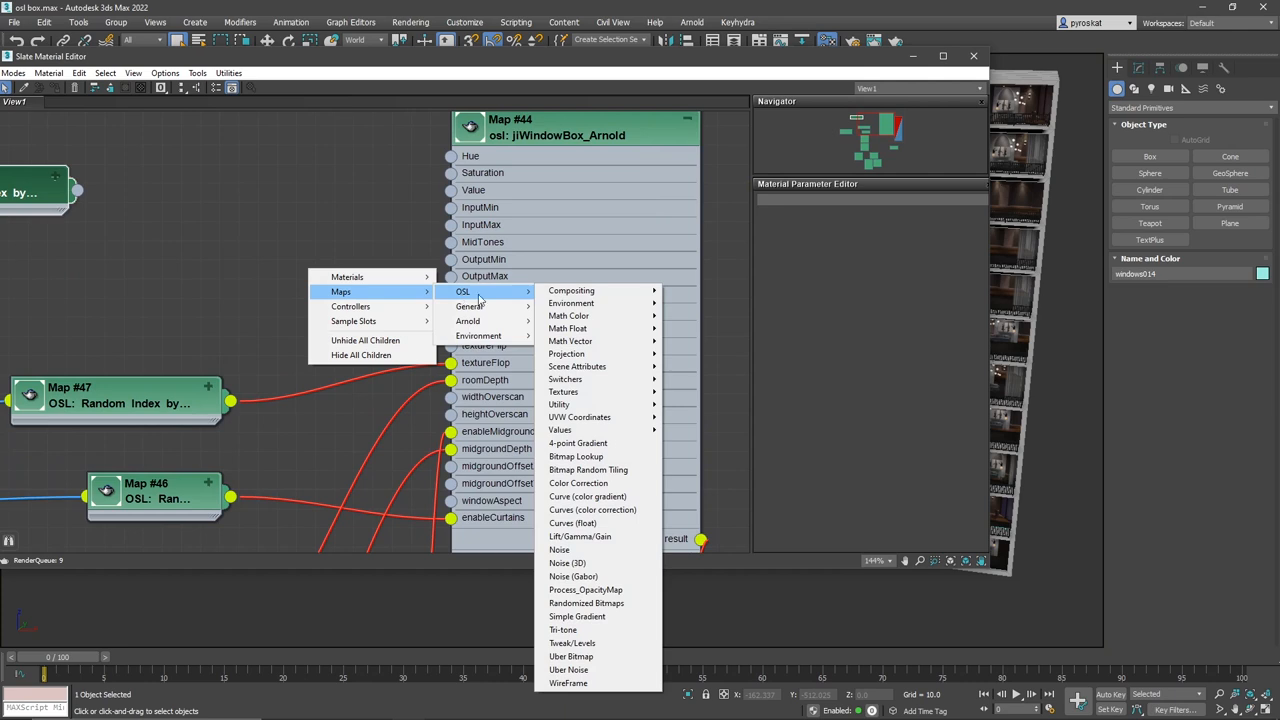
mouse_move(511, 301)
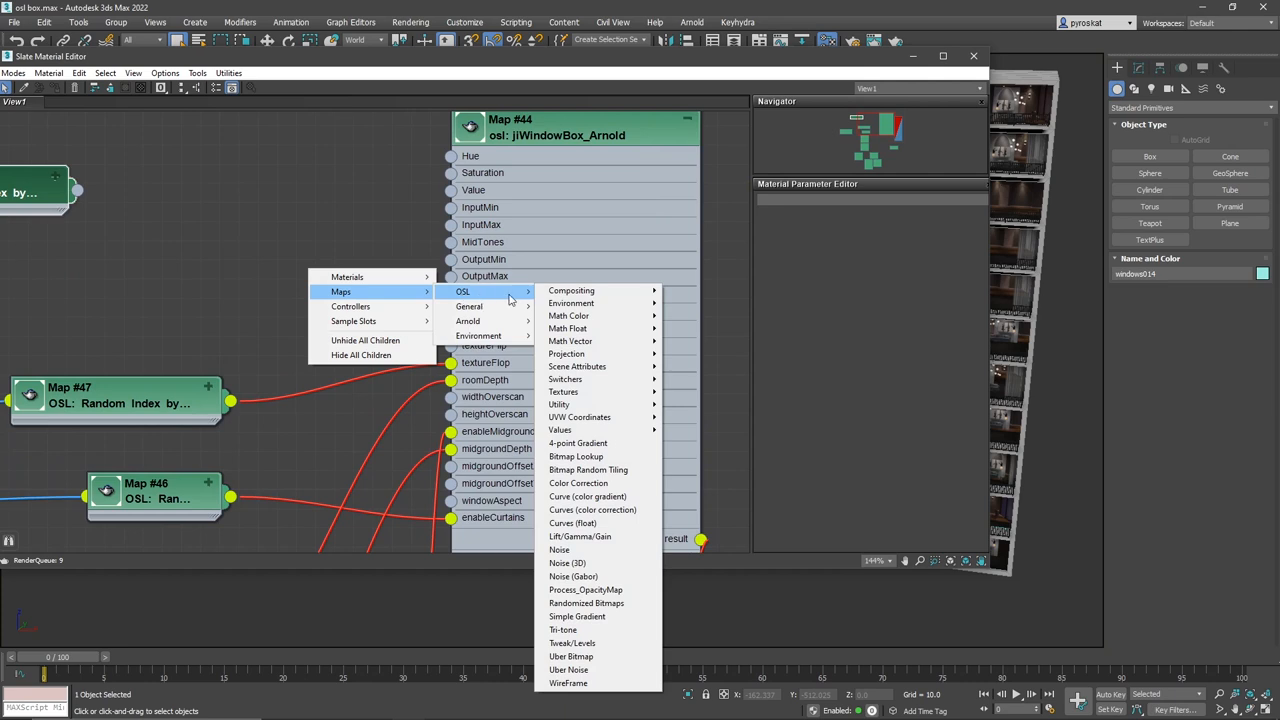
mouse_move(600, 378)
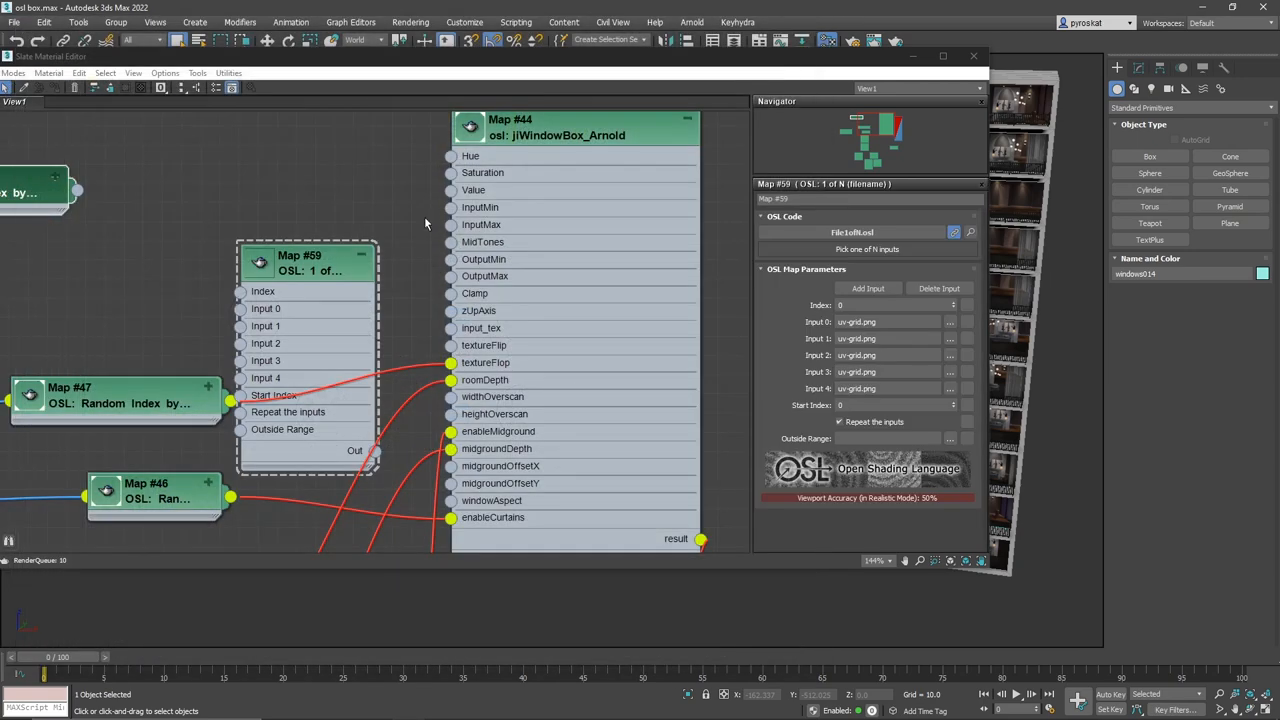
- Move the 1 of N (filename) switcher Map #59 higher and pick its input slot
drag(300, 255, 285, 140)
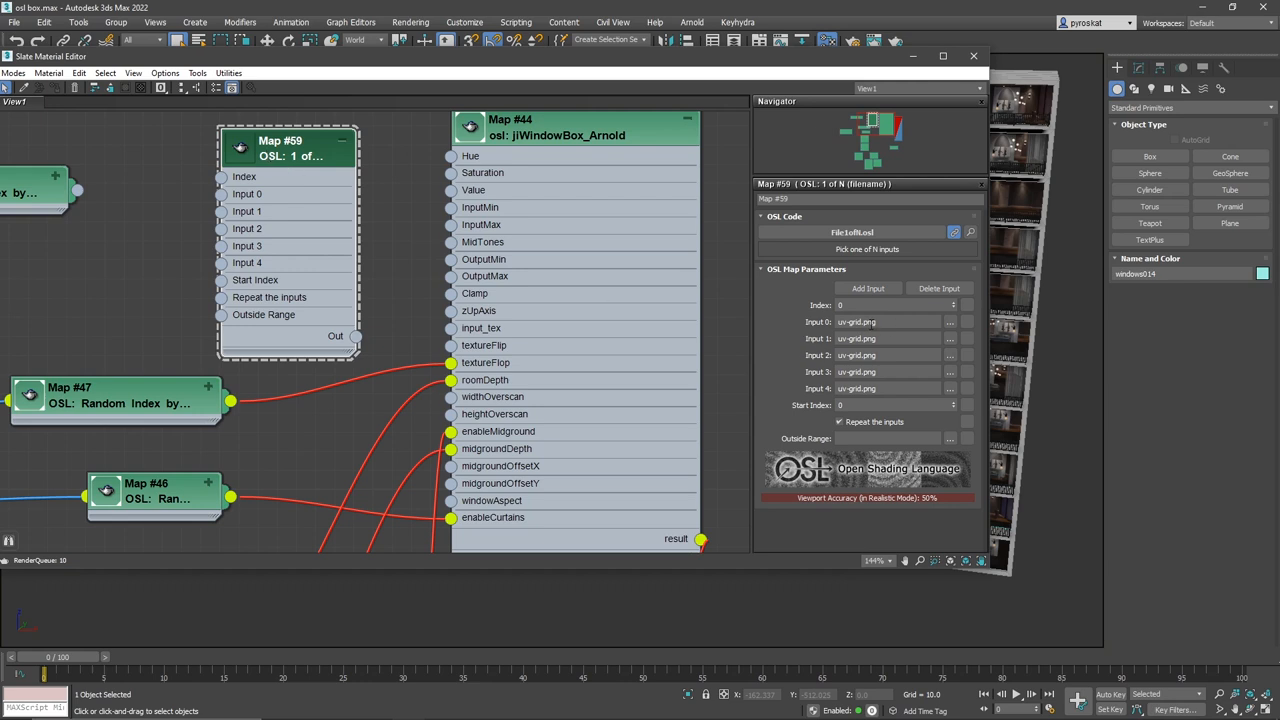
click(887, 338)
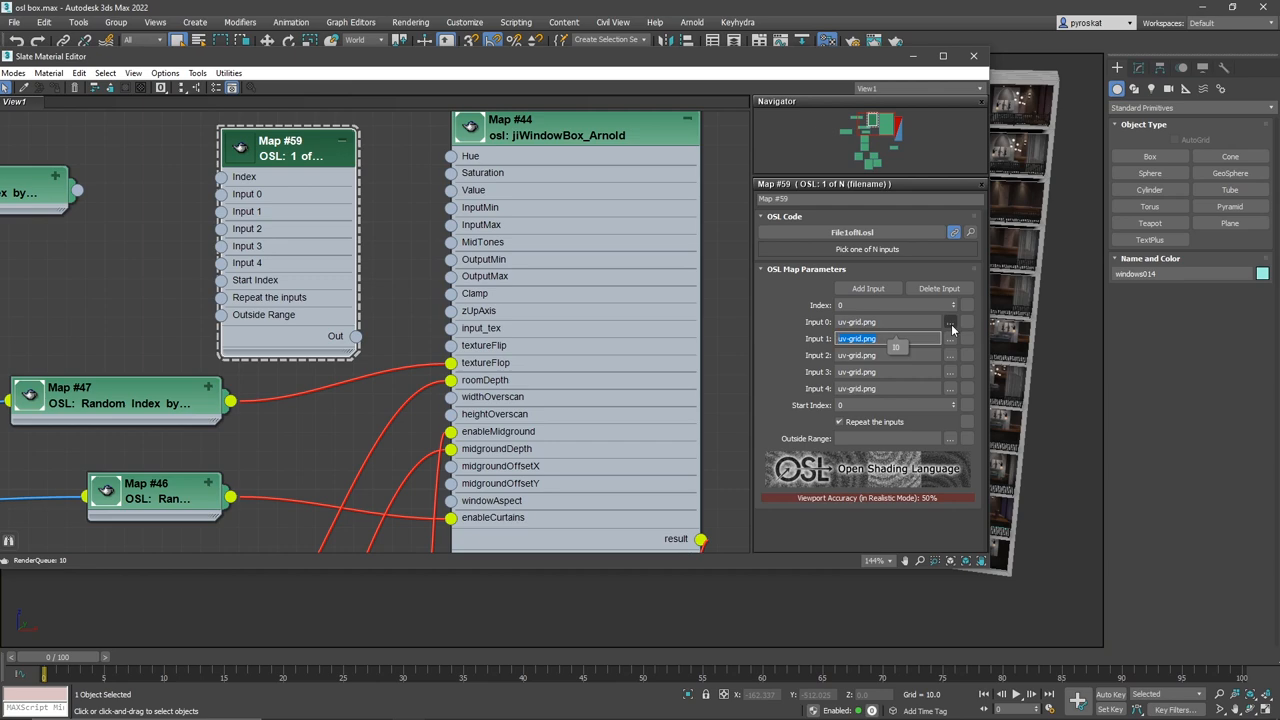
- Load wP_Retail_v1_R00_S_night_3k and a second retail night EXR into the filename switcher inputs
click(949, 338)
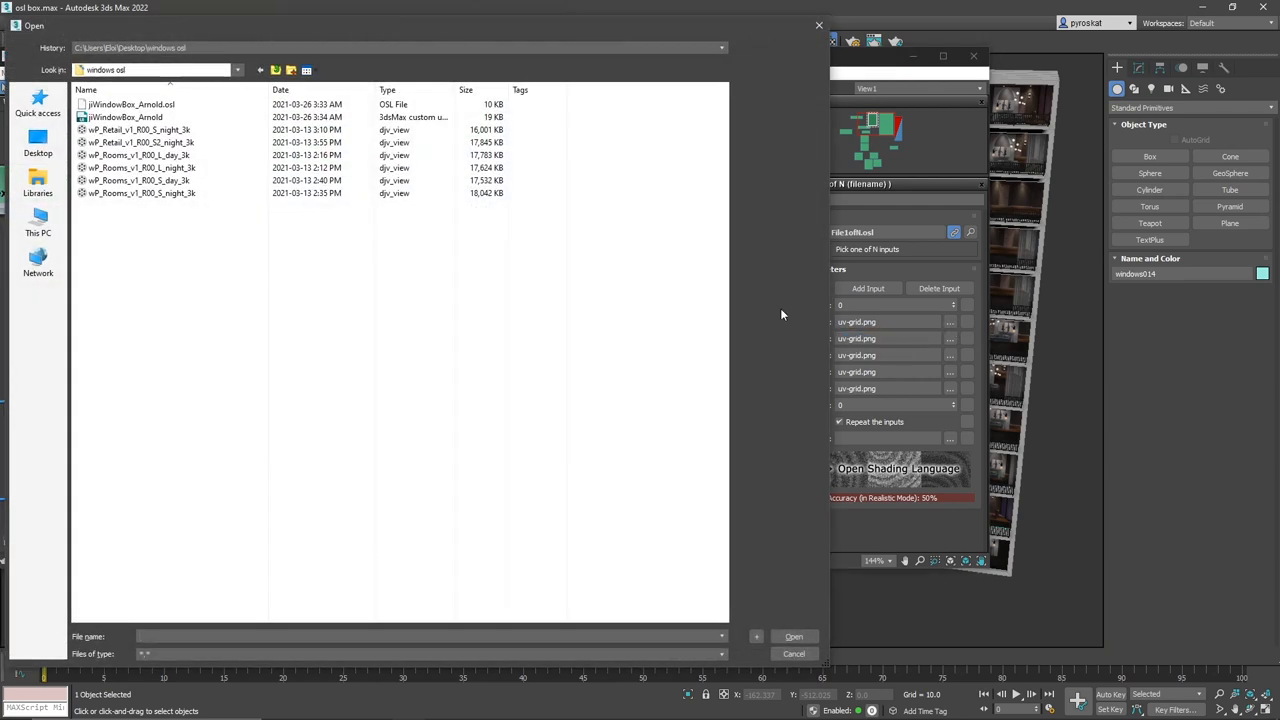
click(139, 130)
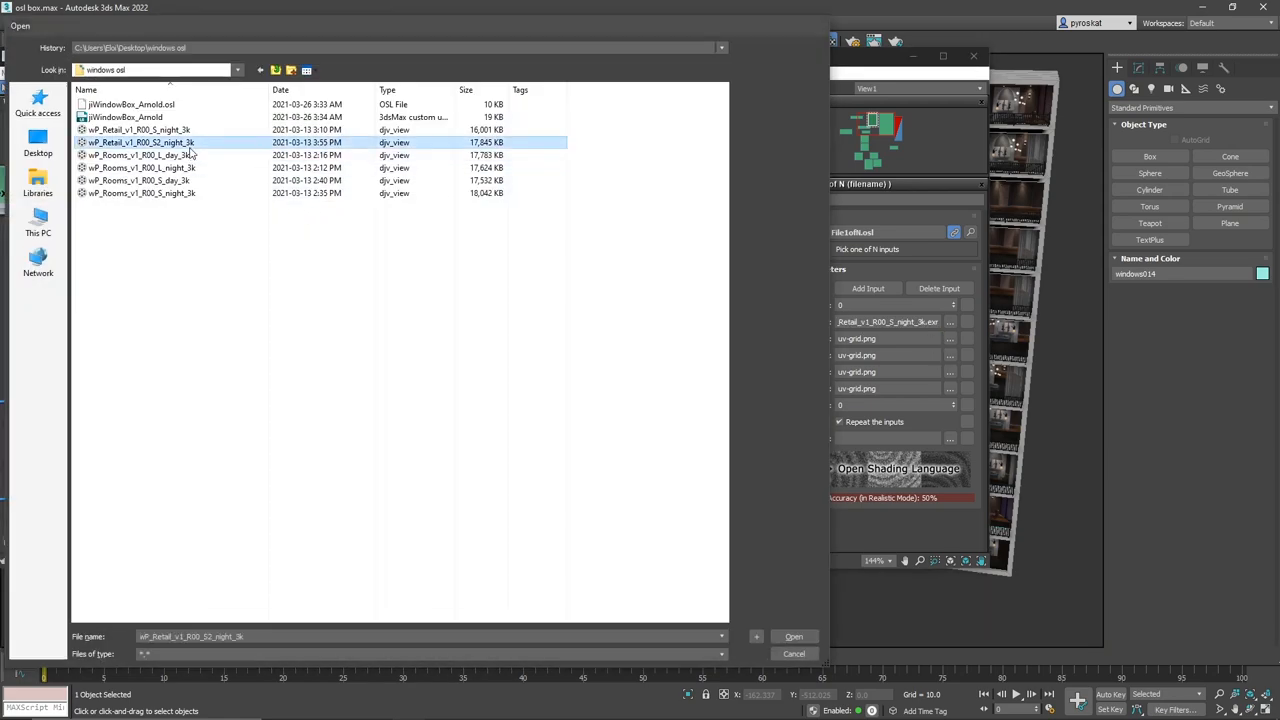
click(141, 193)
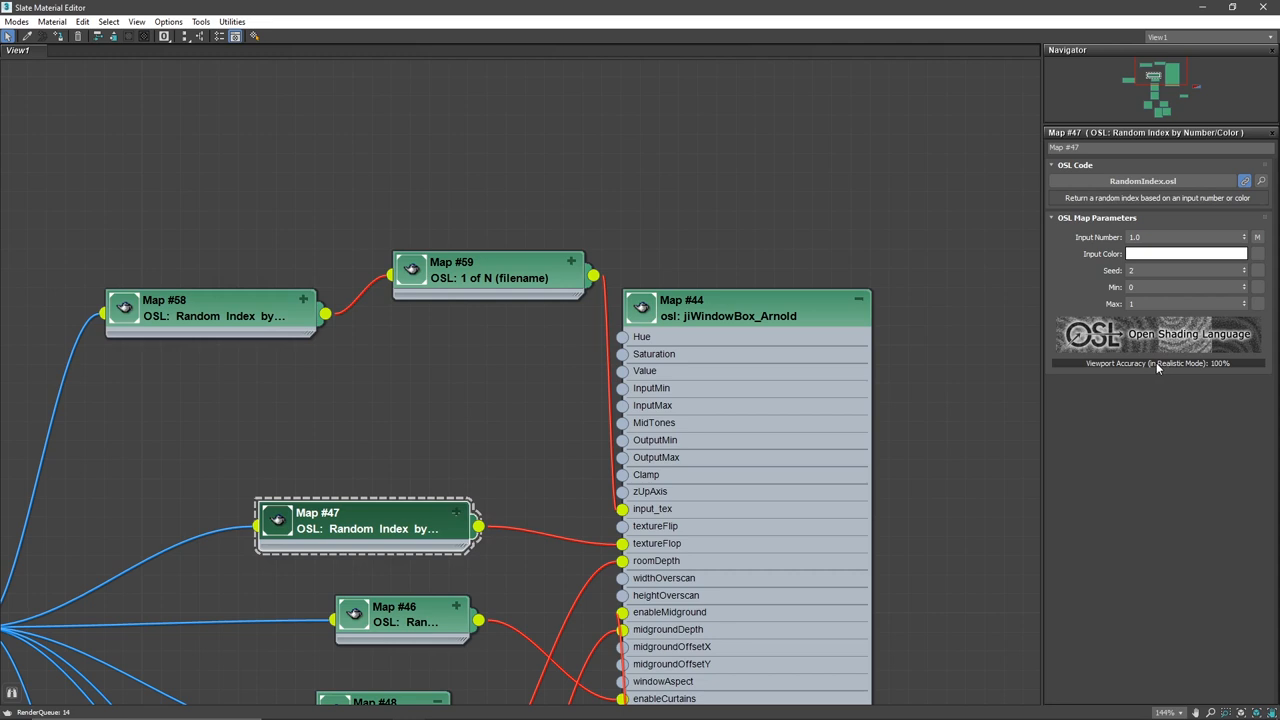
click(490, 270)
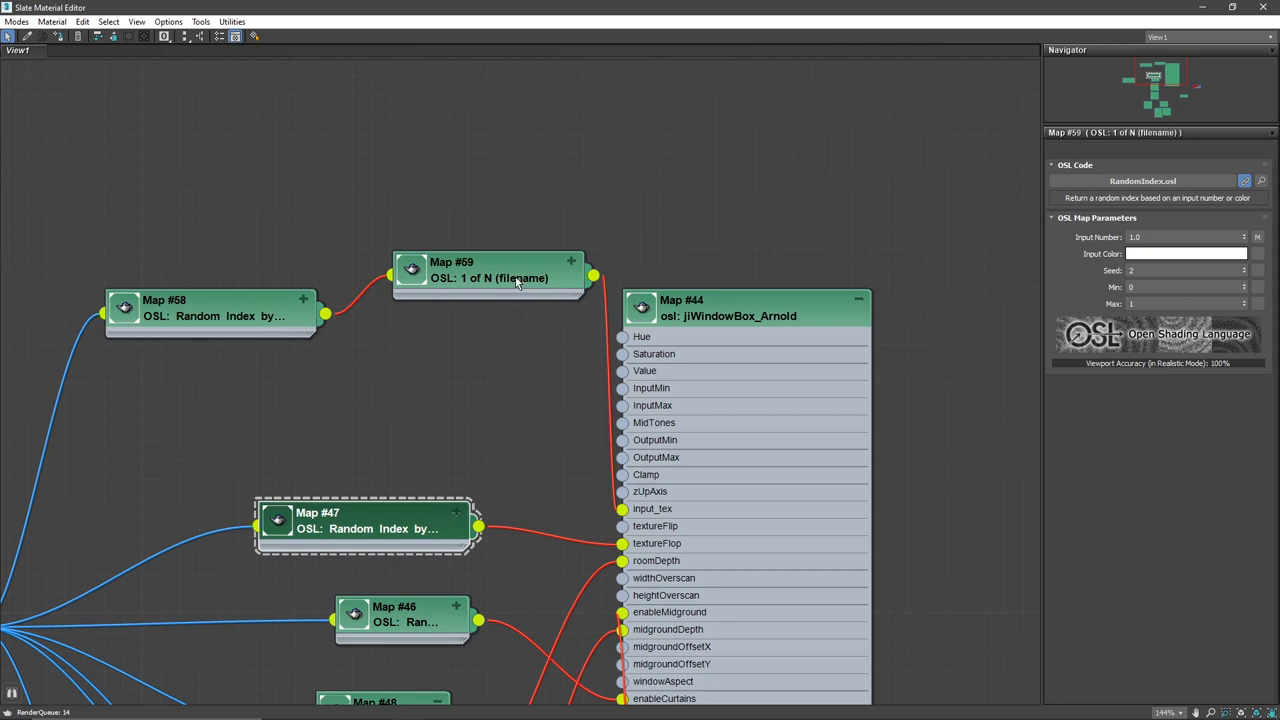
click(460, 270)
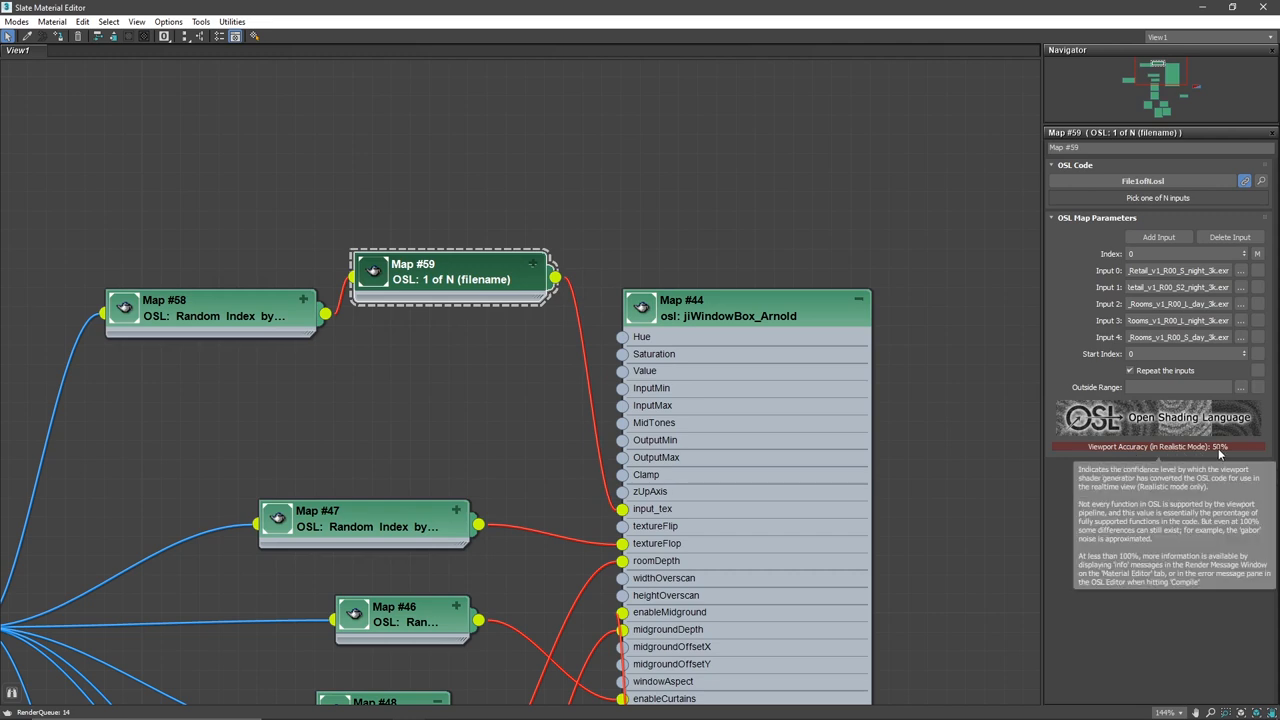
mouse_move(1003, 6)
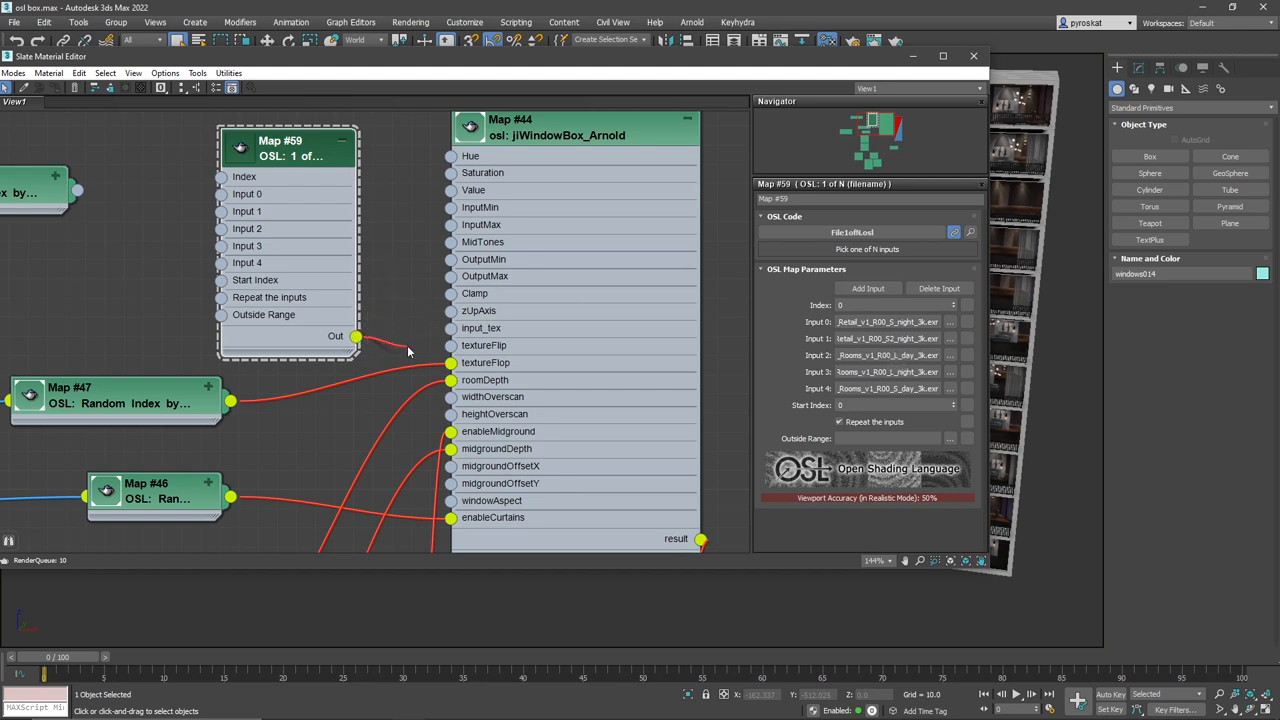
- Wire filename switcher Map #59's output into jiWindowBox Map #44's input_tex
drag(357, 335, 451, 328)
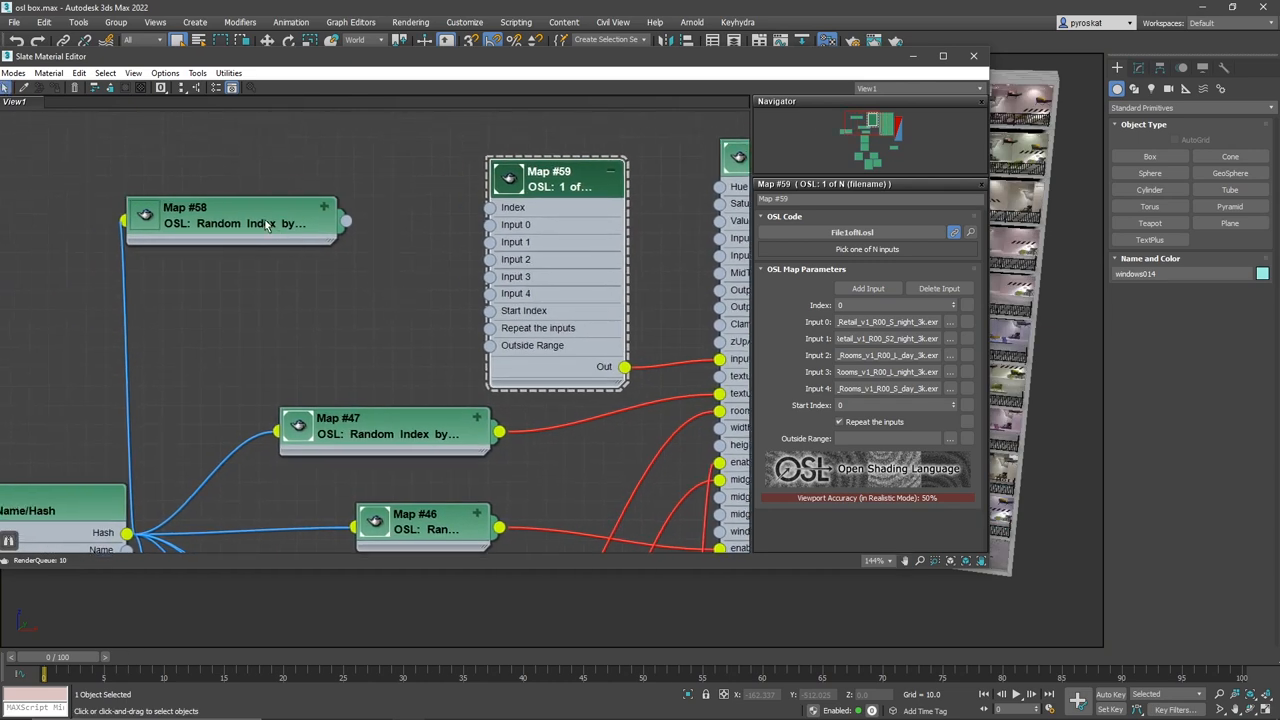
click(230, 218)
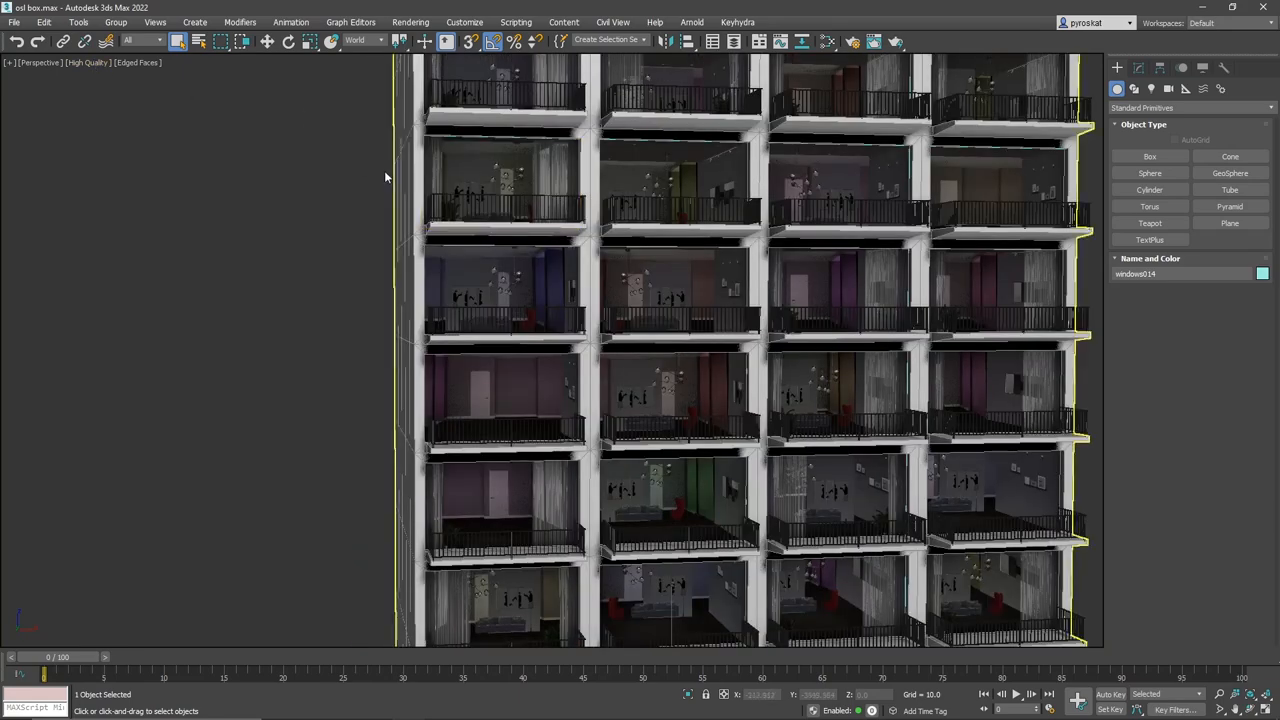
- Return to the Slate material node graph
click(89, 62)
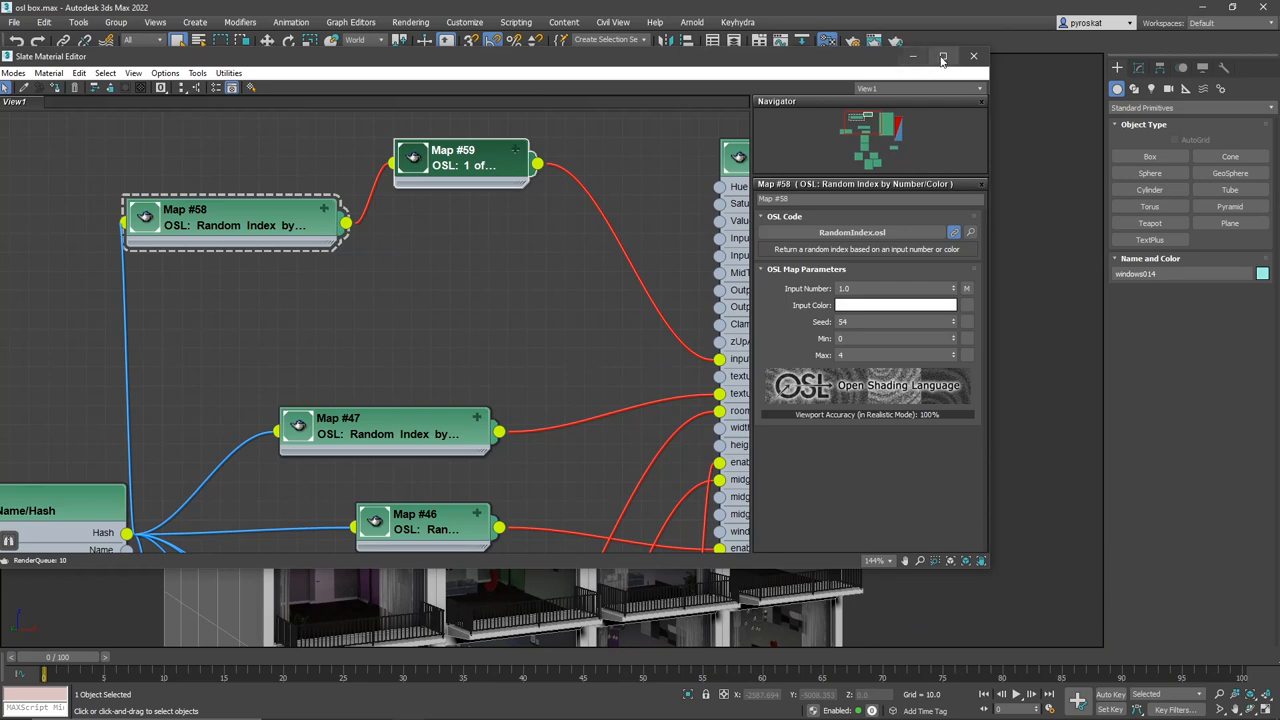
- Maximize the Slate Material Editor and move the Material #47 Physical Material node lower in the graph
click(943, 56)
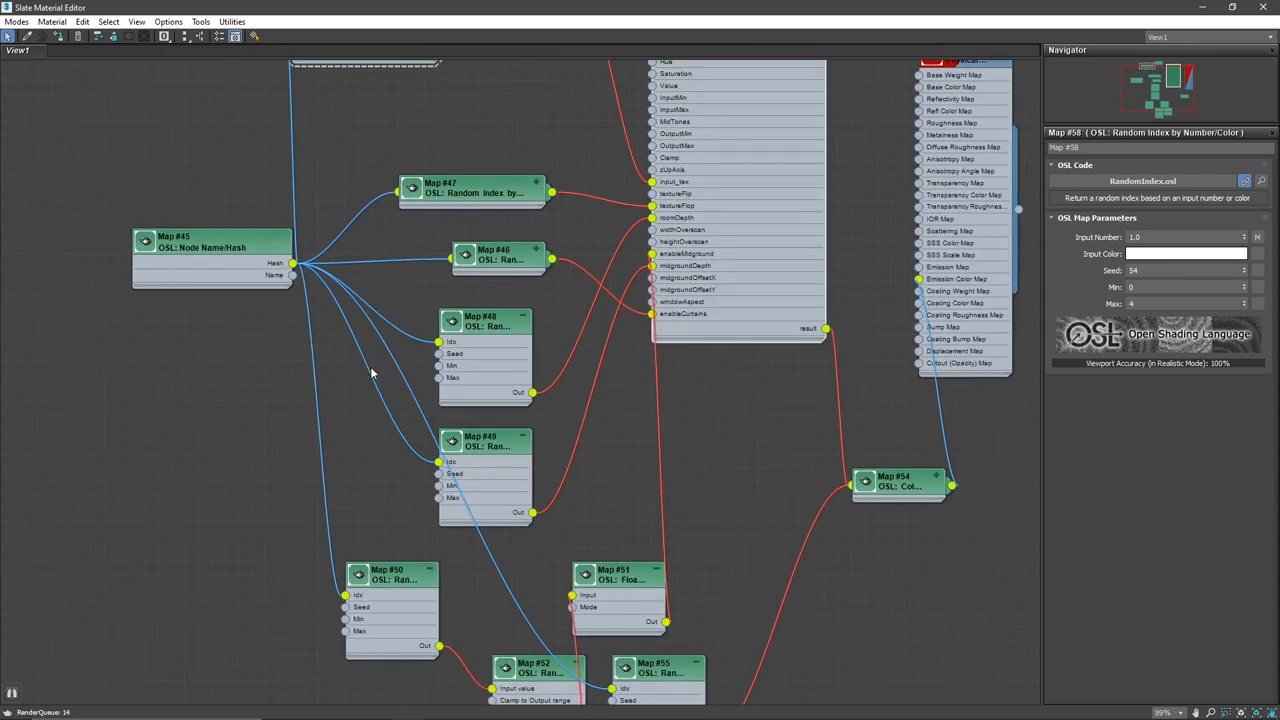
right_click(371, 375)
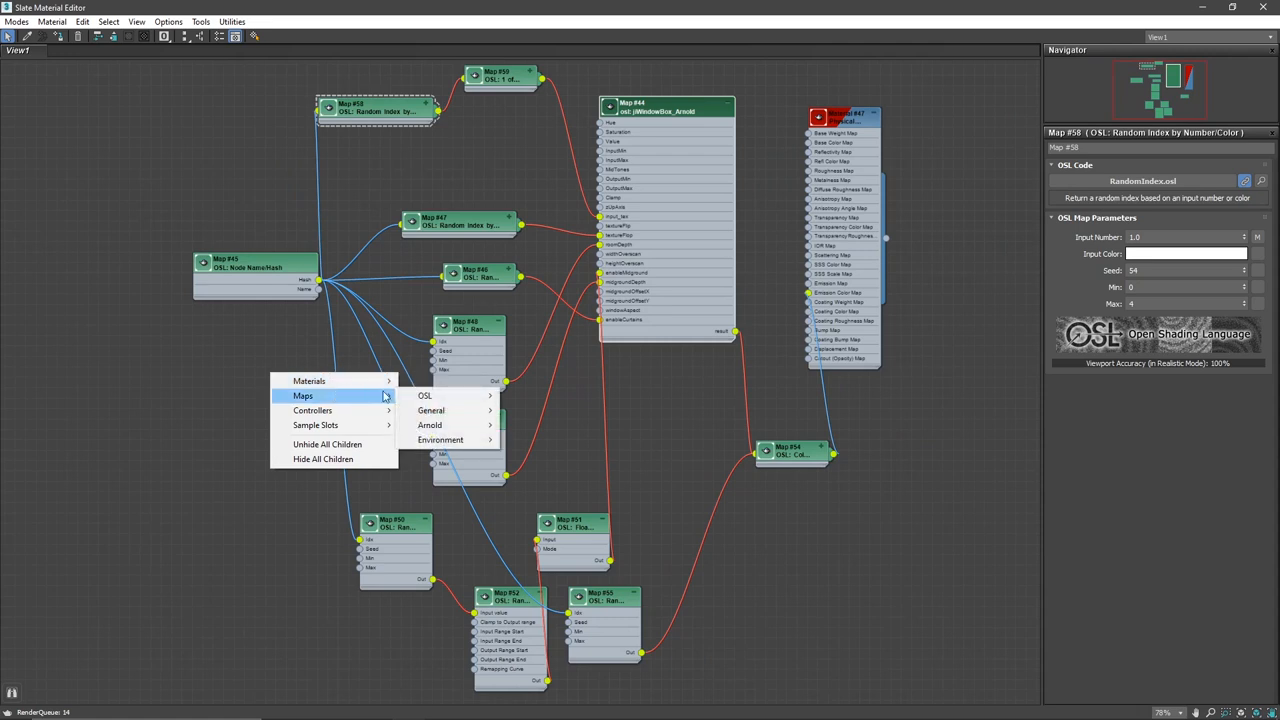
mouse_move(456, 410)
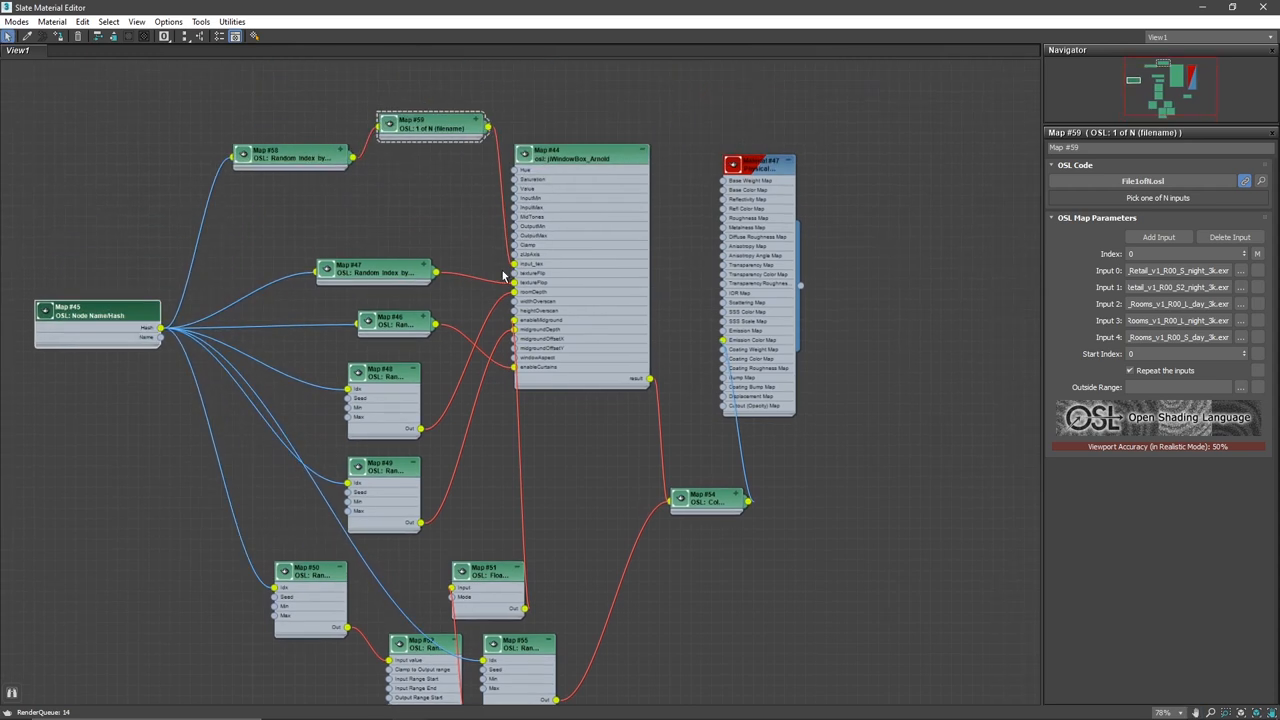
drag(757, 163, 840, 300)
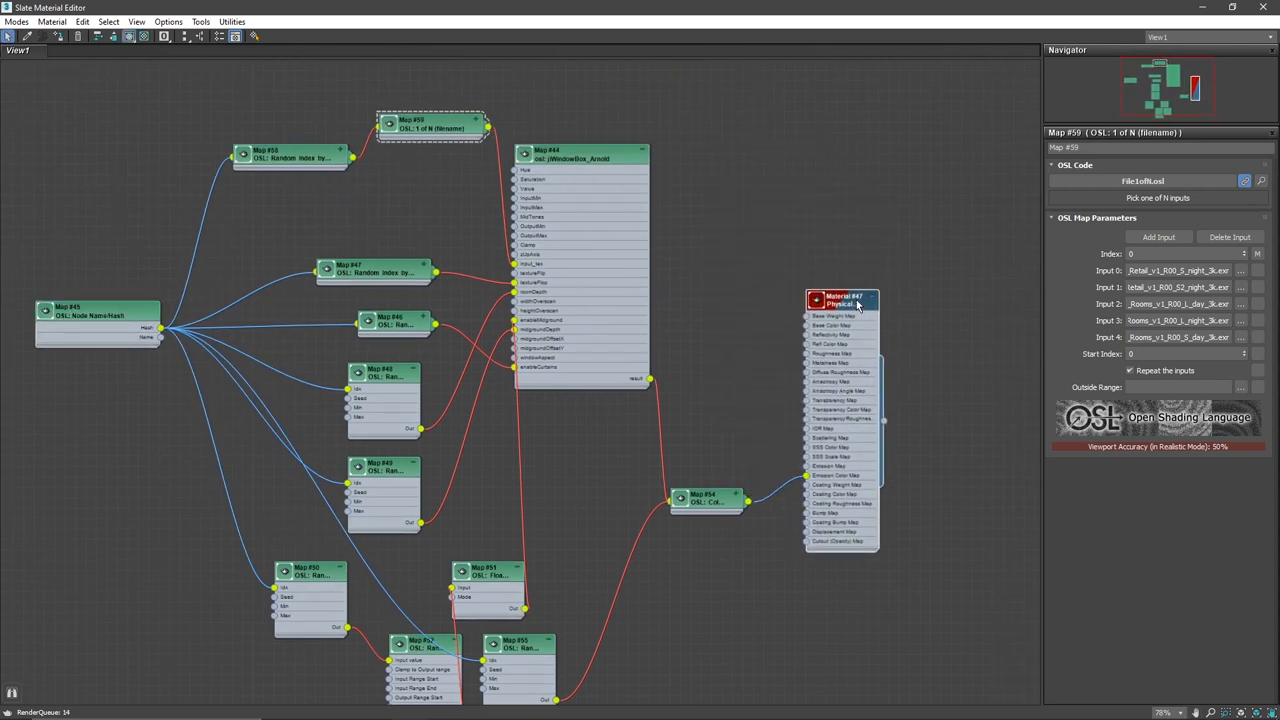